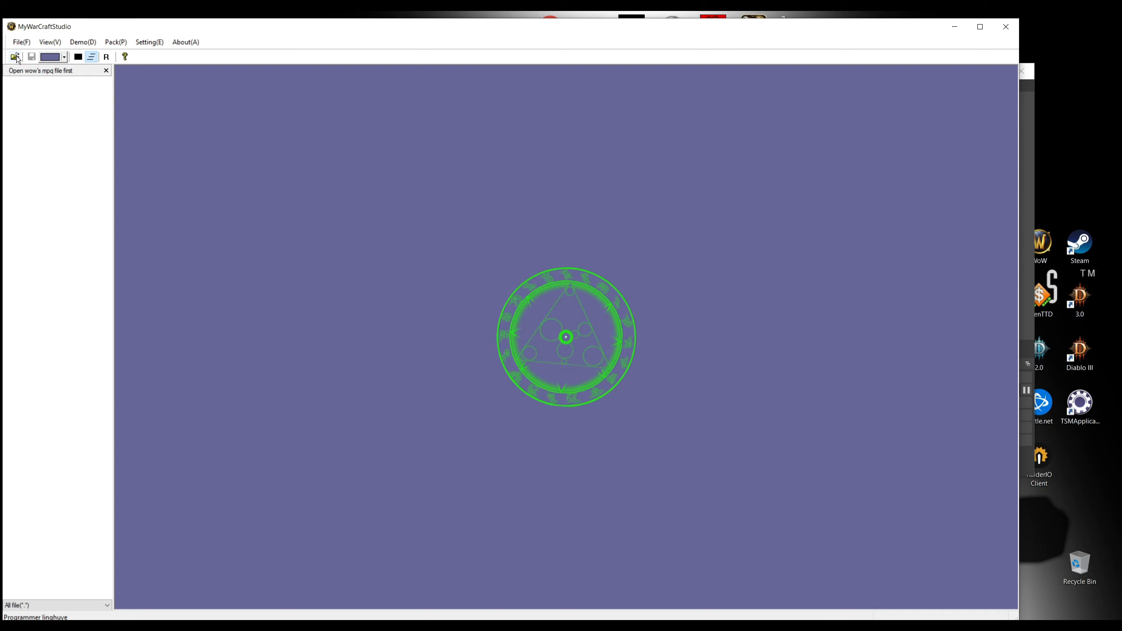
- Browse the archive-opening dialog to the game's Data\enUS folder and choose locale-enUS.MPQ
{"action": "left_click", "coordinate": [15, 56]}
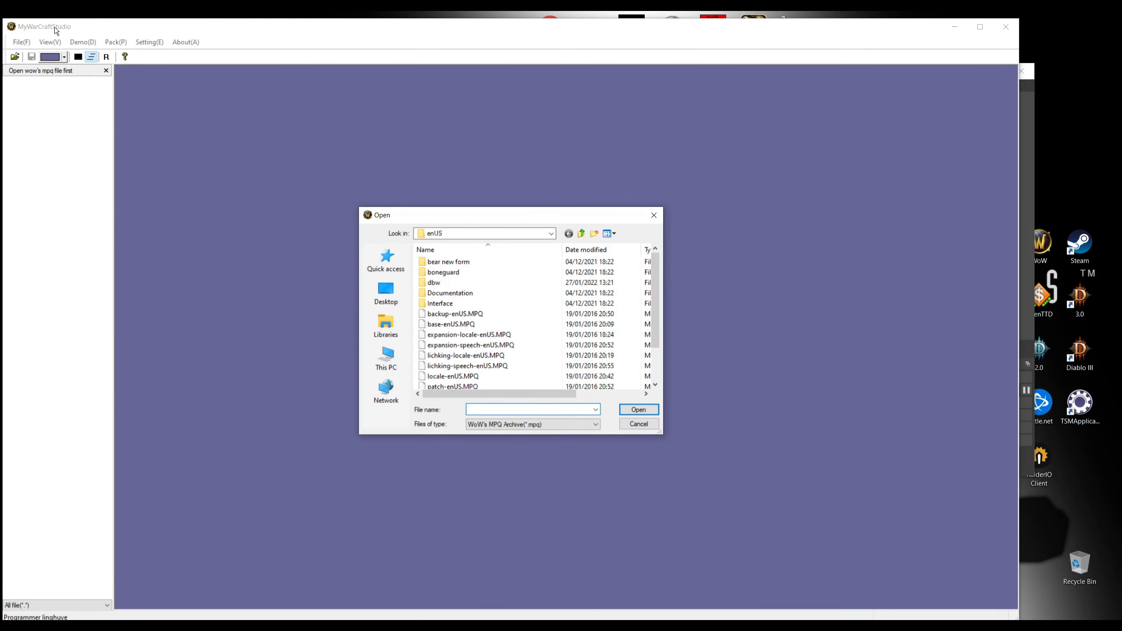
{"action": "left_click", "coordinate": [470, 334]}
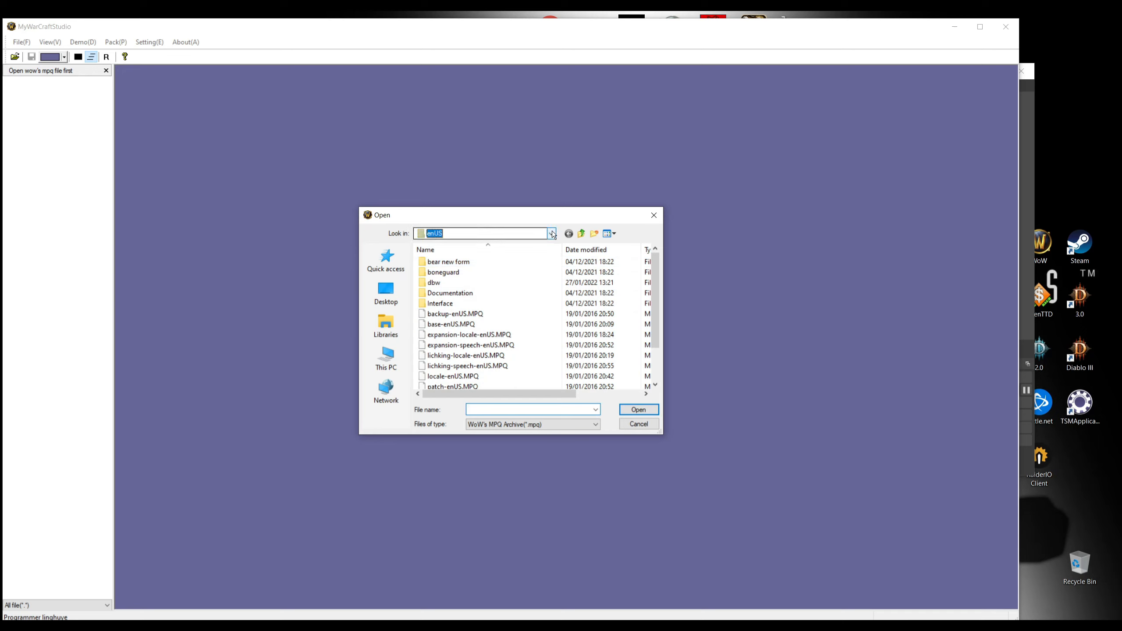
{"action": "left_click", "coordinate": [551, 233]}
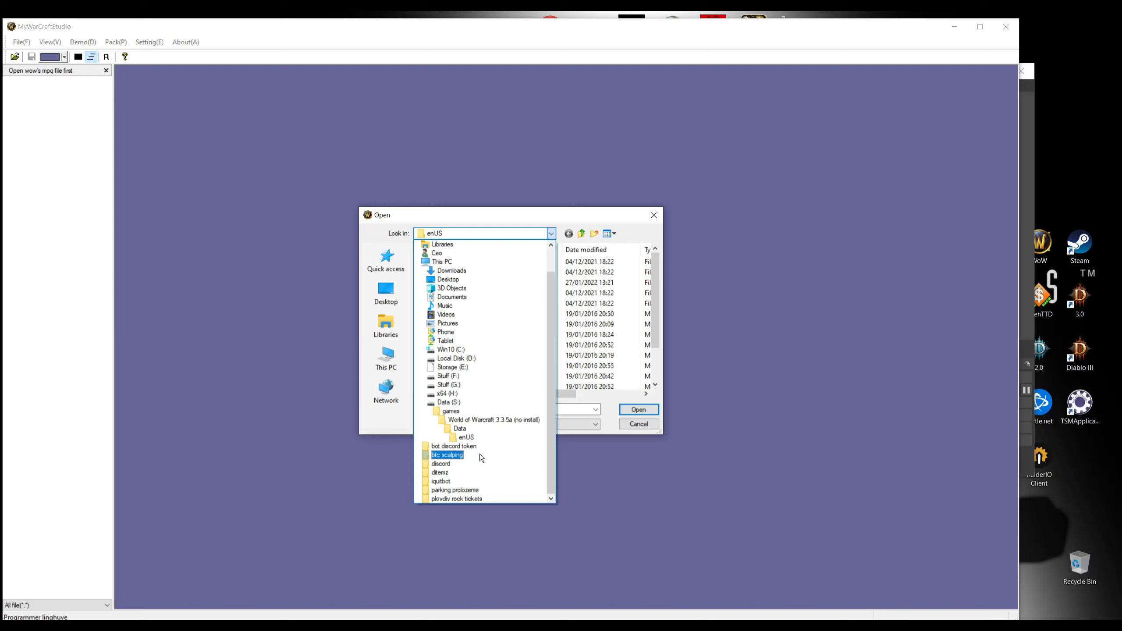
{"action": "left_click", "coordinate": [493, 419]}
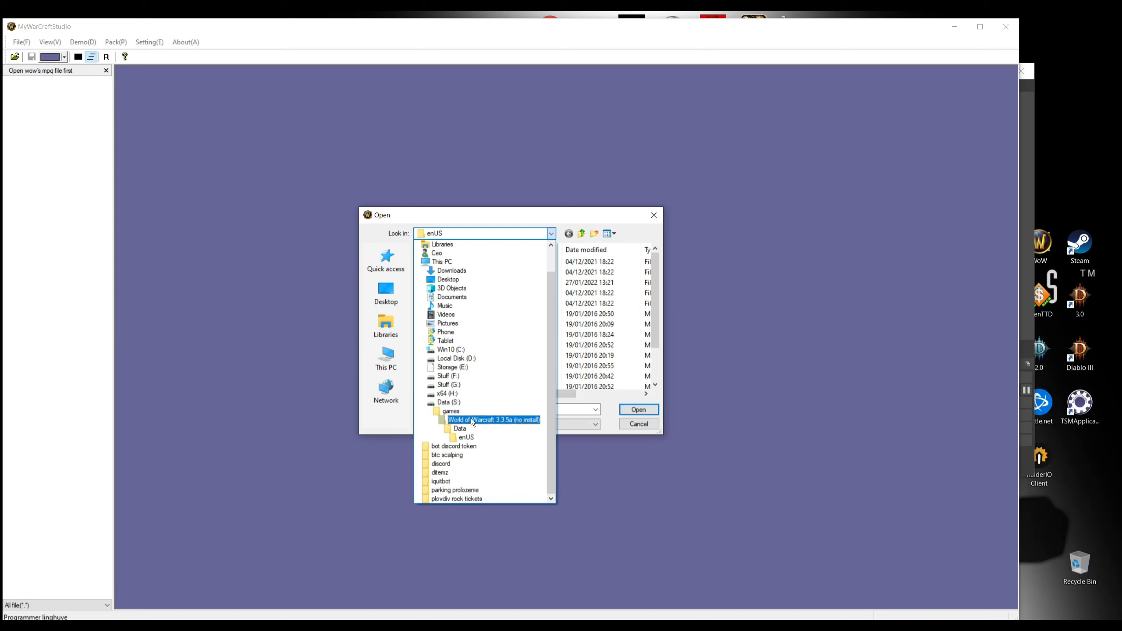
{"action": "left_click", "coordinate": [461, 428]}
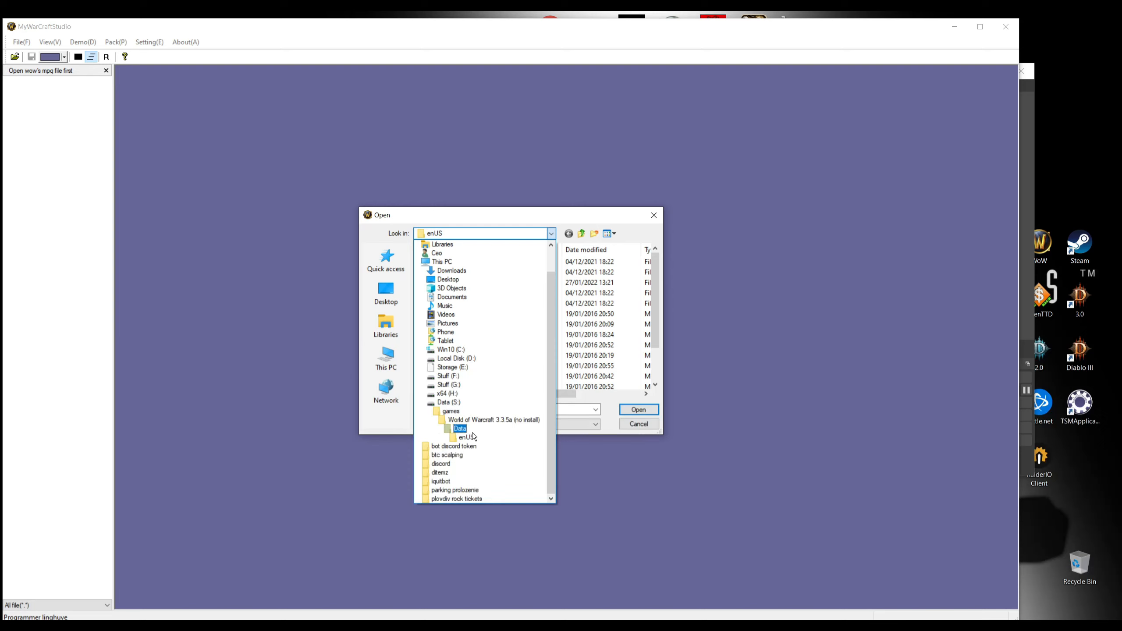
{"action": "double_click", "coordinate": [466, 437]}
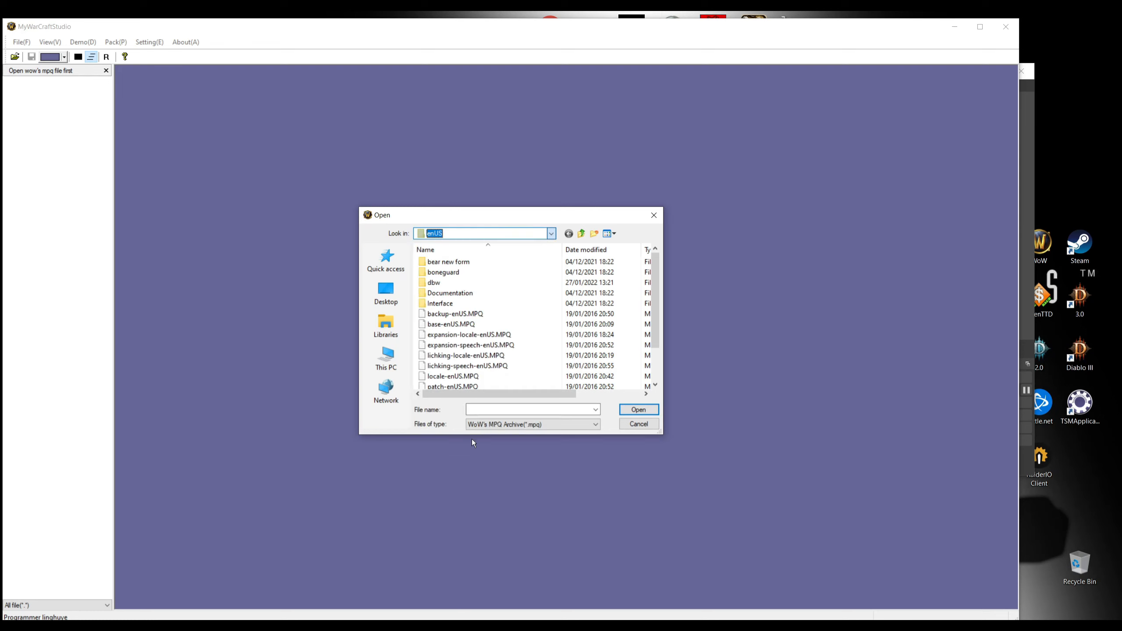
{"action": "left_click", "coordinate": [439, 303]}
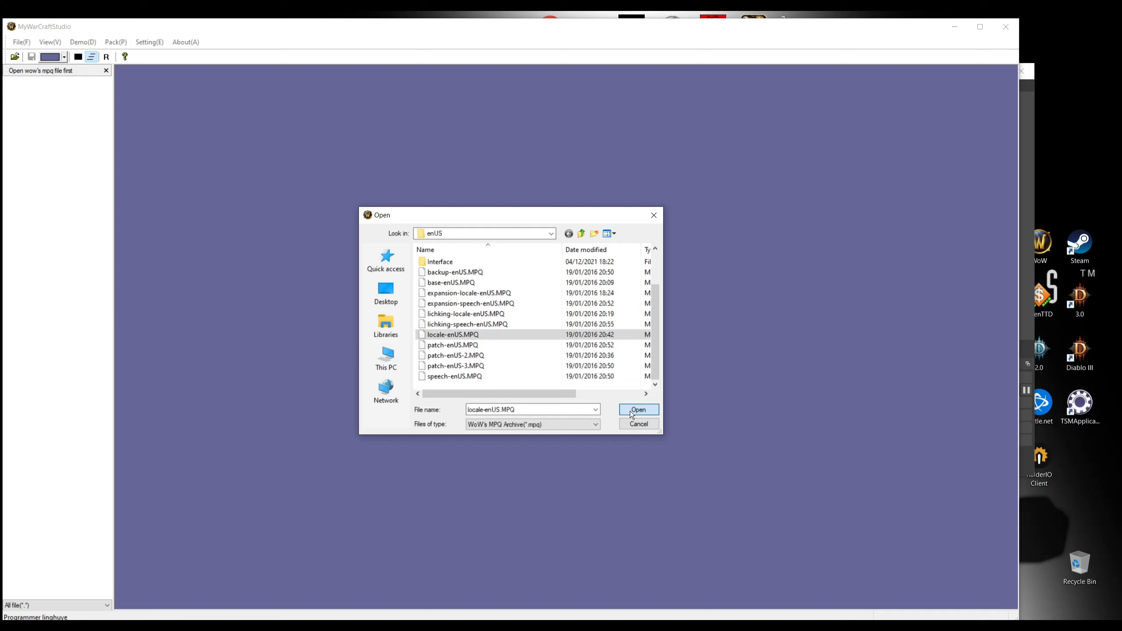
- Open locale-enUS.MPQ and extract its DBFilesClient folder into the dbw folder
{"action": "left_click", "coordinate": [638, 410]}
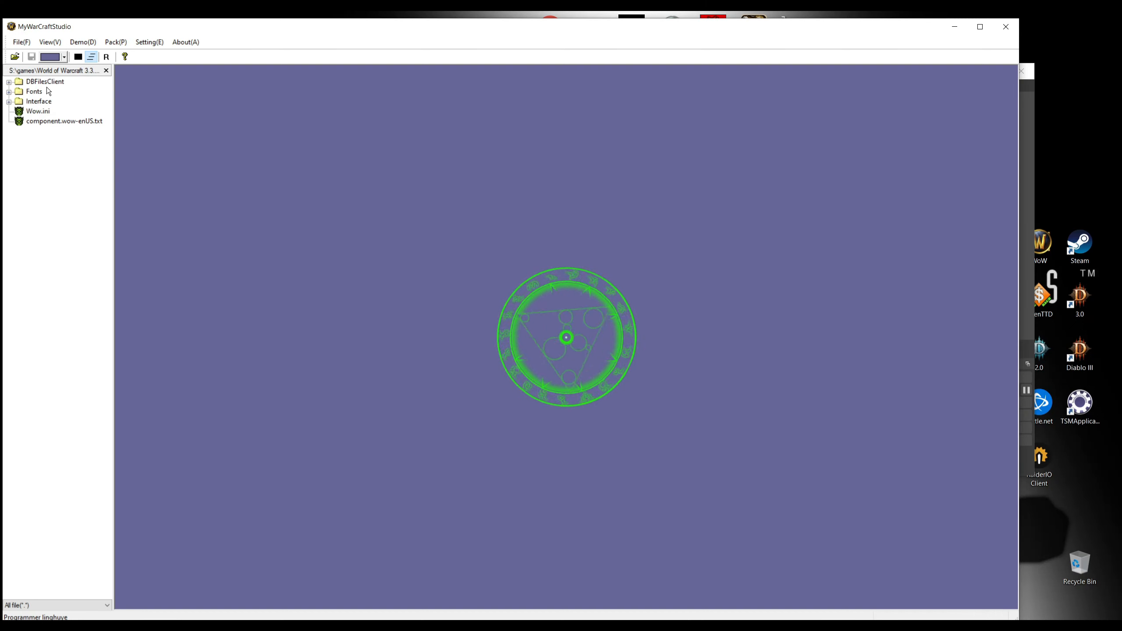
{"action": "left_click", "coordinate": [45, 81]}
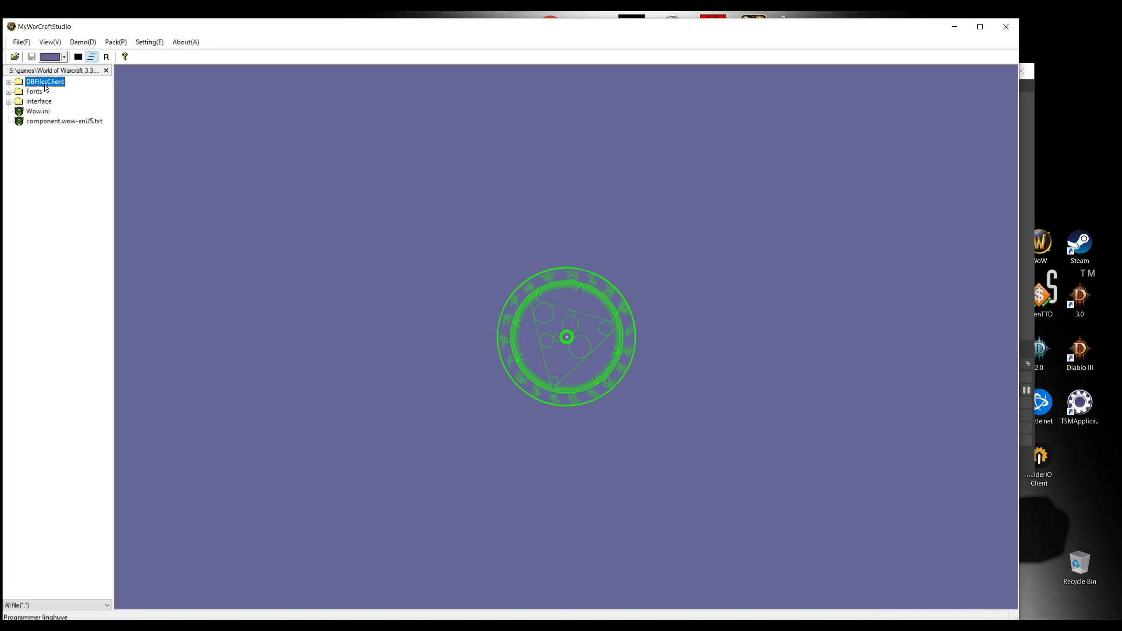
{"action": "right_click", "coordinate": [45, 82]}
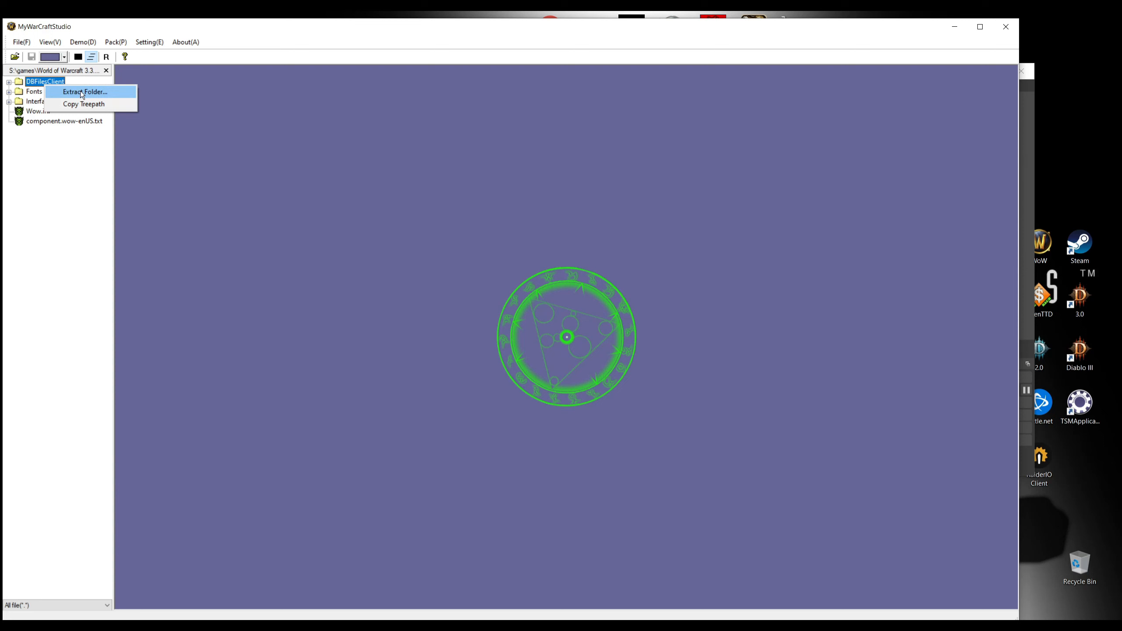
{"action": "left_click", "coordinate": [85, 92]}
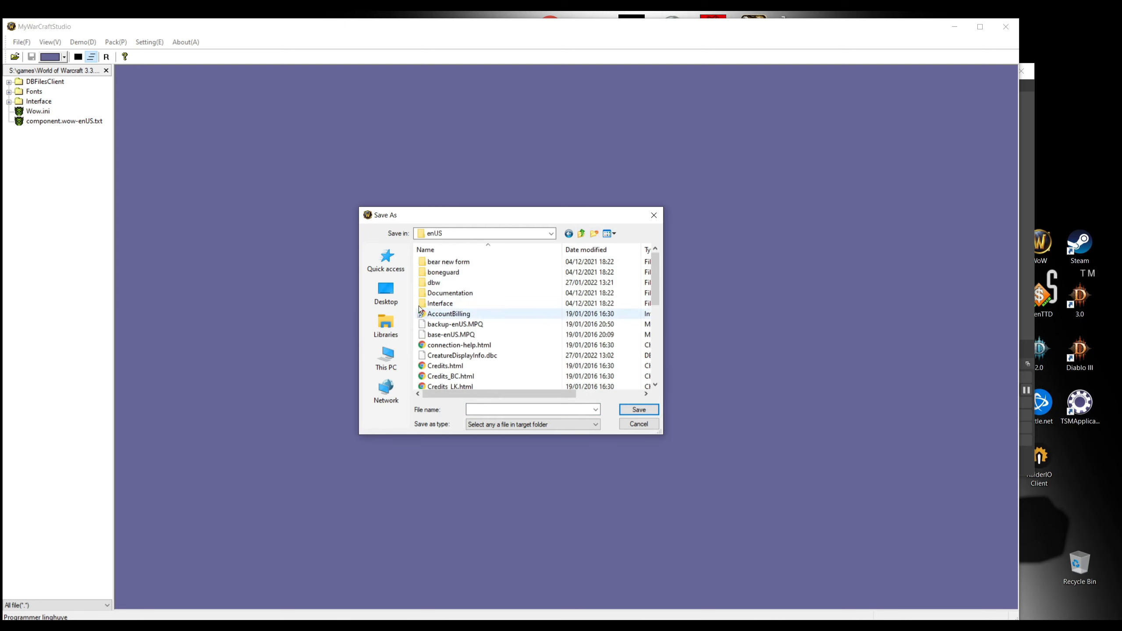
{"action": "double_click", "coordinate": [434, 282]}
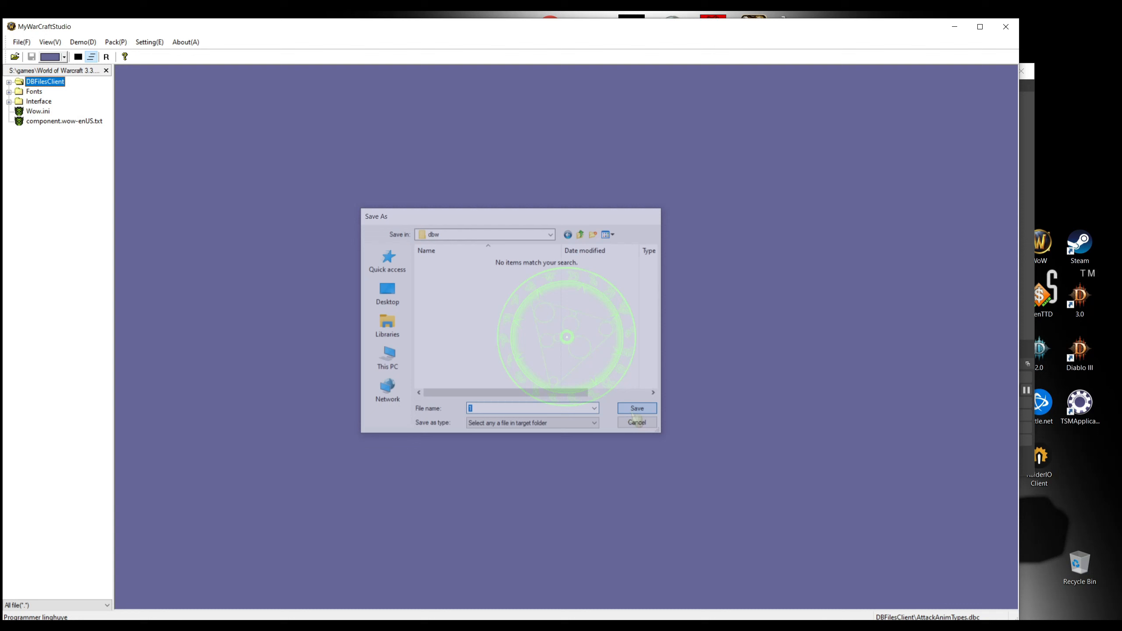
{"action": "left_click", "coordinate": [636, 423]}
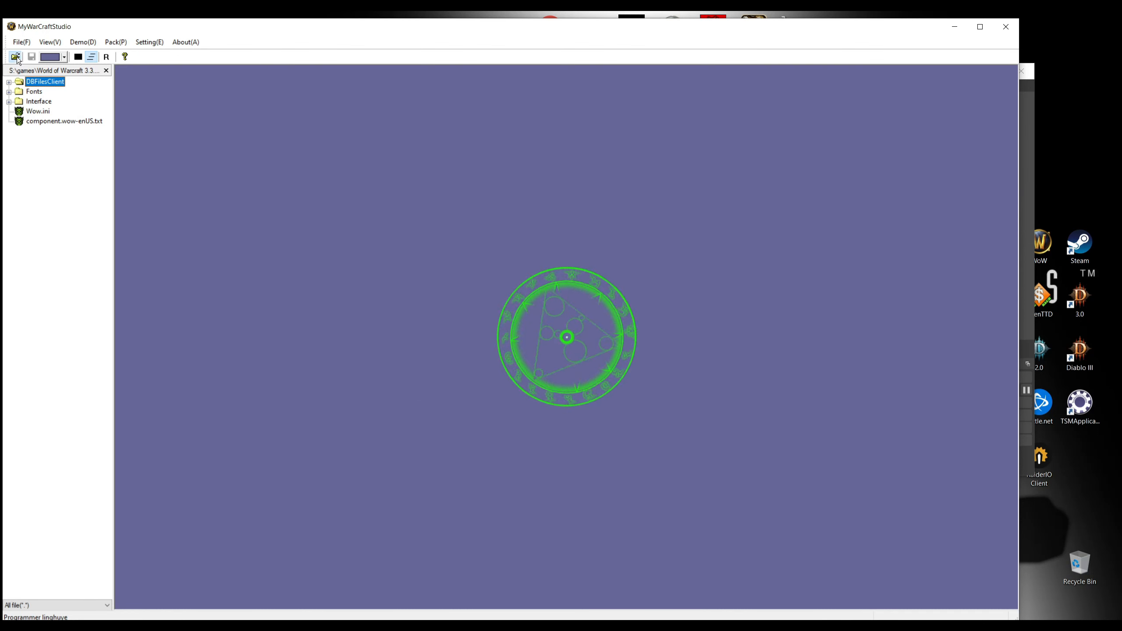
- Open patch-enUS.MPQ and extract its DBFilesClient folder
{"action": "left_click", "coordinate": [15, 56]}
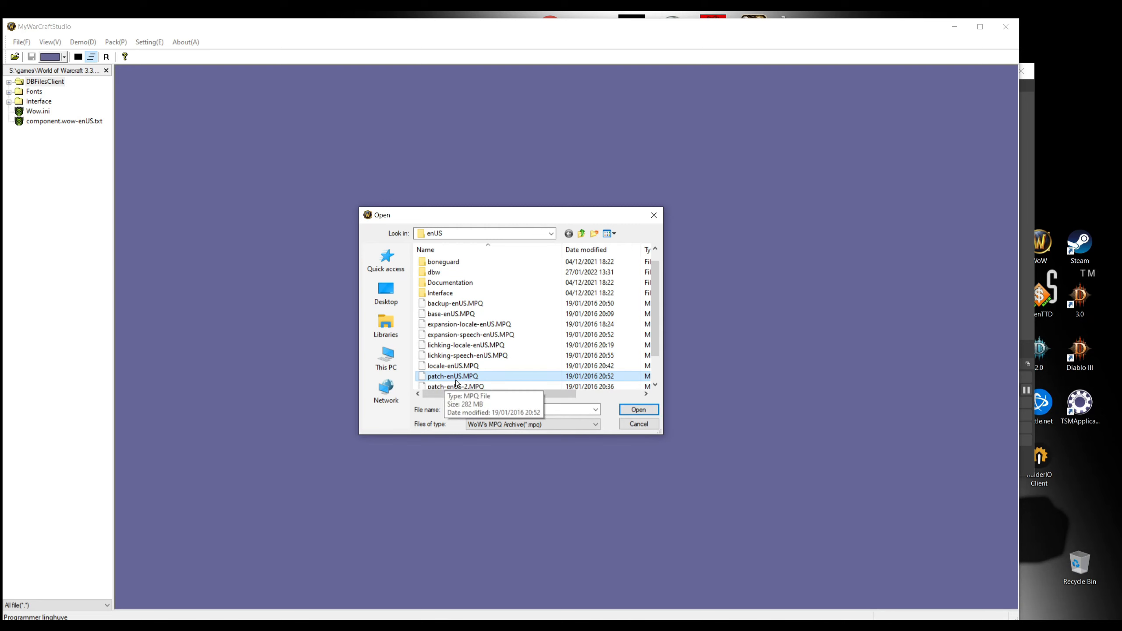
{"action": "left_click", "coordinate": [638, 410]}
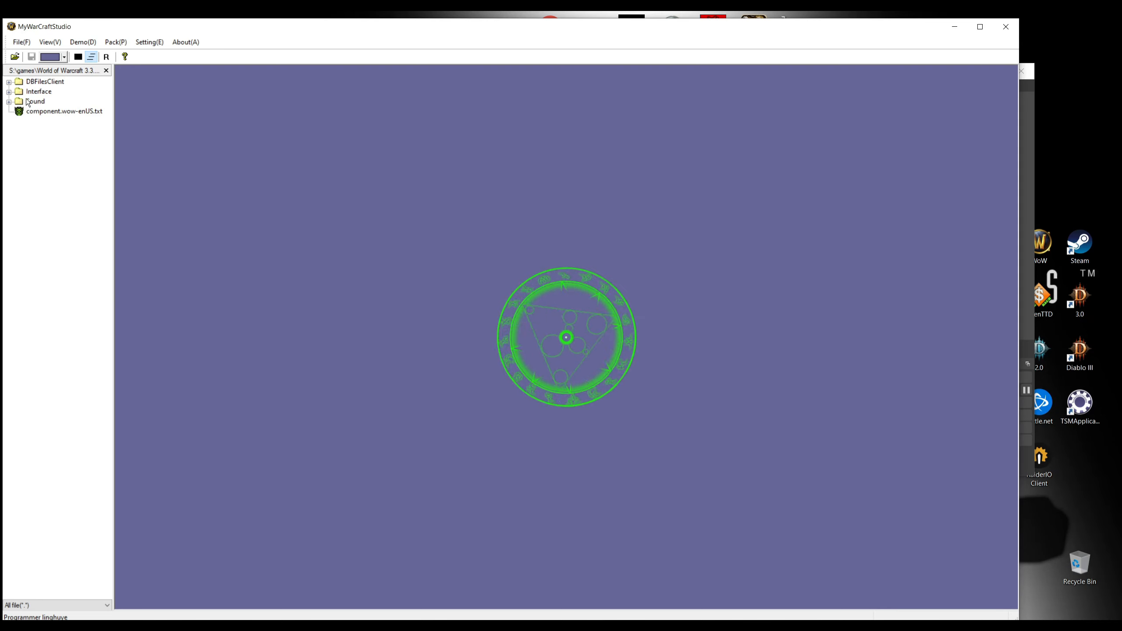
{"action": "right_click", "coordinate": [45, 80]}
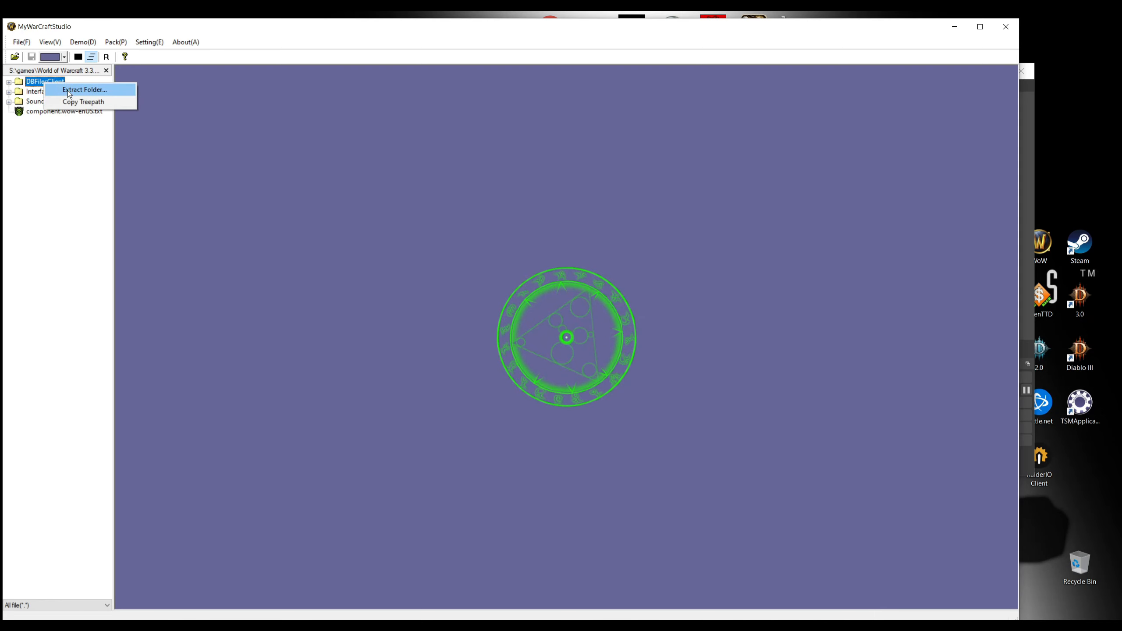
{"action": "left_click", "coordinate": [84, 89]}
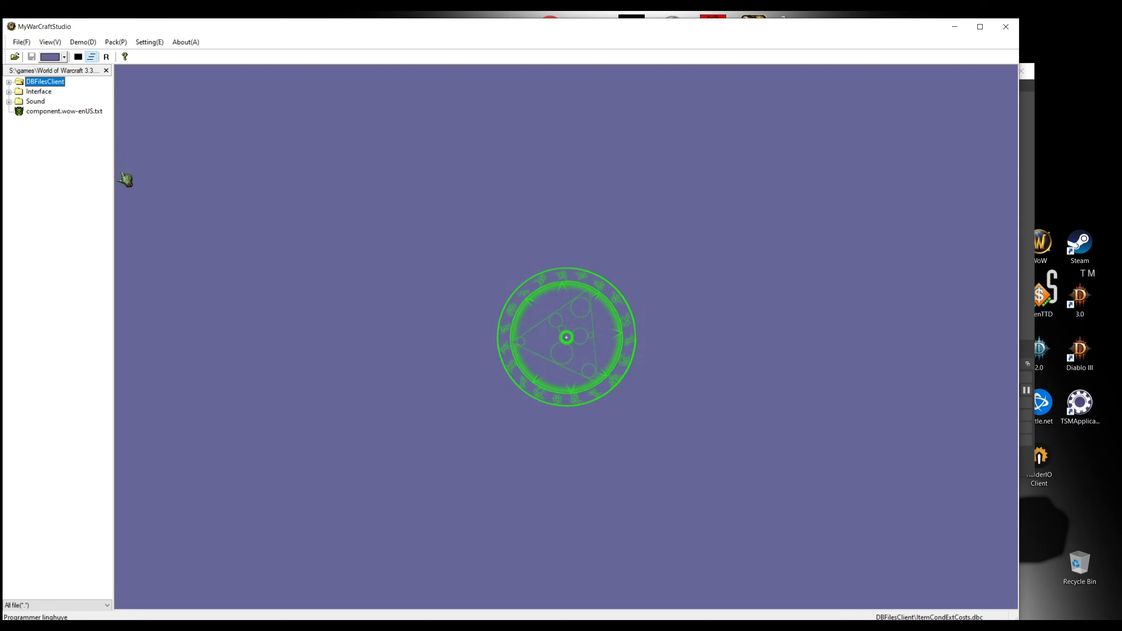
- Choose patch-enUS-2.MPQ as the next archive to open
{"action": "left_click", "coordinate": [15, 57]}
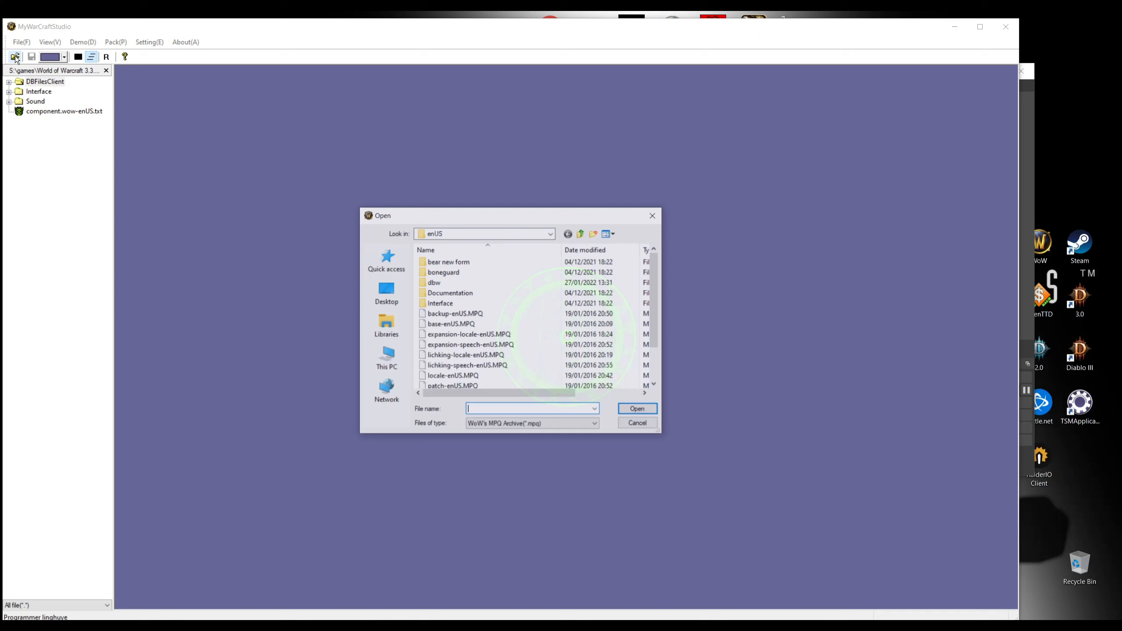
{"action": "left_click", "coordinate": [455, 355]}
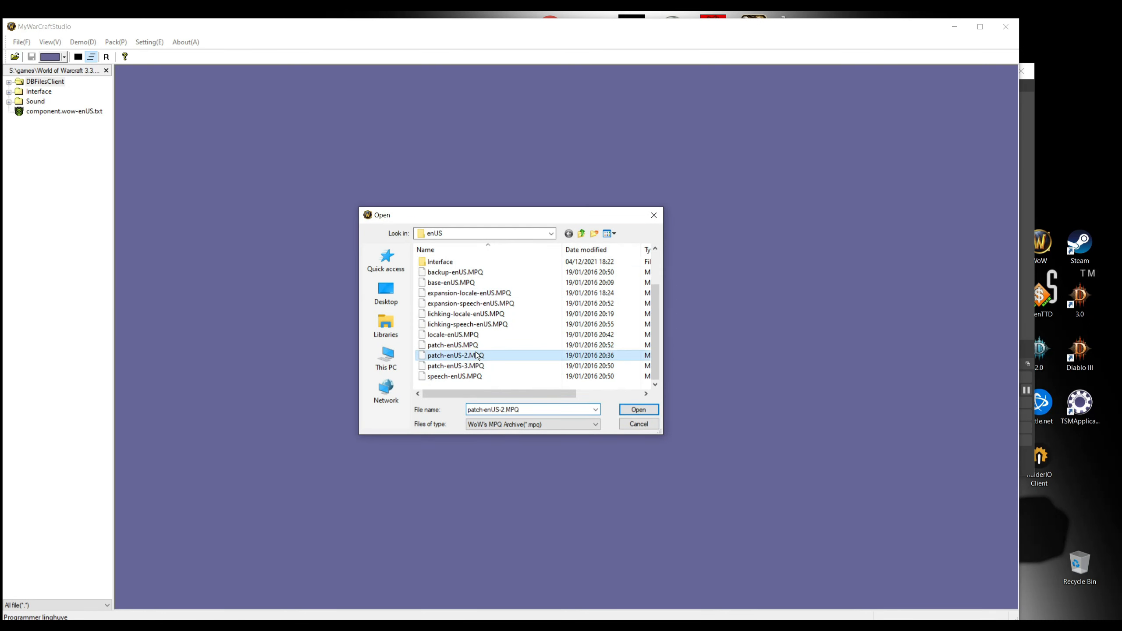
{"action": "mouse_move", "coordinate": [455, 356]}
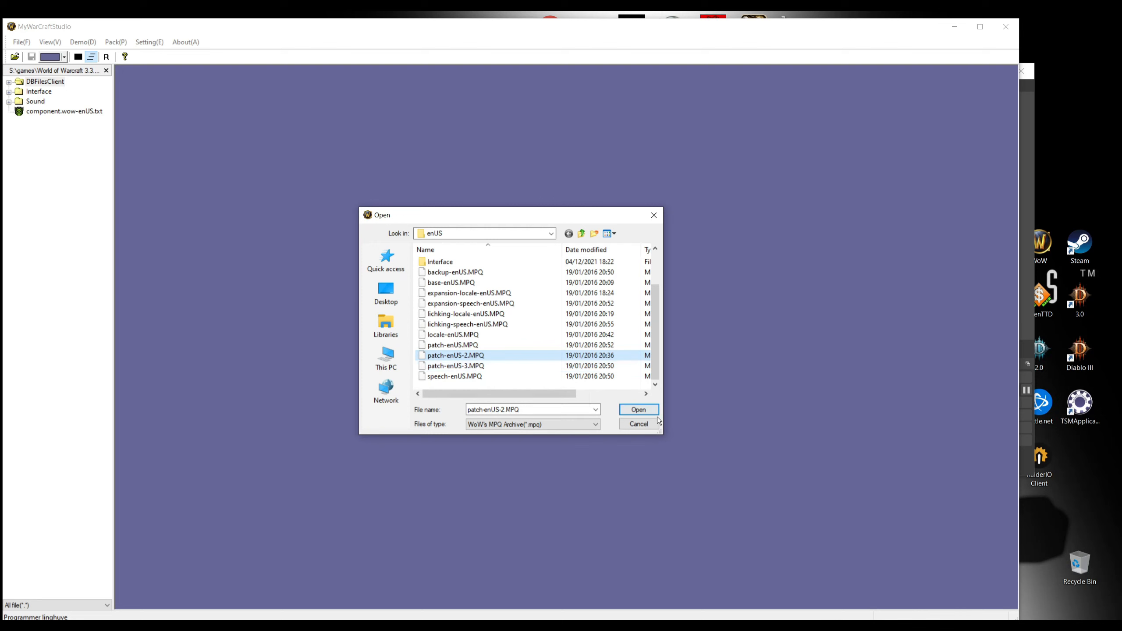
- Open patch-enUS-2.MPQ, extract its DBFilesClient contents into dbw, and start opening the next archive
{"action": "left_click", "coordinate": [638, 409]}
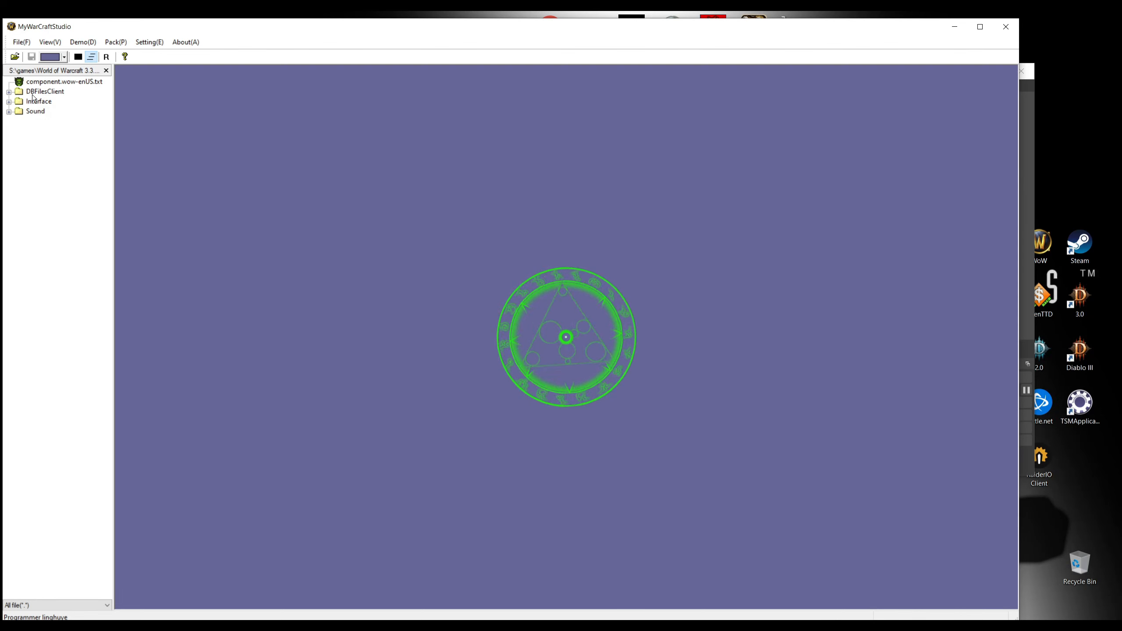
{"action": "left_click", "coordinate": [8, 91]}
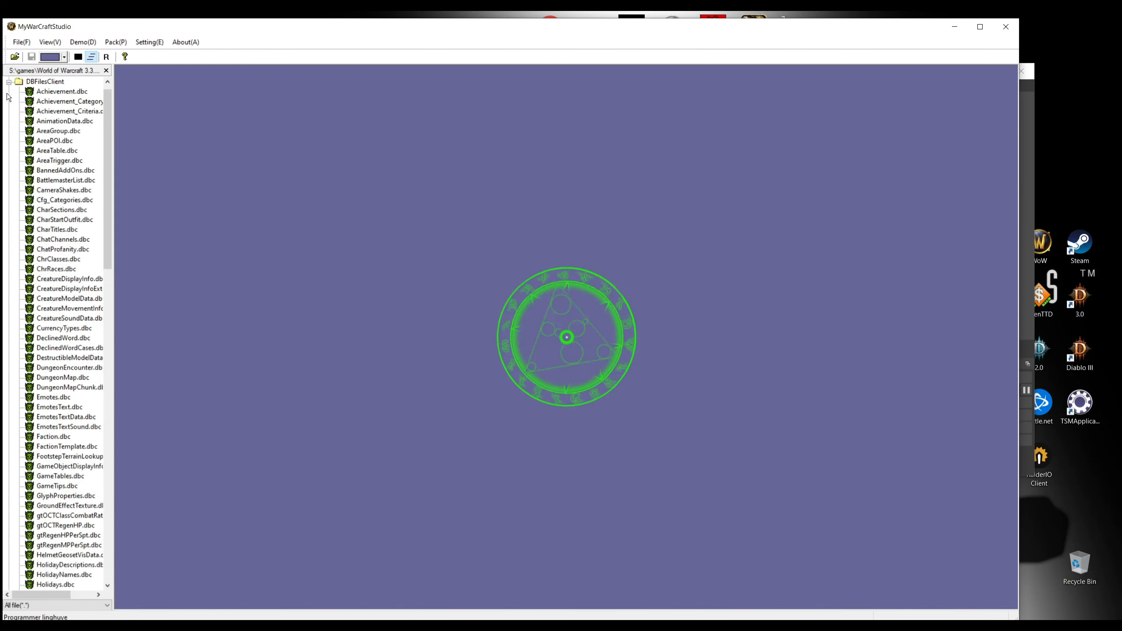
{"action": "double_click", "coordinate": [69, 112]}
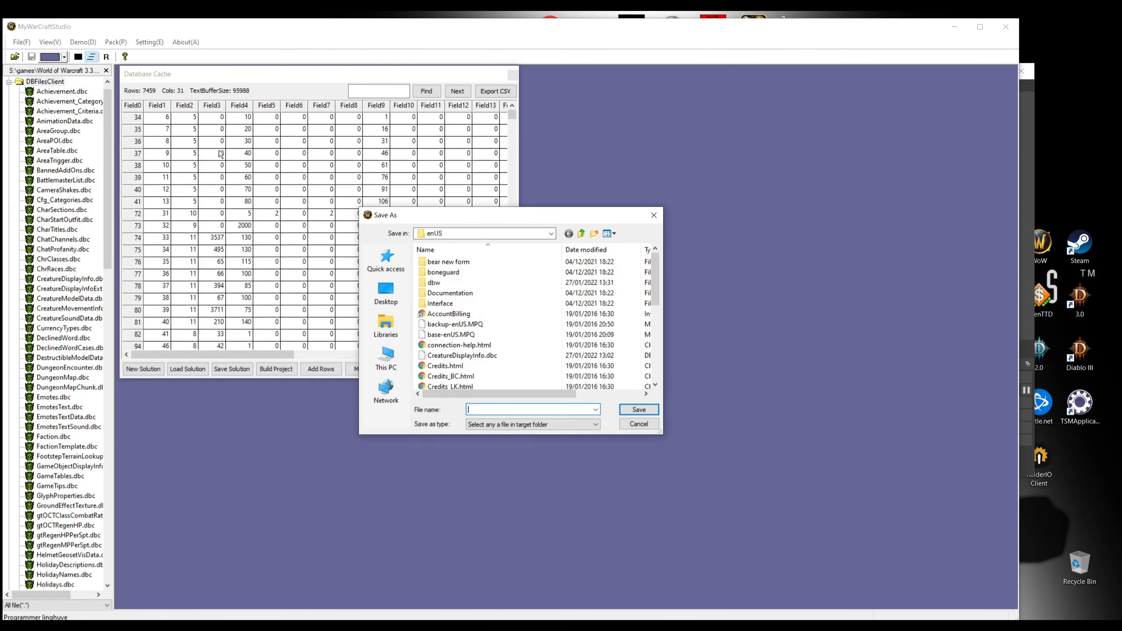
{"action": "double_click", "coordinate": [434, 282]}
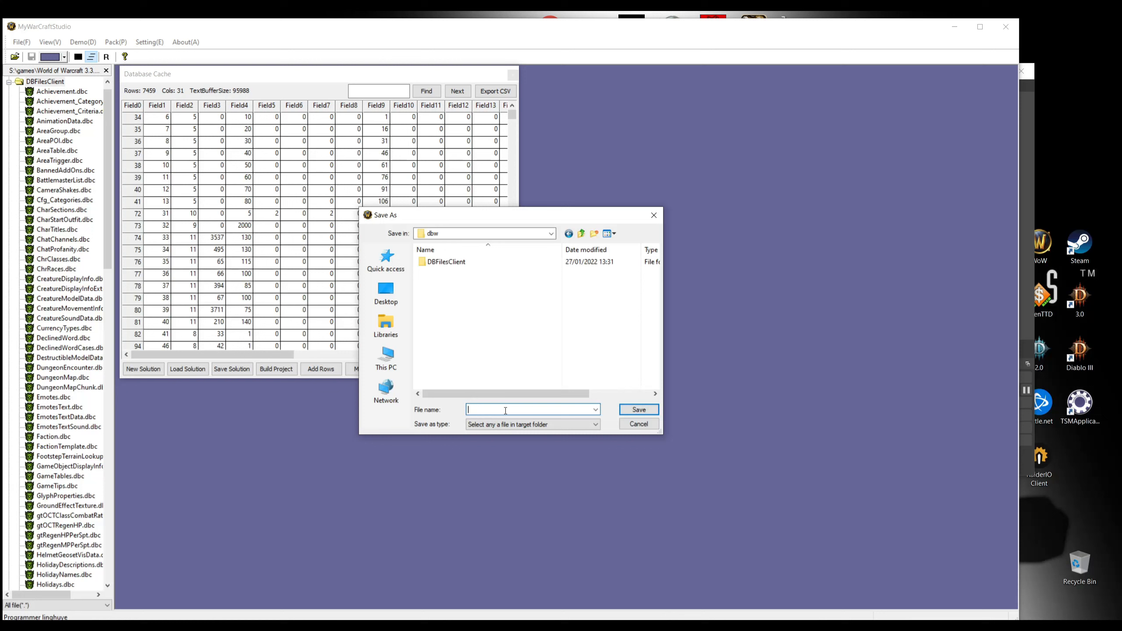
{"action": "left_click", "coordinate": [638, 424]}
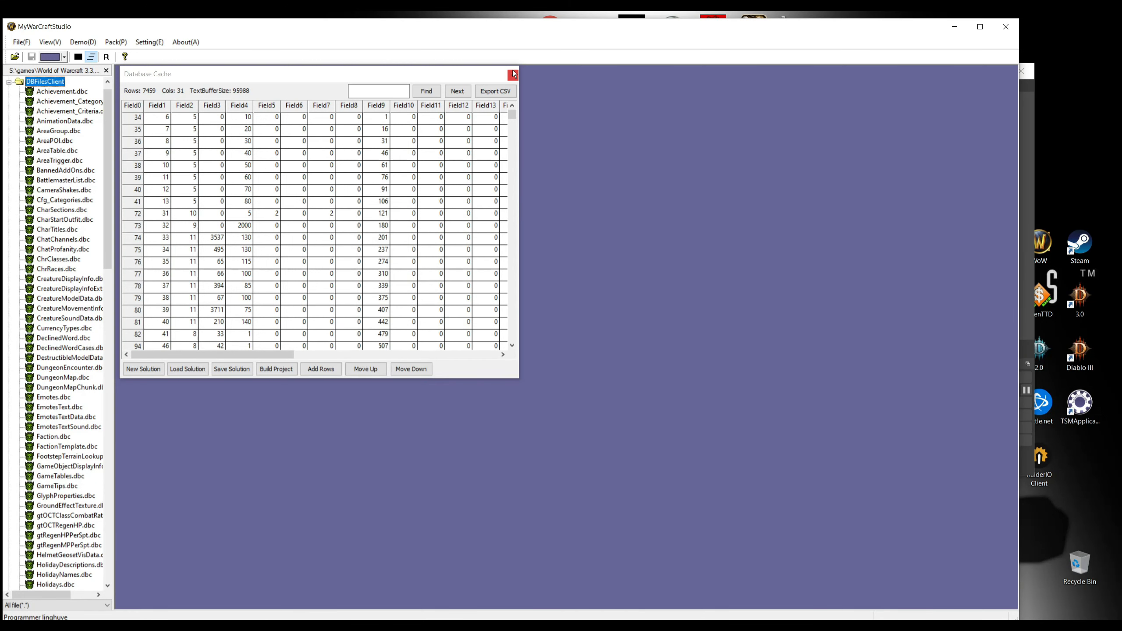
{"action": "left_click", "coordinate": [512, 74]}
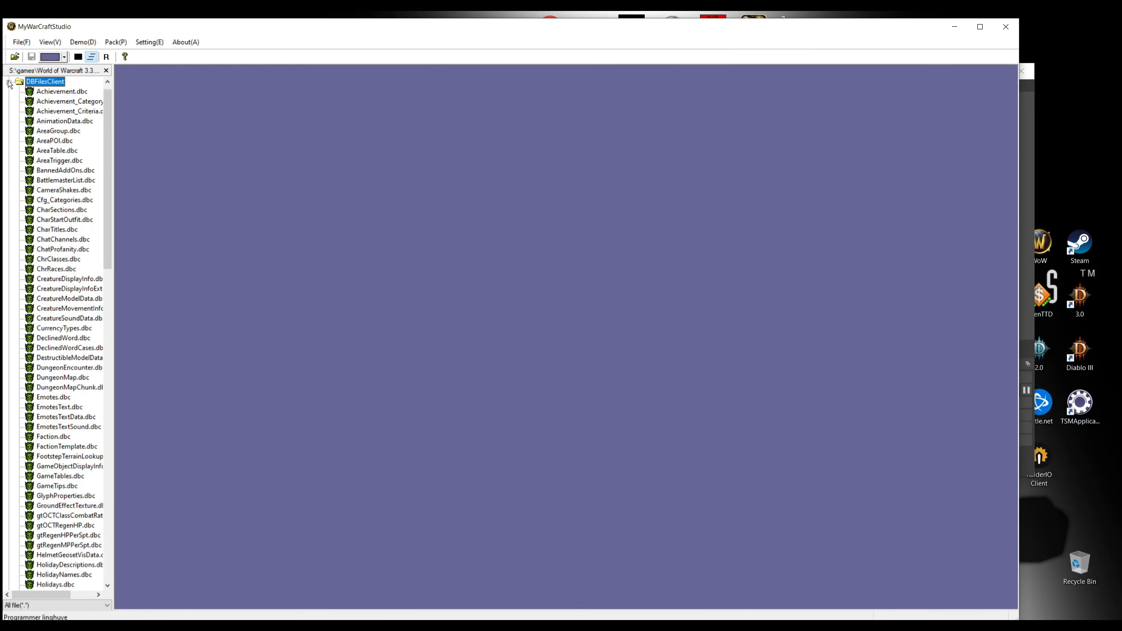
{"action": "left_click", "coordinate": [14, 56]}
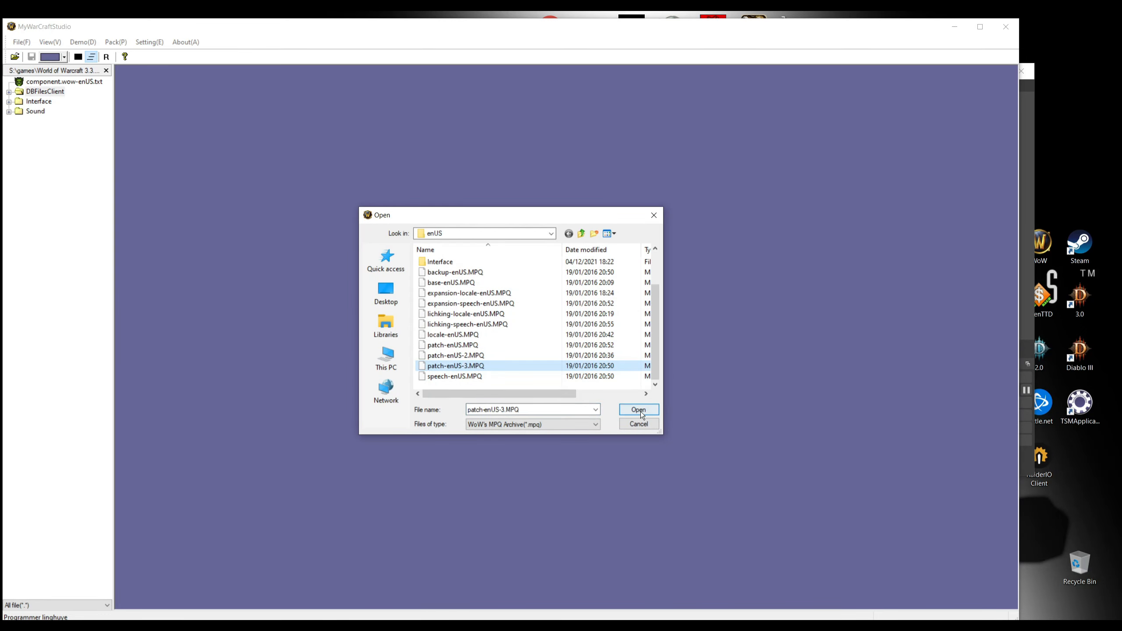
- Open patch-enUS-3.MPQ and extract its whole DBFilesClient folder to disk
{"action": "left_click", "coordinate": [638, 410]}
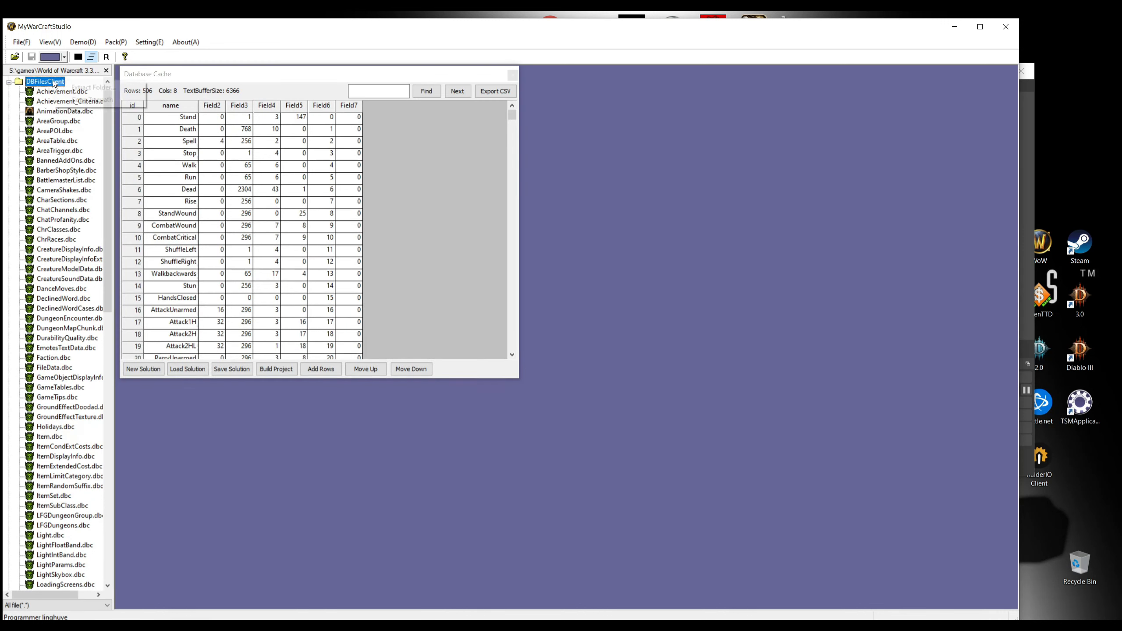
{"action": "left_click", "coordinate": [64, 111]}
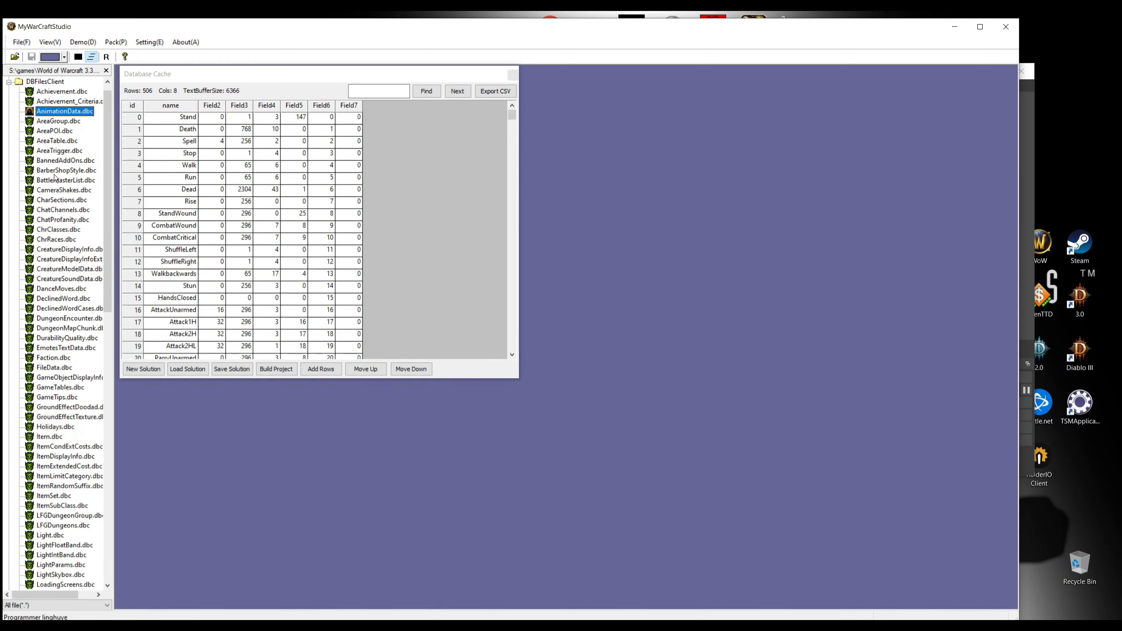
{"action": "right_click", "coordinate": [45, 80]}
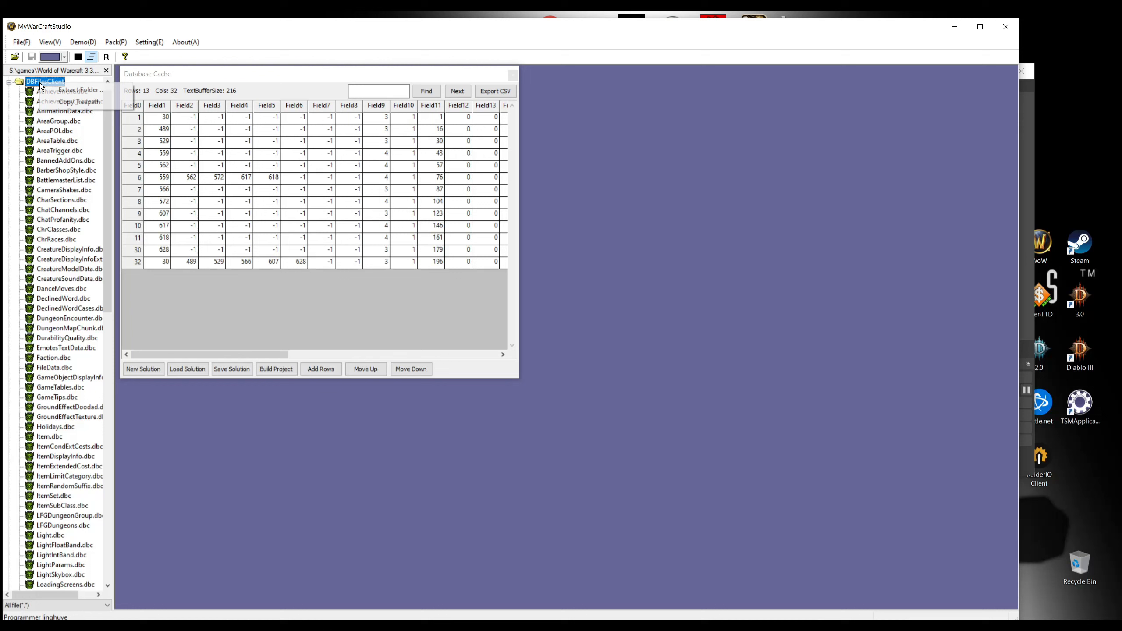
{"action": "left_click", "coordinate": [495, 91]}
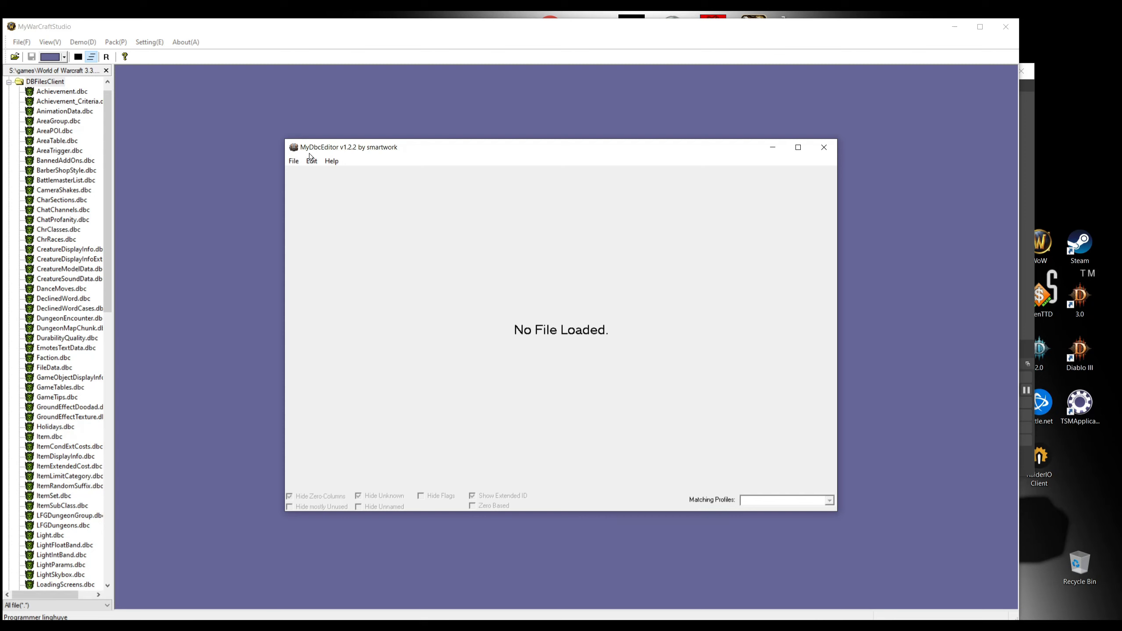
- Load CreatureDisplayInfo.dbc from Data\enUS\dbw\DBFilesClient into MyDbcEditor
{"action": "left_click", "coordinate": [293, 161]}
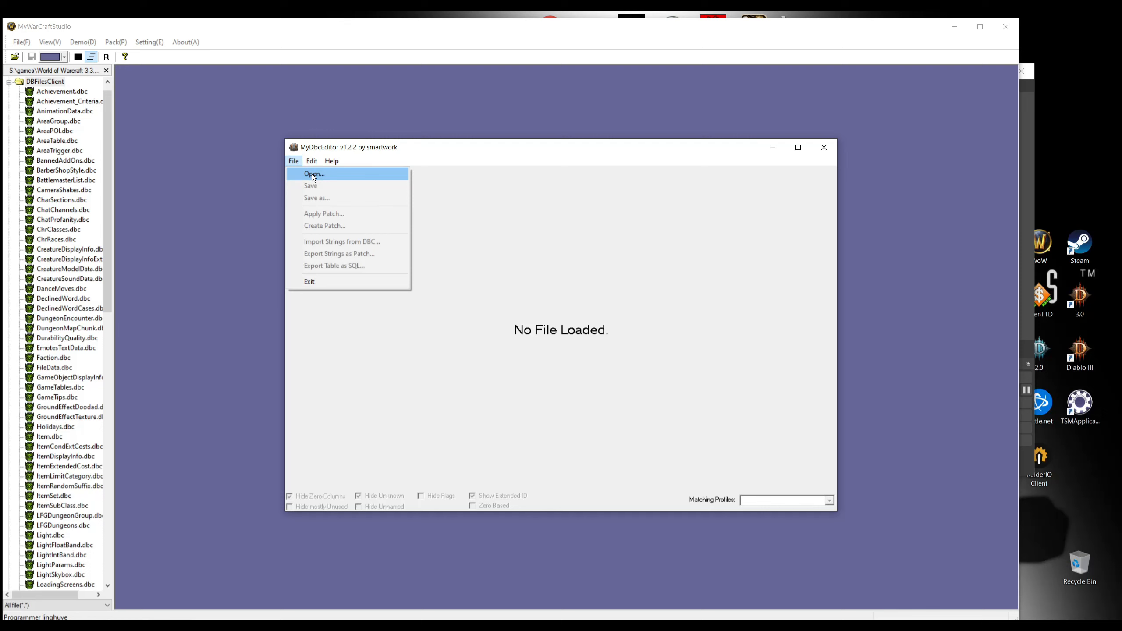
{"action": "left_click", "coordinate": [314, 174]}
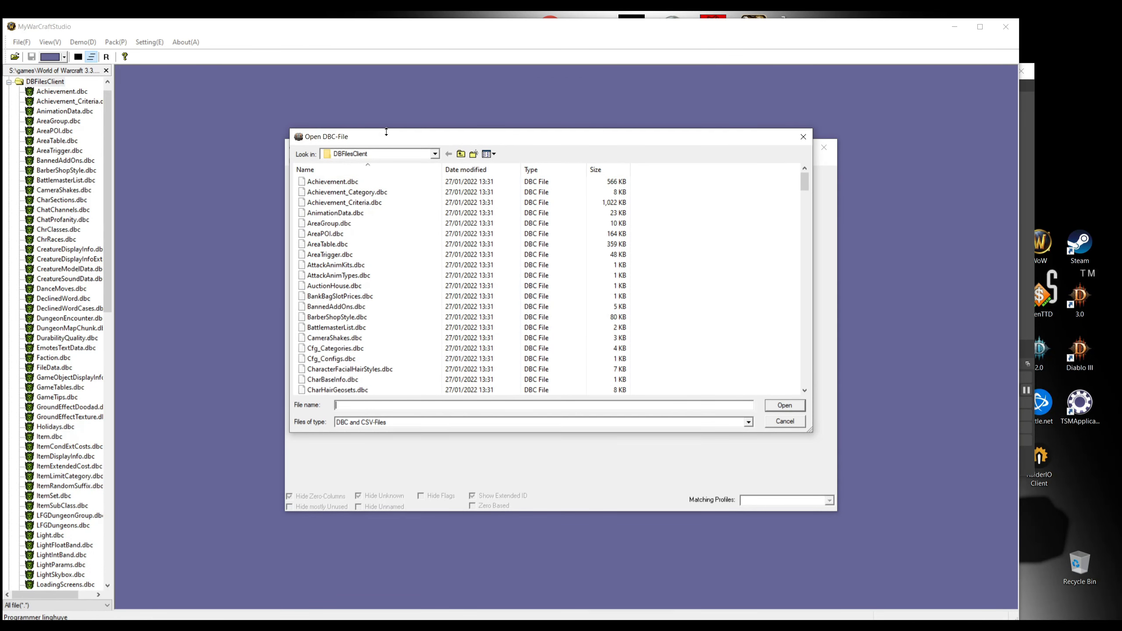
{"action": "left_click", "coordinate": [435, 153]}
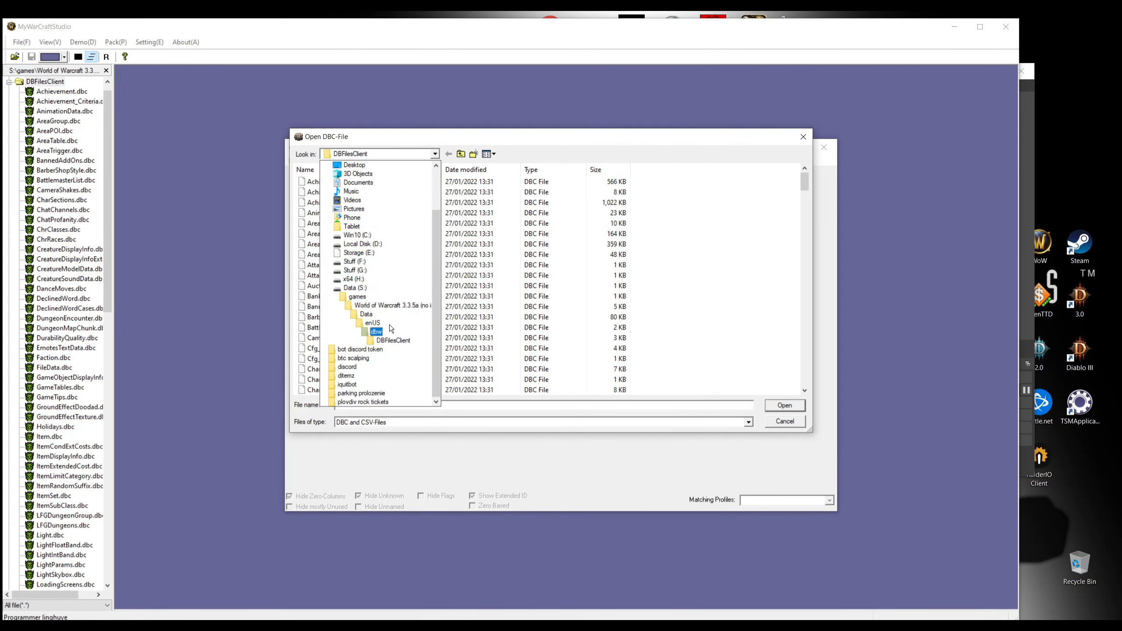
{"action": "left_click", "coordinate": [373, 322]}
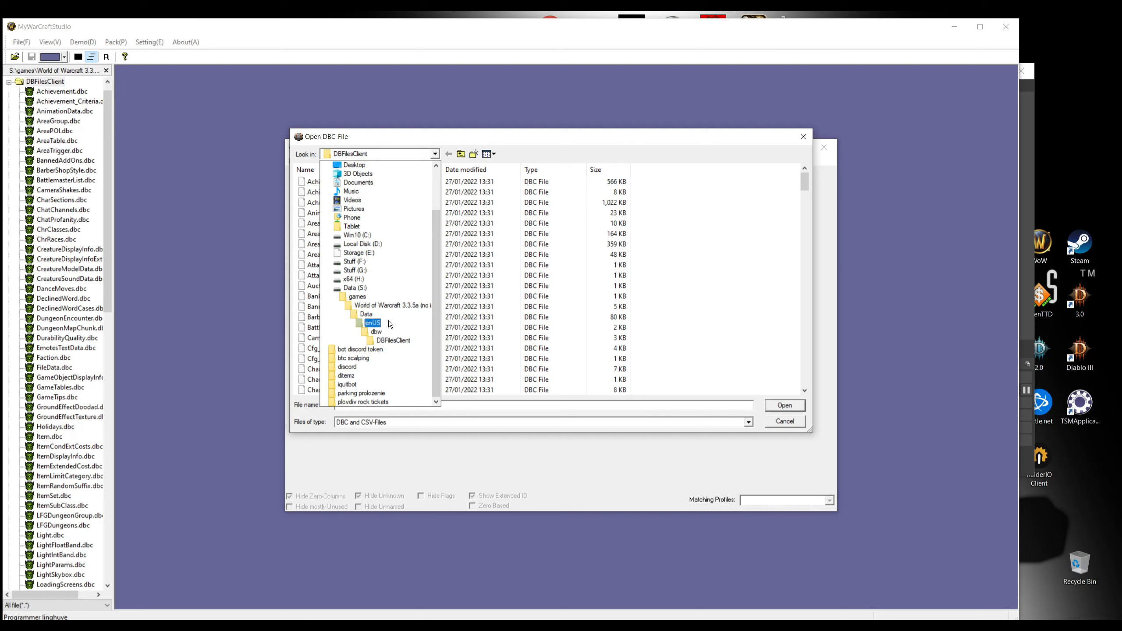
{"action": "left_click", "coordinate": [366, 314]}
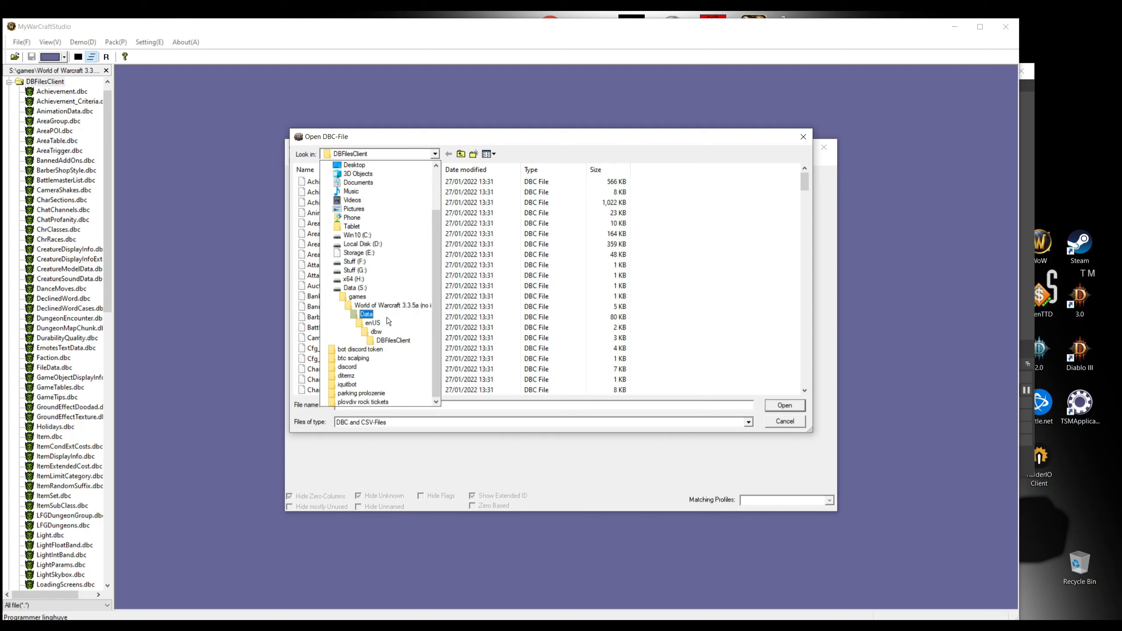
{"action": "left_click", "coordinate": [373, 323]}
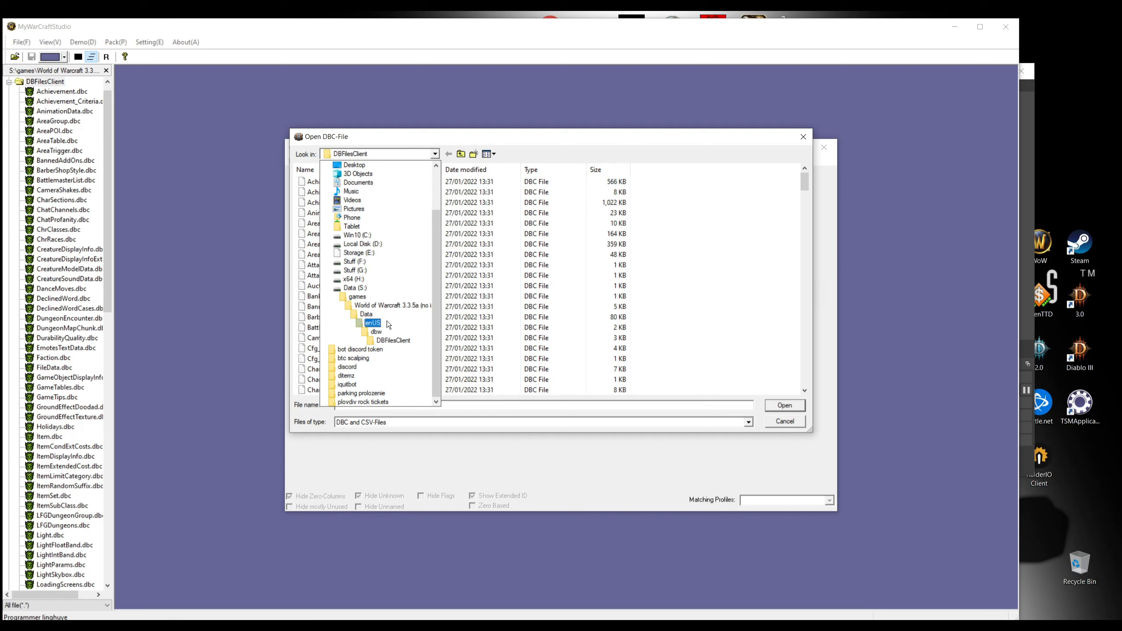
{"action": "left_click", "coordinate": [376, 332]}
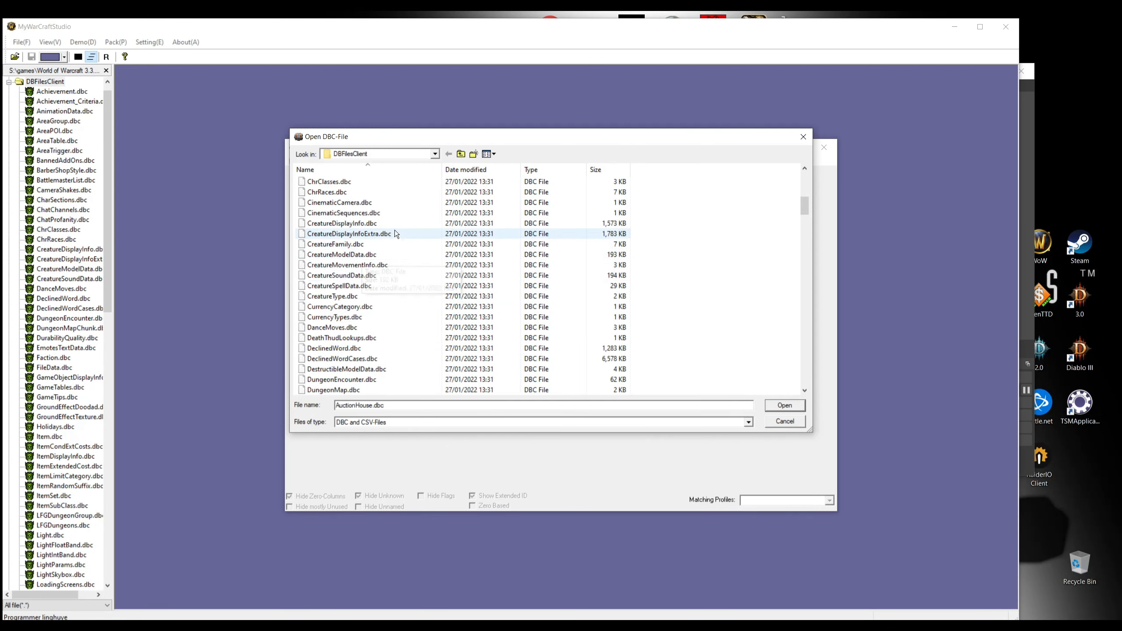
{"action": "left_click", "coordinate": [341, 223]}
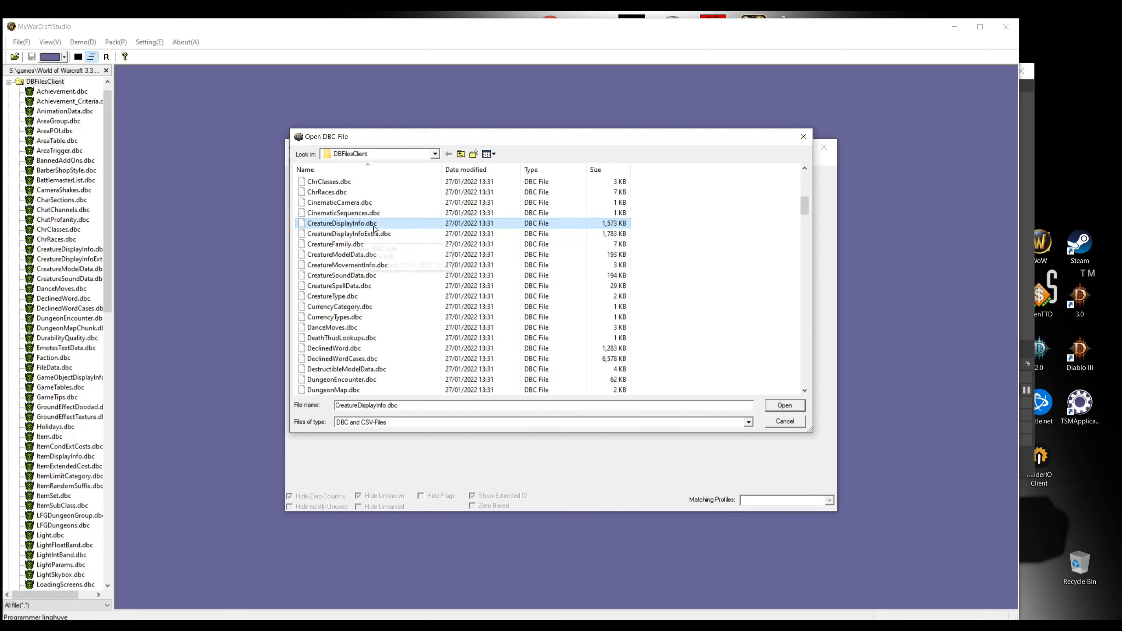
{"action": "left_click", "coordinate": [784, 405]}
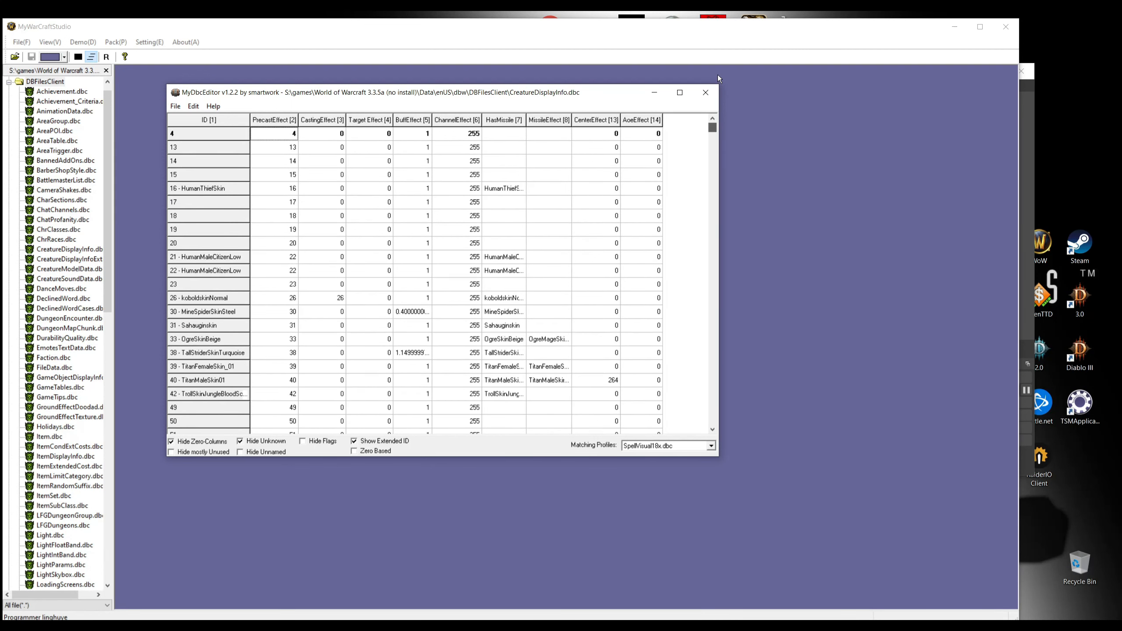
{"action": "mouse_move", "coordinate": [215, 198]}
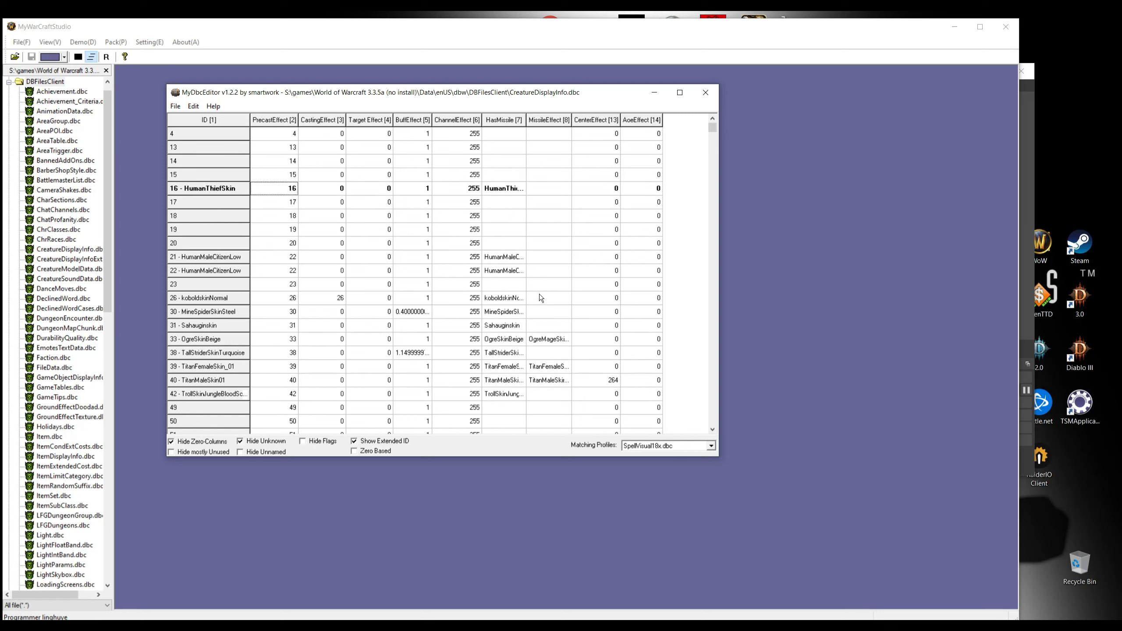
- Note the HumanThiefSkin reference row and search the table for 'iron' to find the first iron dwarf entry
{"action": "left_click", "coordinate": [192, 106]}
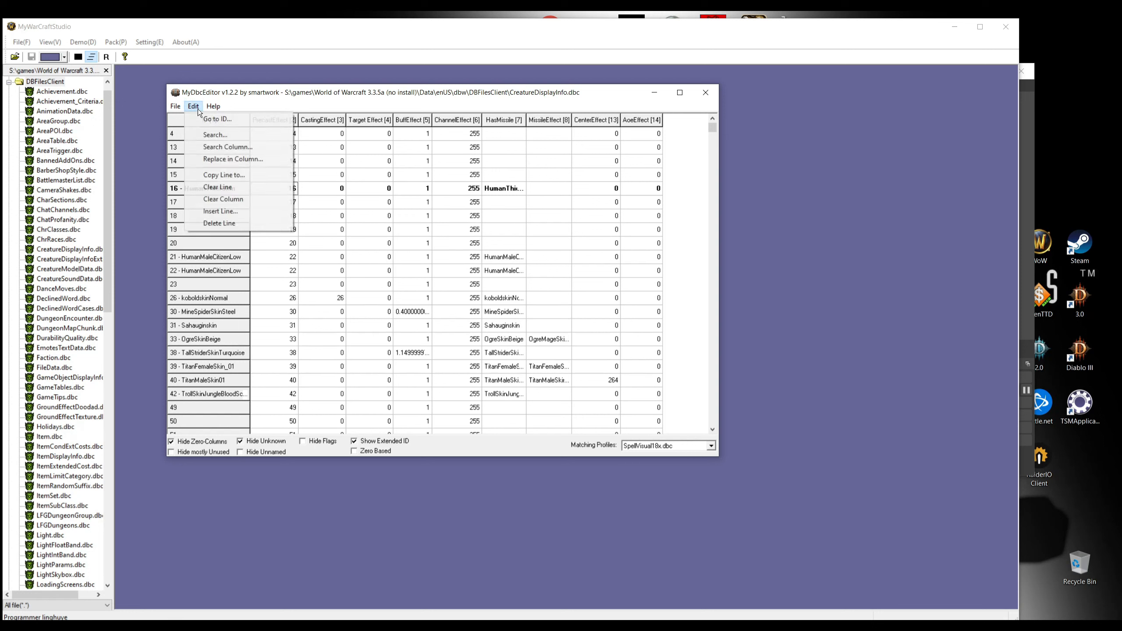
{"action": "left_click", "coordinate": [215, 135]}
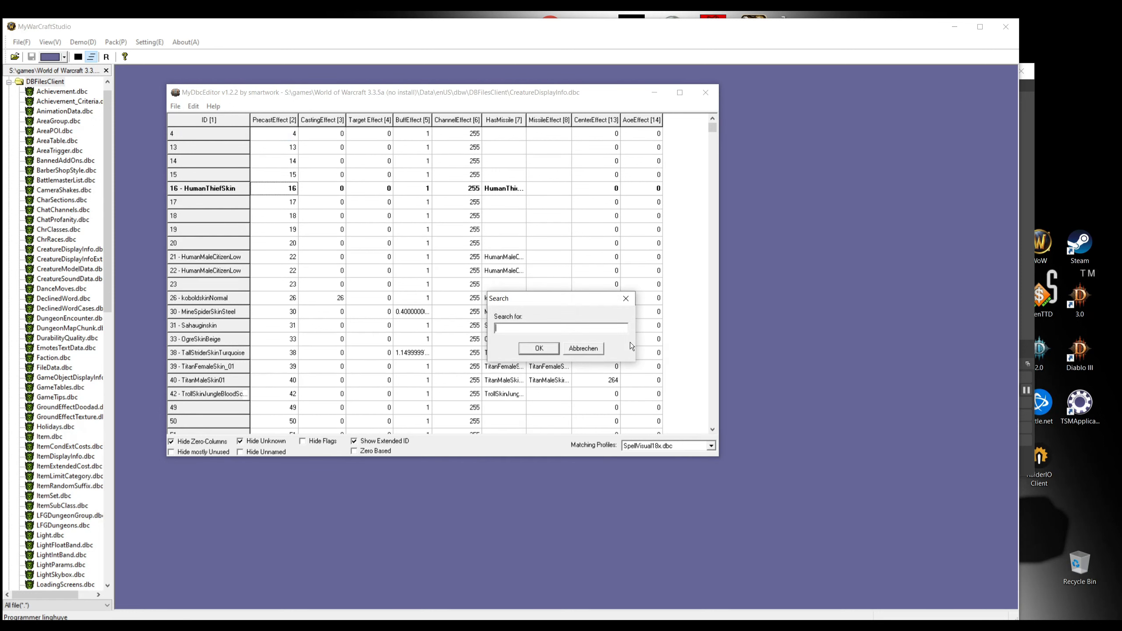
{"action": "type", "text": "irondwa"}
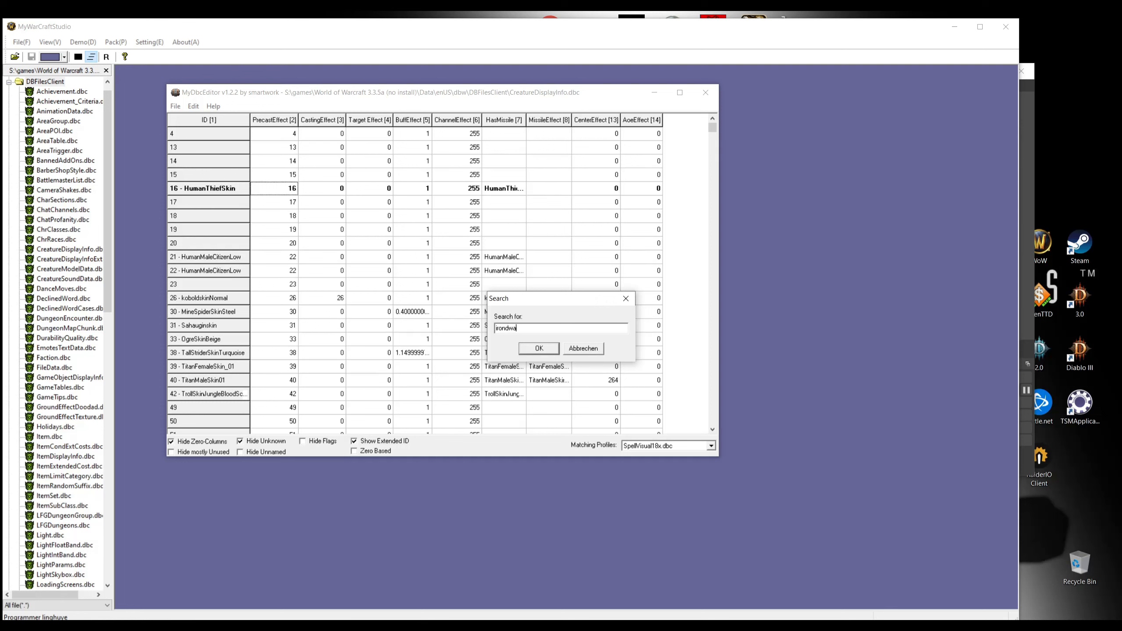
{"action": "left_click", "coordinate": [539, 349]}
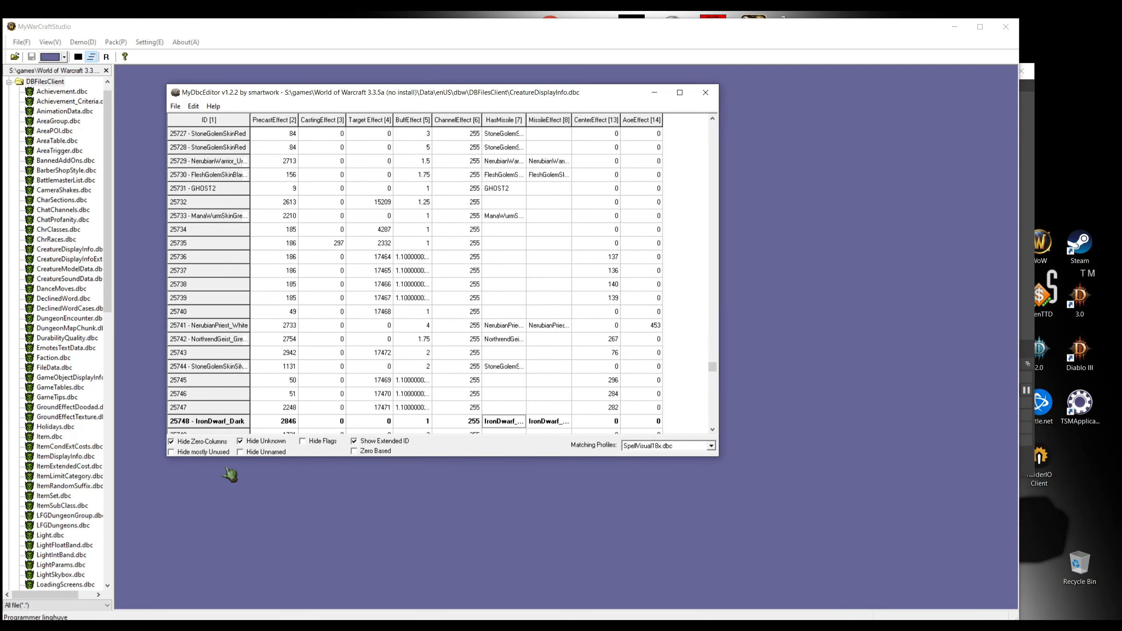
{"action": "mouse_move", "coordinate": [716, 237]}
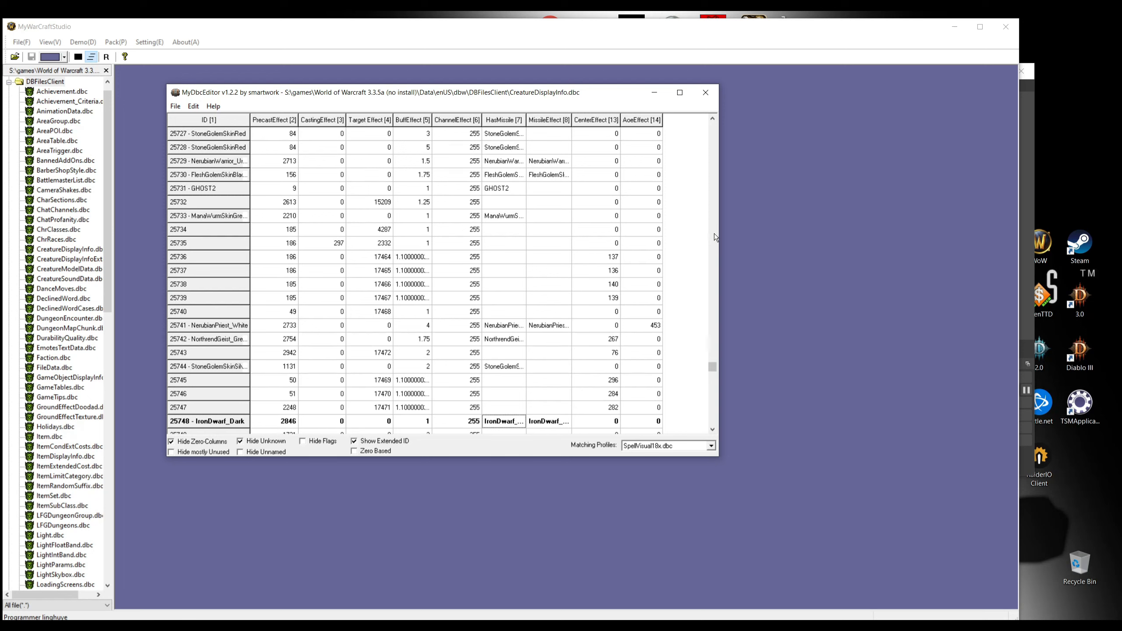
{"action": "scroll", "scroll_direction": "down", "scroll_amount": 3}
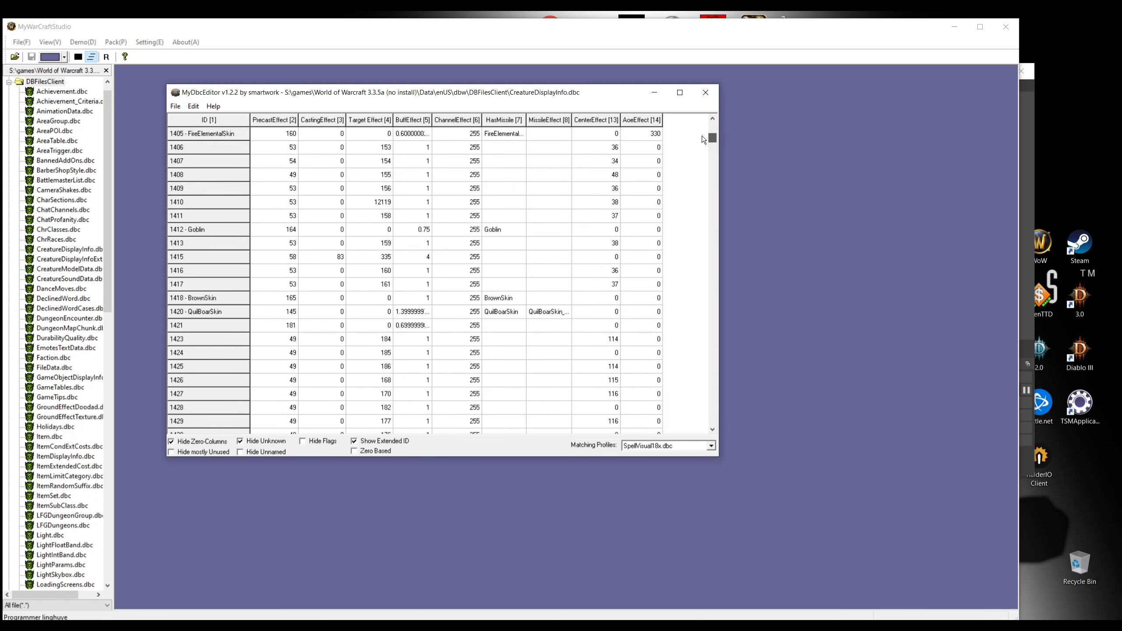
- Jump to the IronDwarf_Dark row 25748 and change its model value to 16 as a HumanThiefSkin entry
{"action": "left_click", "coordinate": [193, 106]}
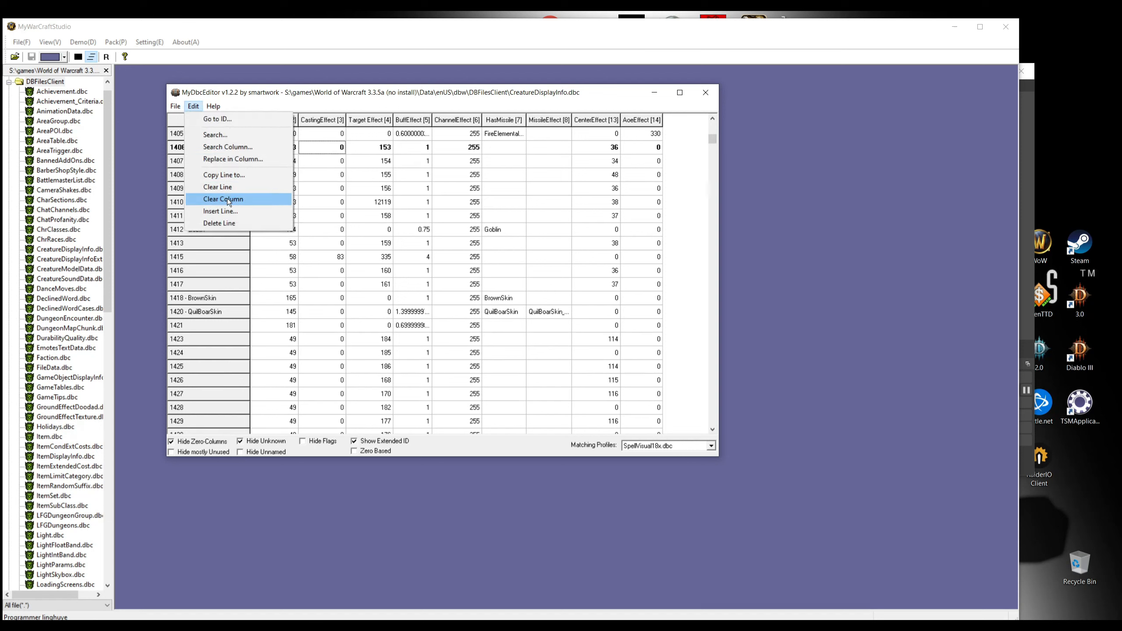
{"action": "left_click", "coordinate": [214, 135]}
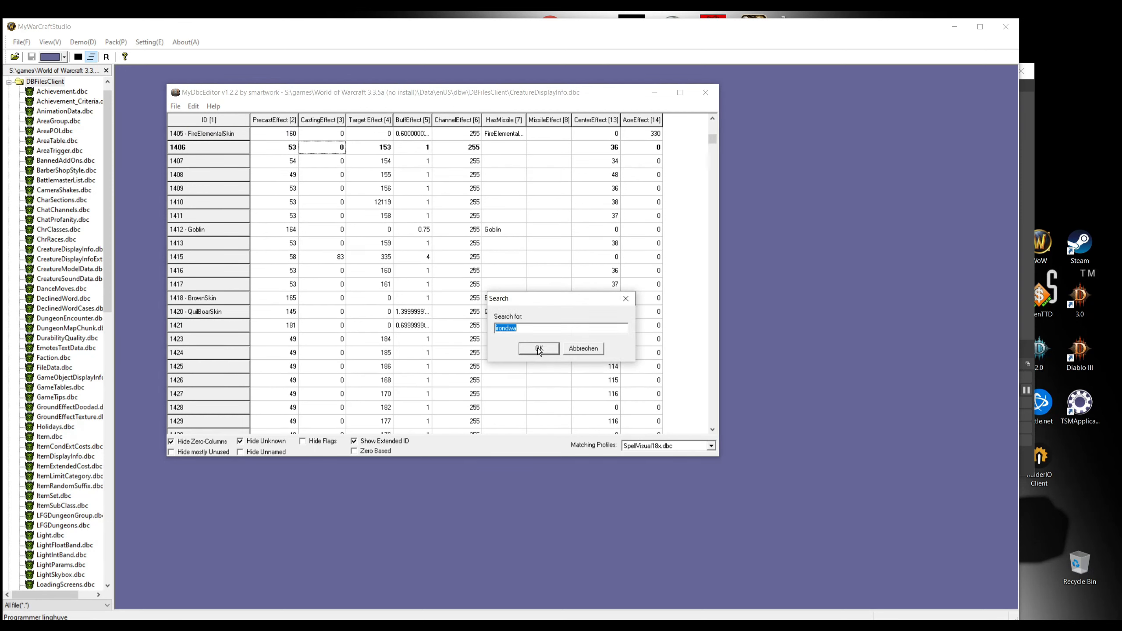
{"action": "left_click", "coordinate": [539, 349]}
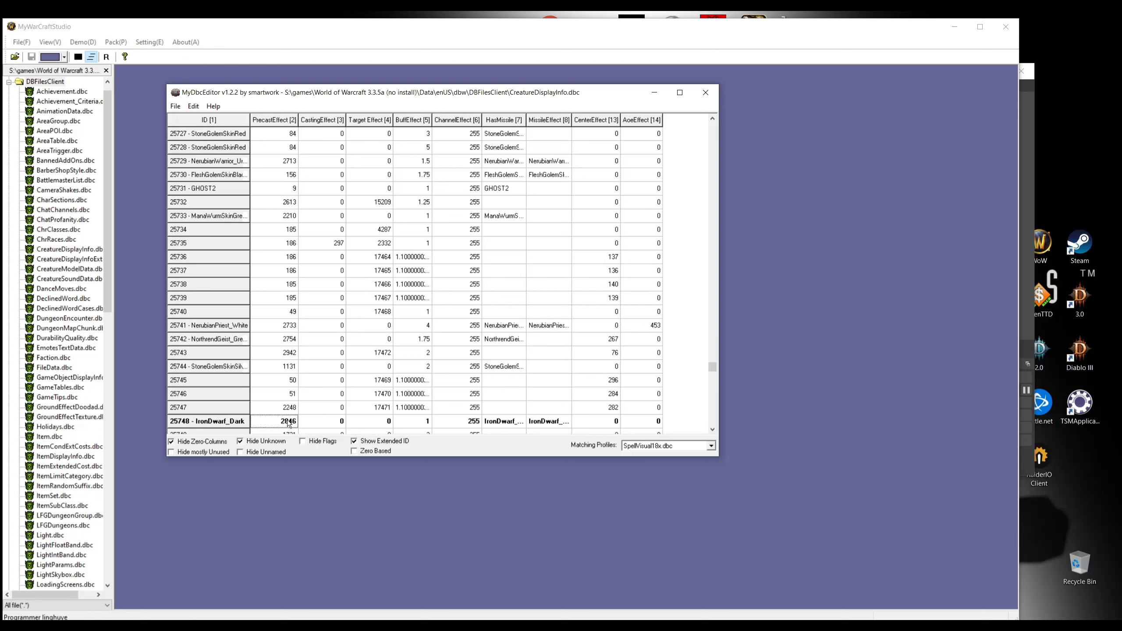
{"action": "double_click", "coordinate": [275, 421]}
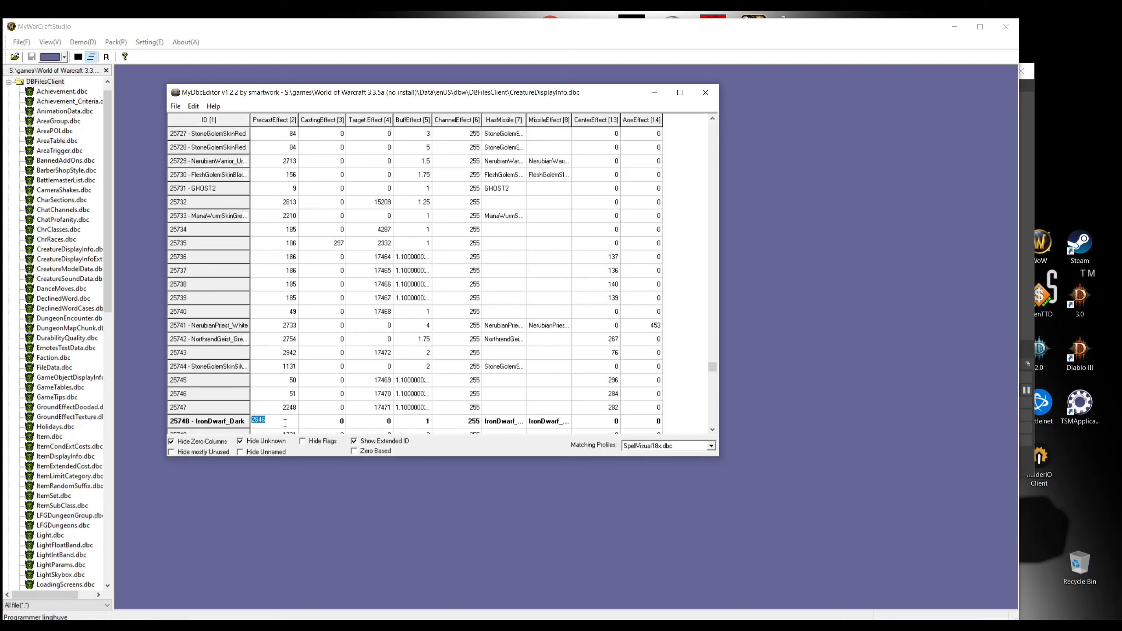
{"action": "type", "text": "1"}
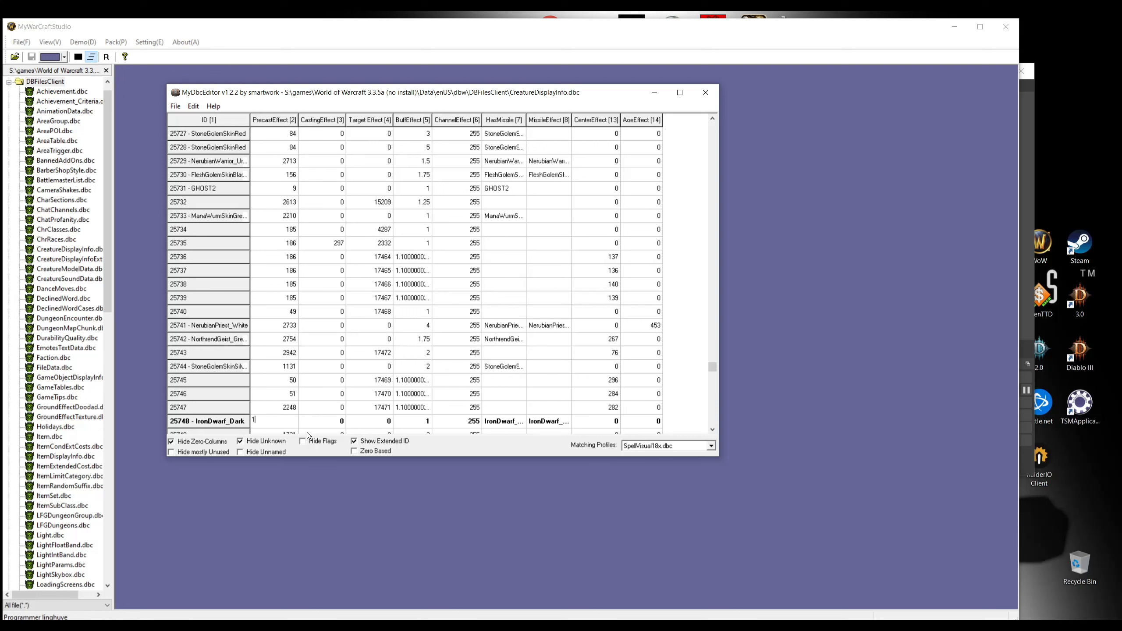
{"action": "type", "text": "16"}
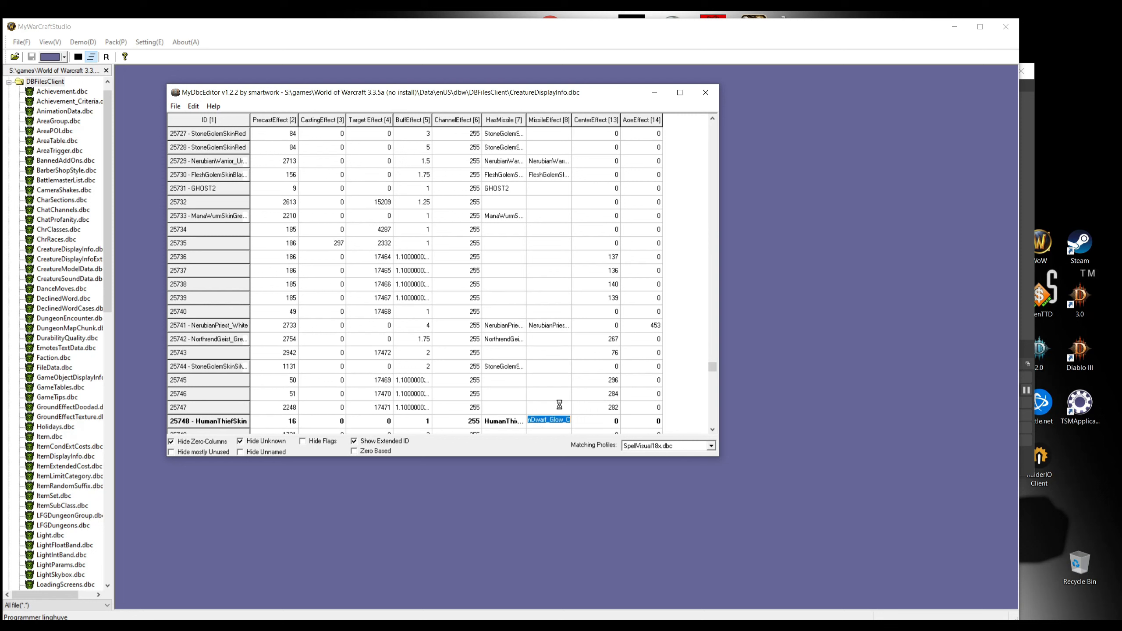
{"action": "scroll", "scroll_direction": "down", "scroll_amount": 3}
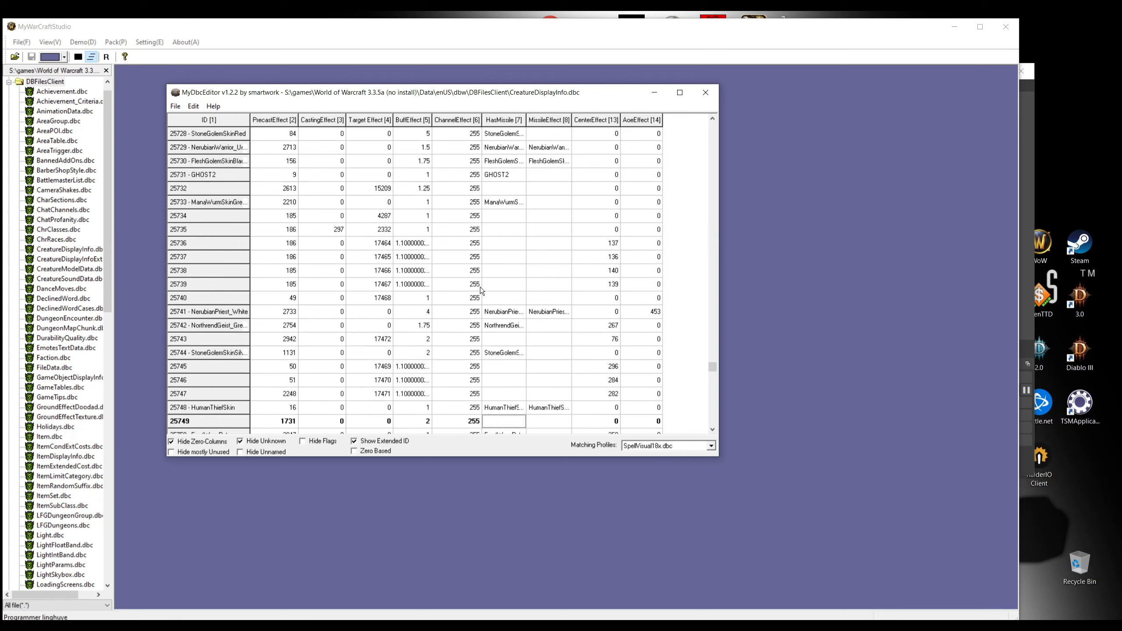
- Set rows 25755–25760 to model 16 and replace their IronDwarf texture names with HumanThiefSkin
{"action": "left_click", "coordinate": [193, 106]}
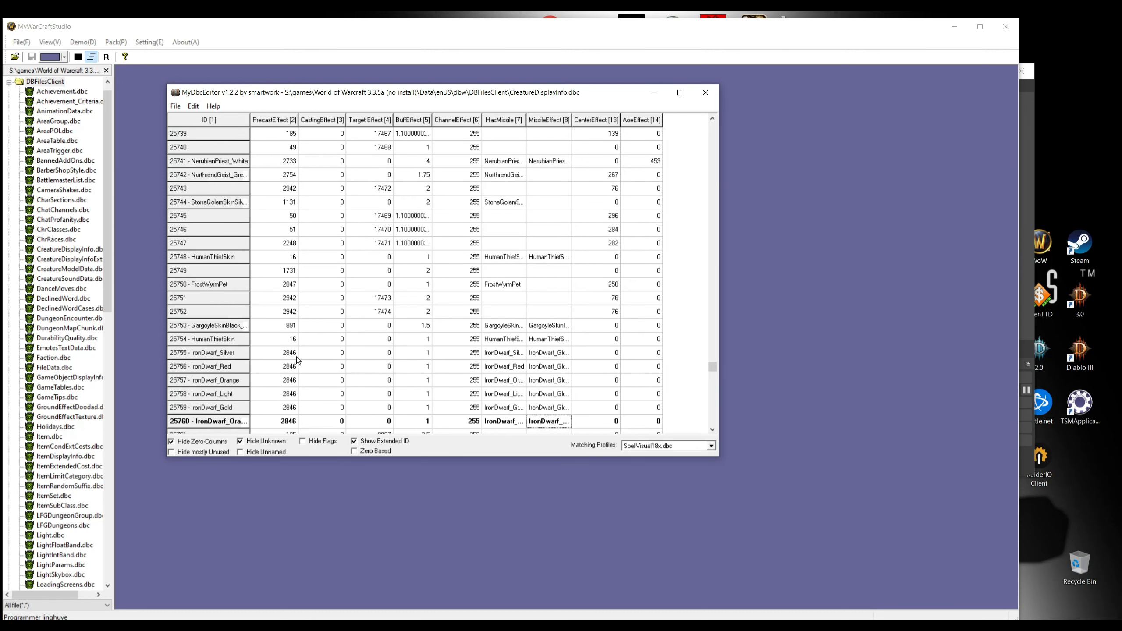
{"action": "mouse_move", "coordinate": [232, 358]}
{"action": "type", "text": "1"}
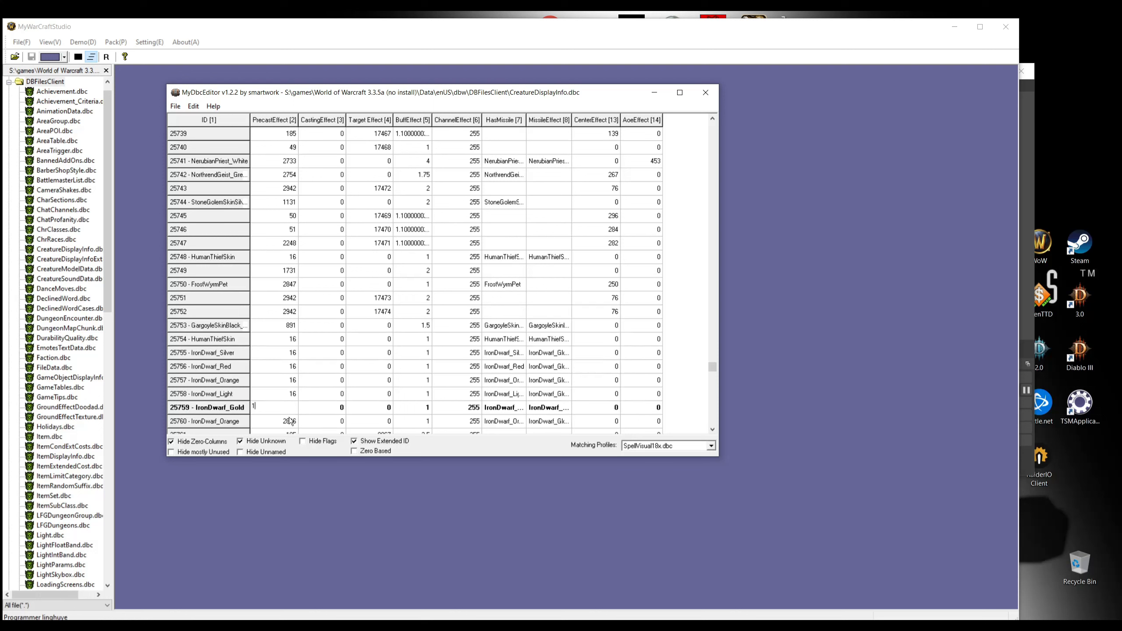
{"action": "scroll", "scroll_direction": "down", "scroll_amount": 3}
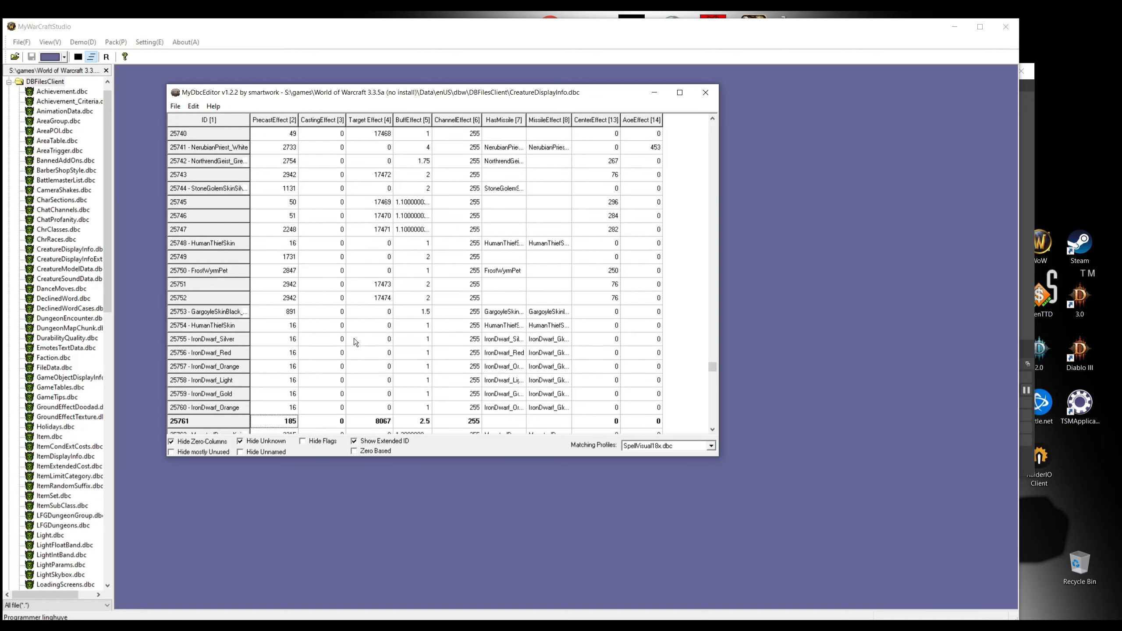
{"action": "mouse_move", "coordinate": [500, 338]}
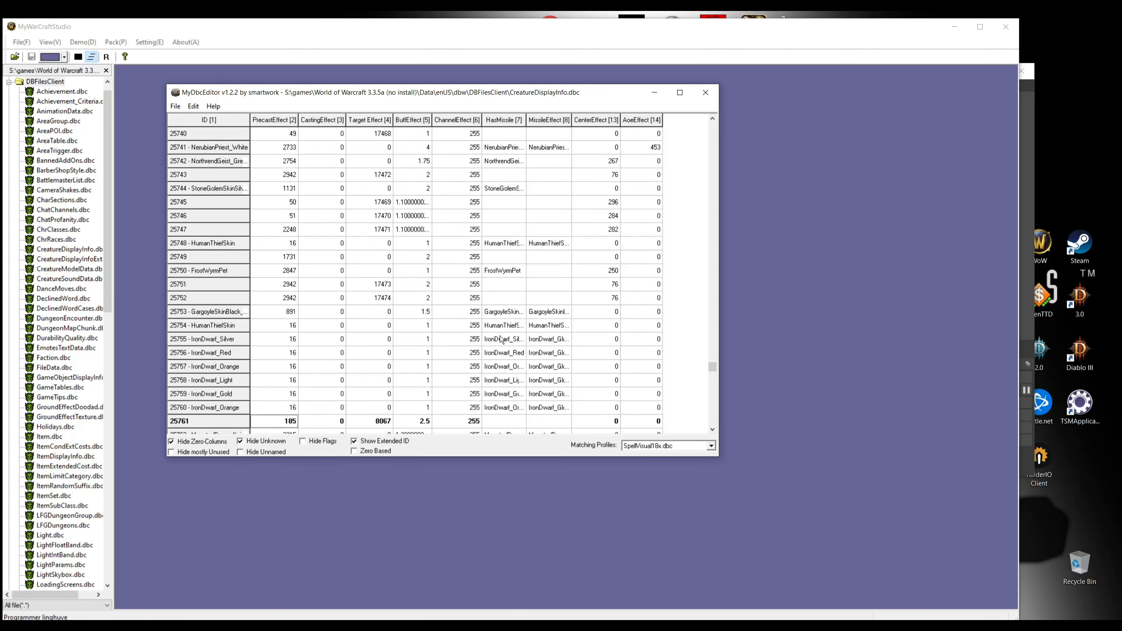
{"action": "mouse_move", "coordinate": [230, 370]}
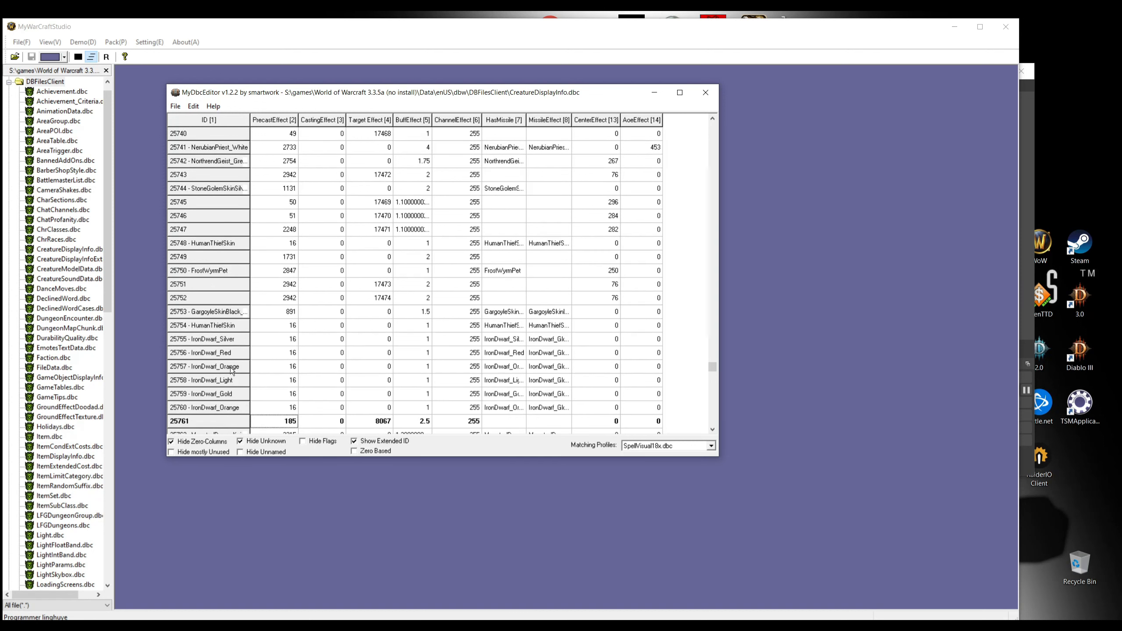
{"action": "left_click", "coordinate": [502, 339]}
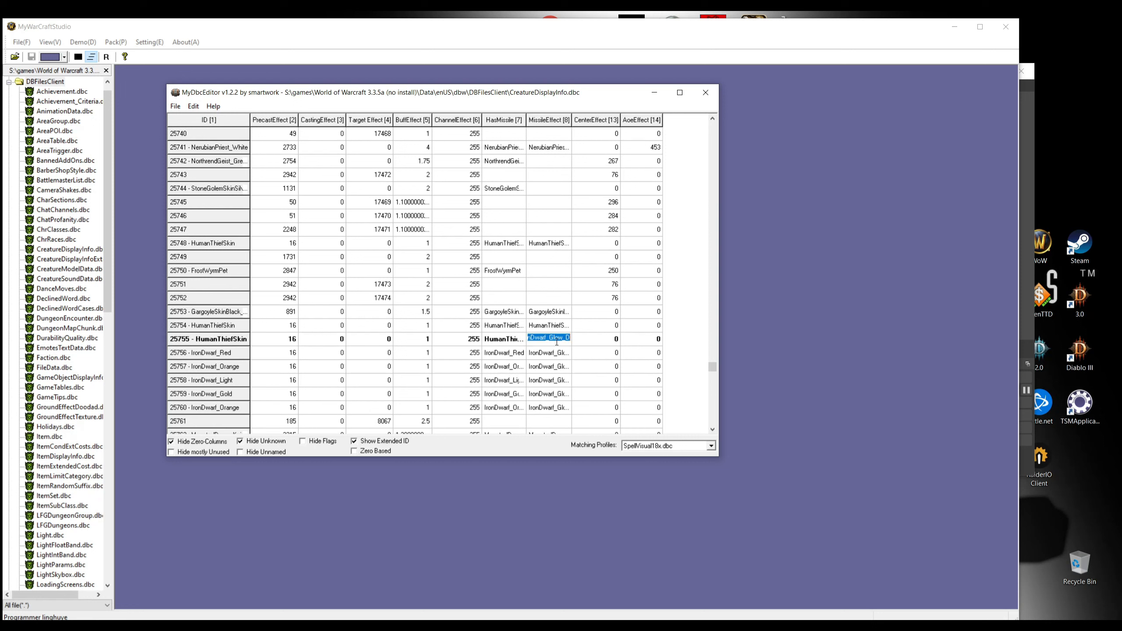
{"action": "left_click", "coordinate": [548, 353]}
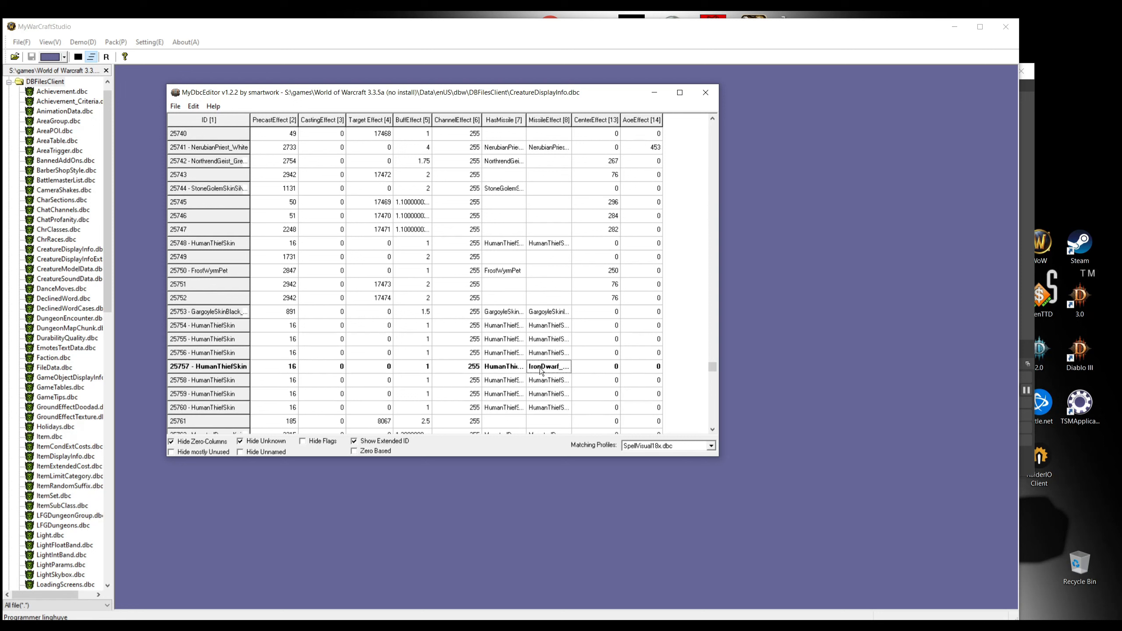
- Search for the next IronDwarf rows and convert 25792–25795 to model 16 with HumanThiefSkin textures
{"action": "left_click", "coordinate": [193, 106]}
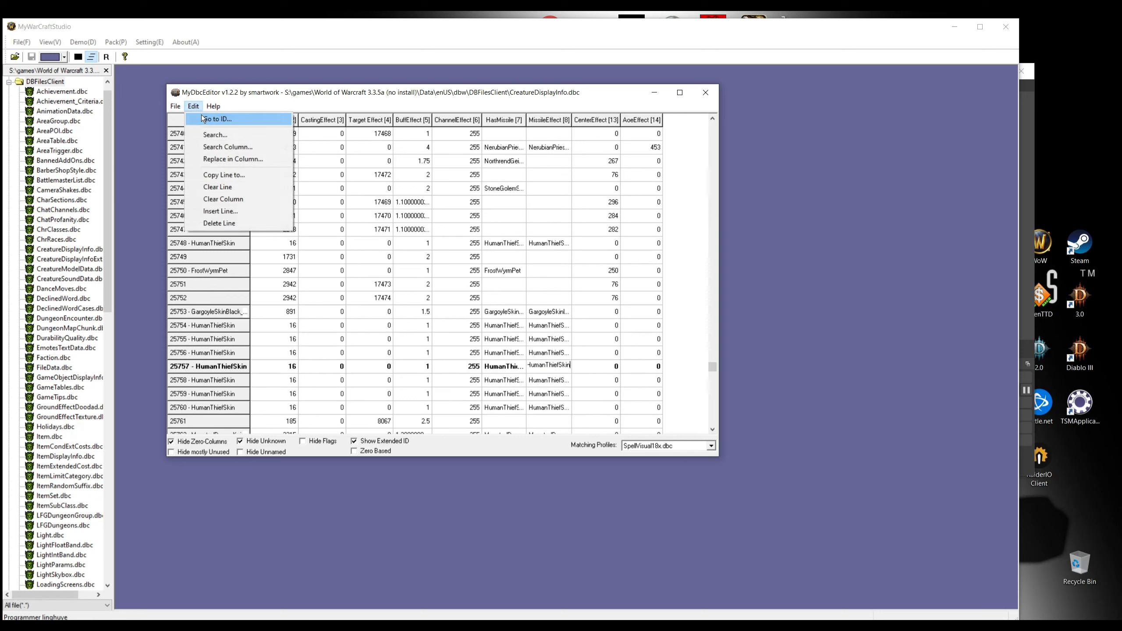
{"action": "left_click", "coordinate": [215, 134]}
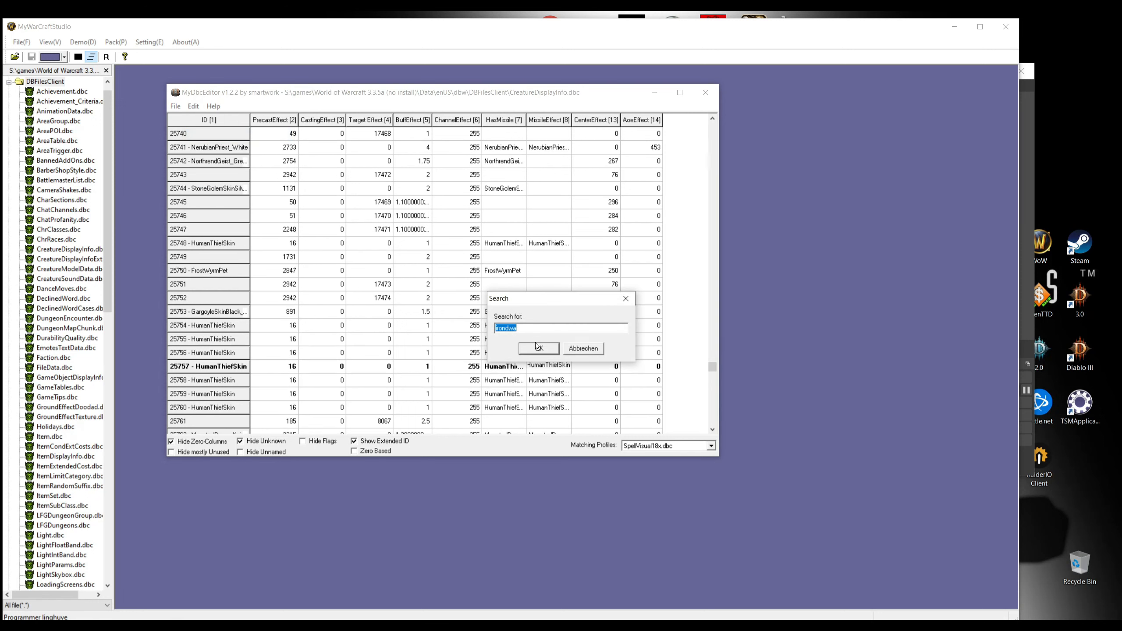
{"action": "left_click", "coordinate": [538, 349]}
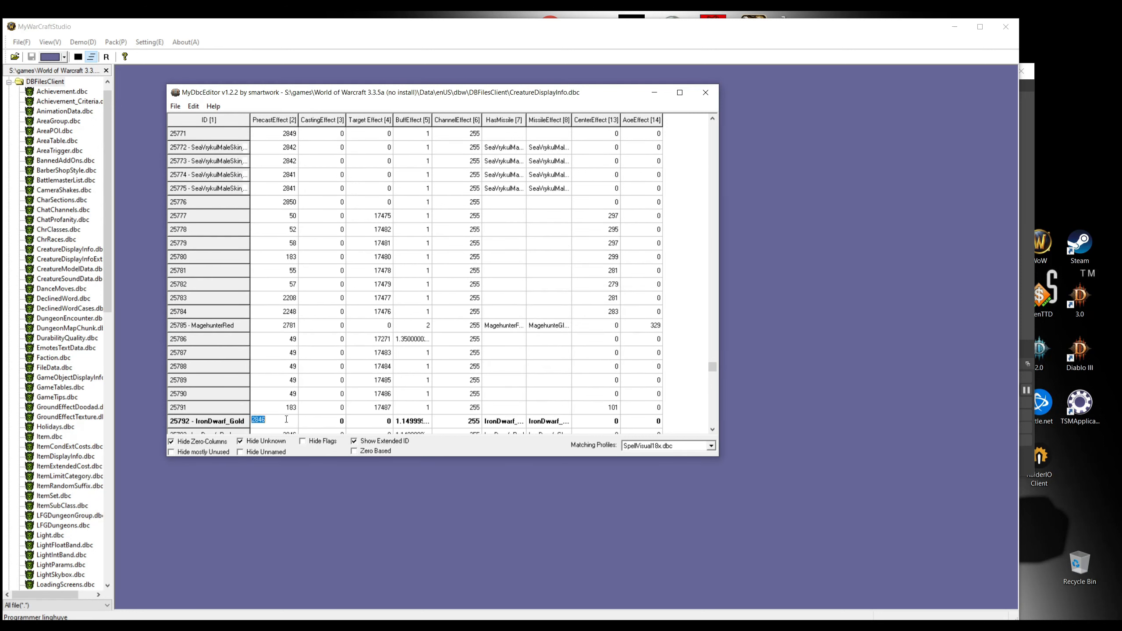
{"action": "type", "text": "18"}
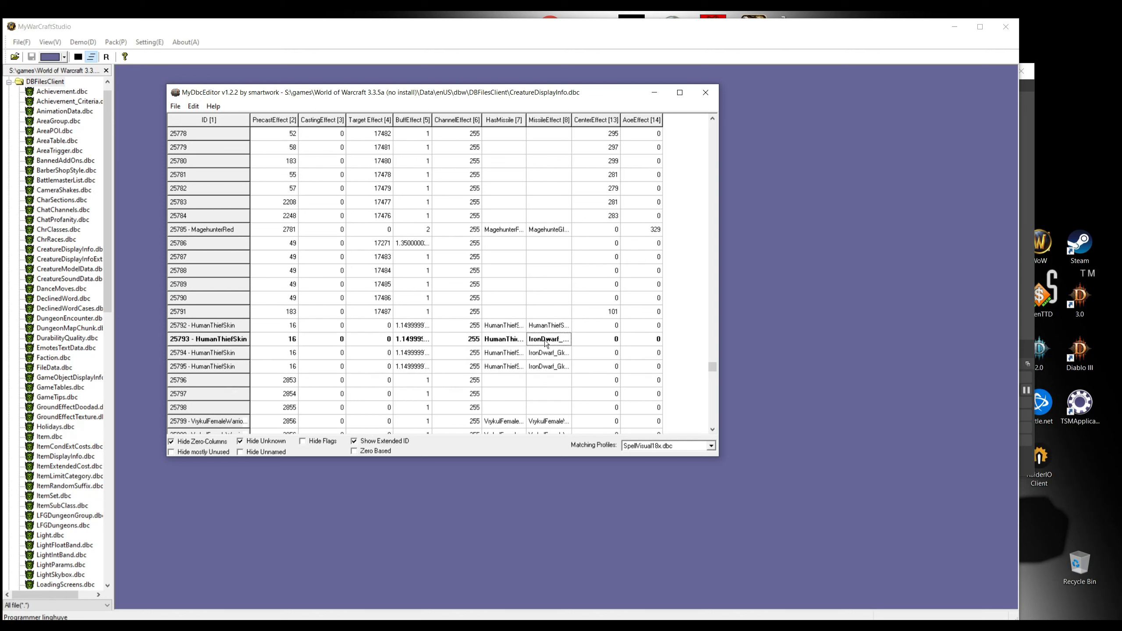
{"action": "left_click", "coordinate": [549, 366]}
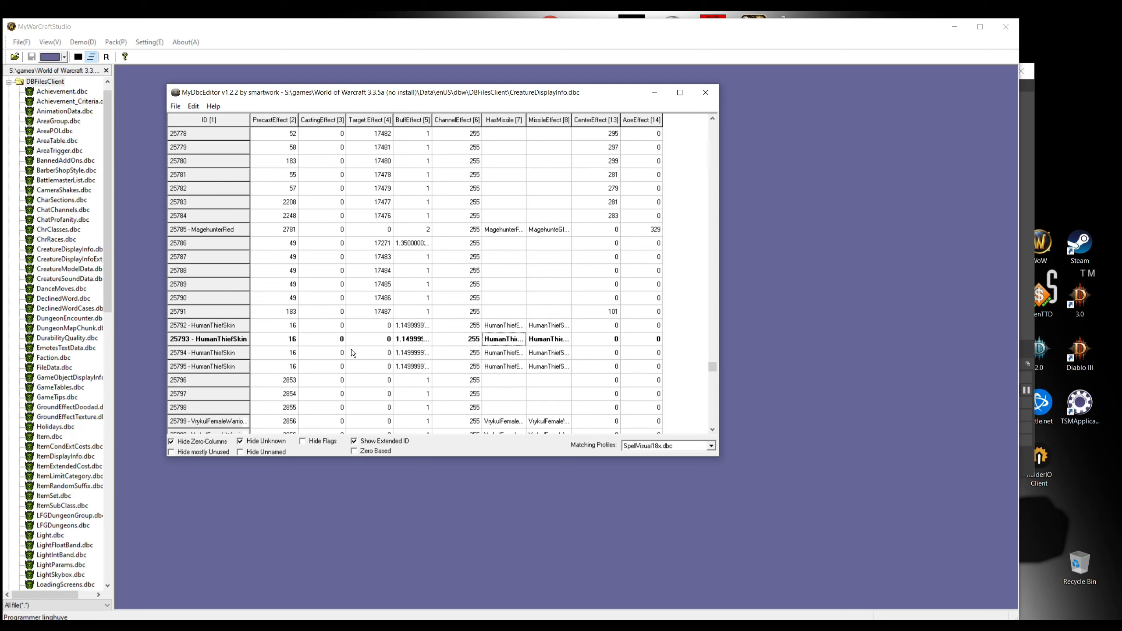
{"action": "mouse_move", "coordinate": [516, 332]}
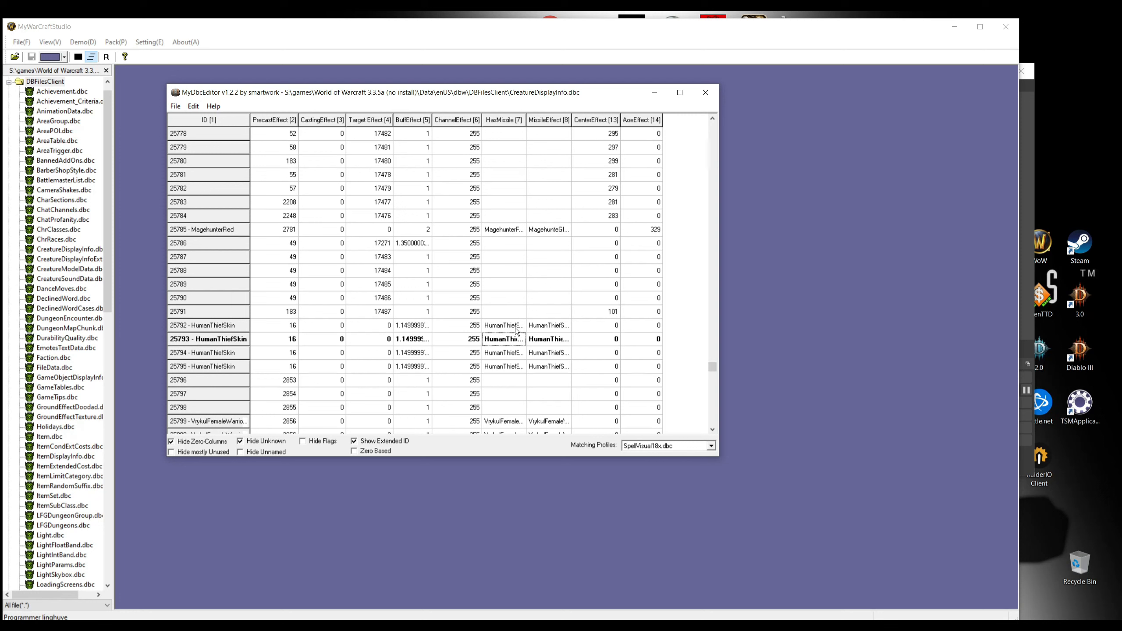
- Change row 25886 from IronDwarf to model 16 with HumanThiefSkin
{"action": "left_click", "coordinate": [192, 106]}
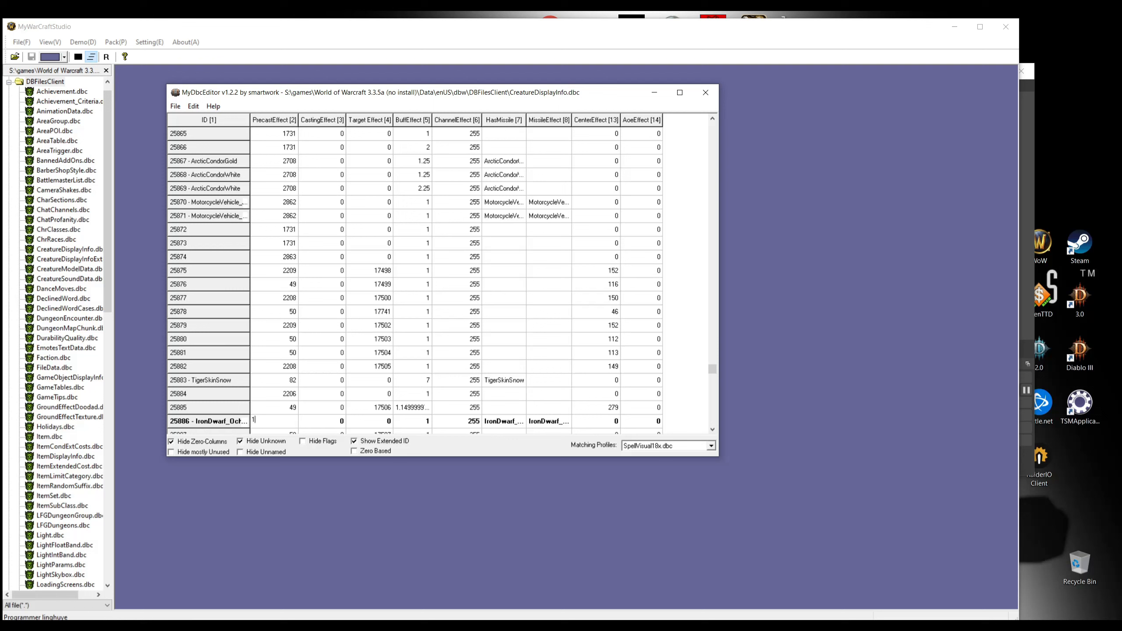
{"action": "type", "text": "16"}
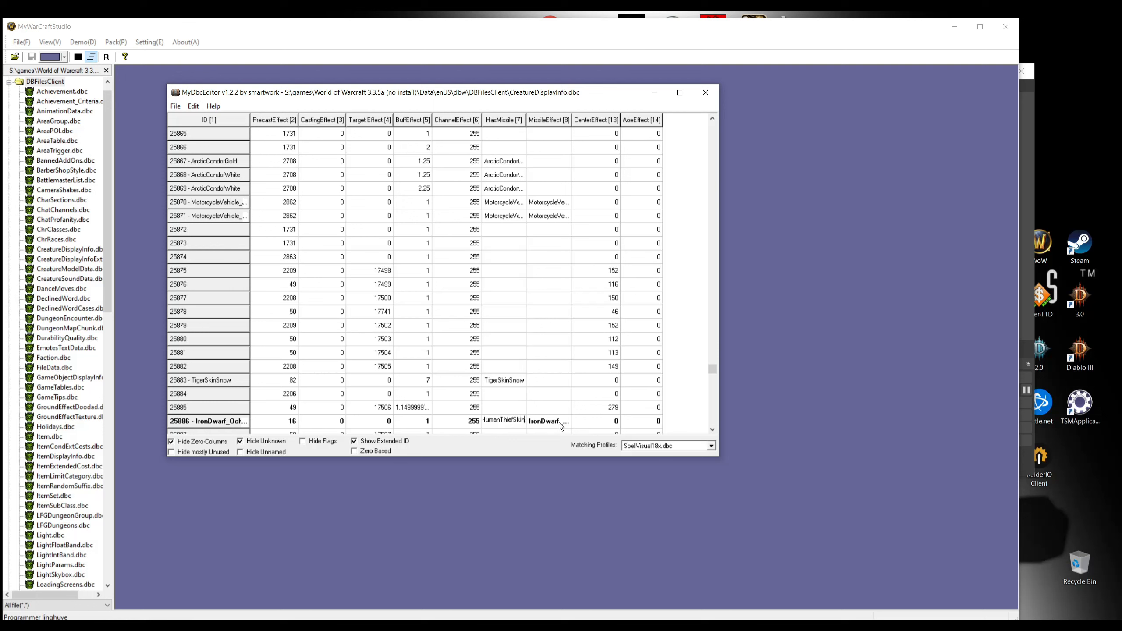
{"action": "scroll", "scroll_direction": "down", "scroll_amount": 3}
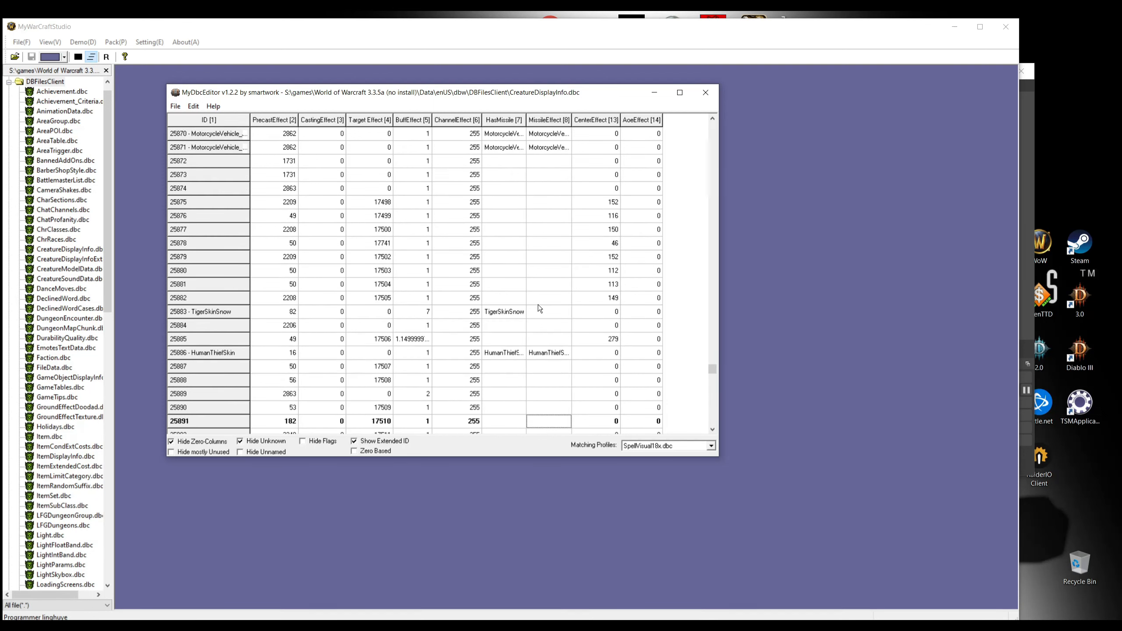
- Search again and convert rows 25952–25954 to HumanThiefSkin, fixing row 25953's leftover IronDwarf texture
{"action": "left_click", "coordinate": [193, 106]}
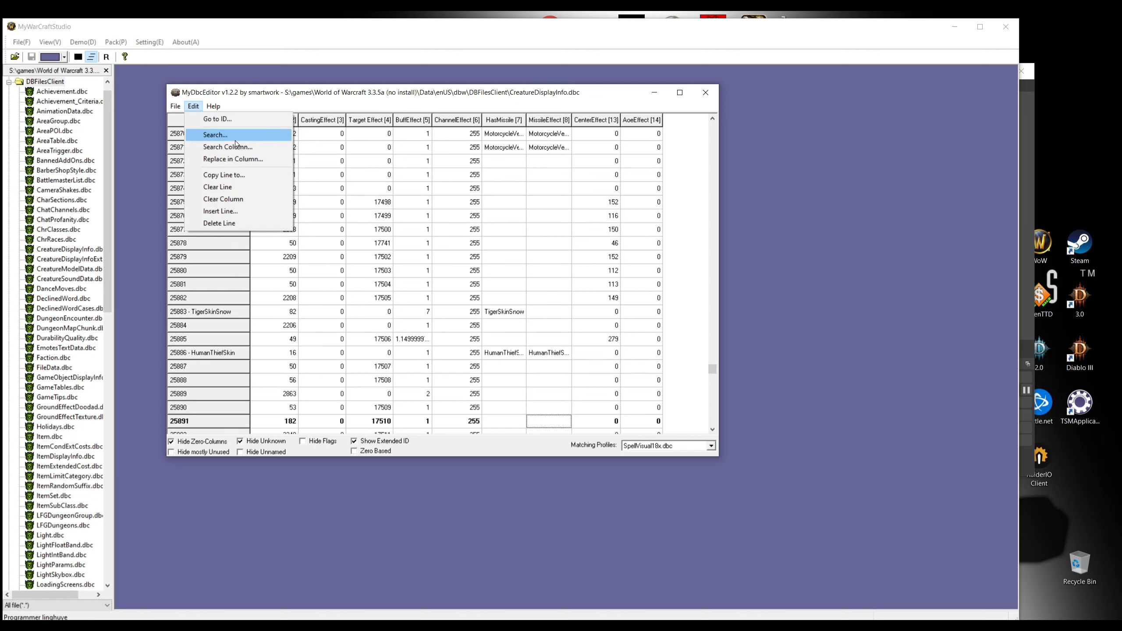
{"action": "mouse_move", "coordinate": [633, 342]}
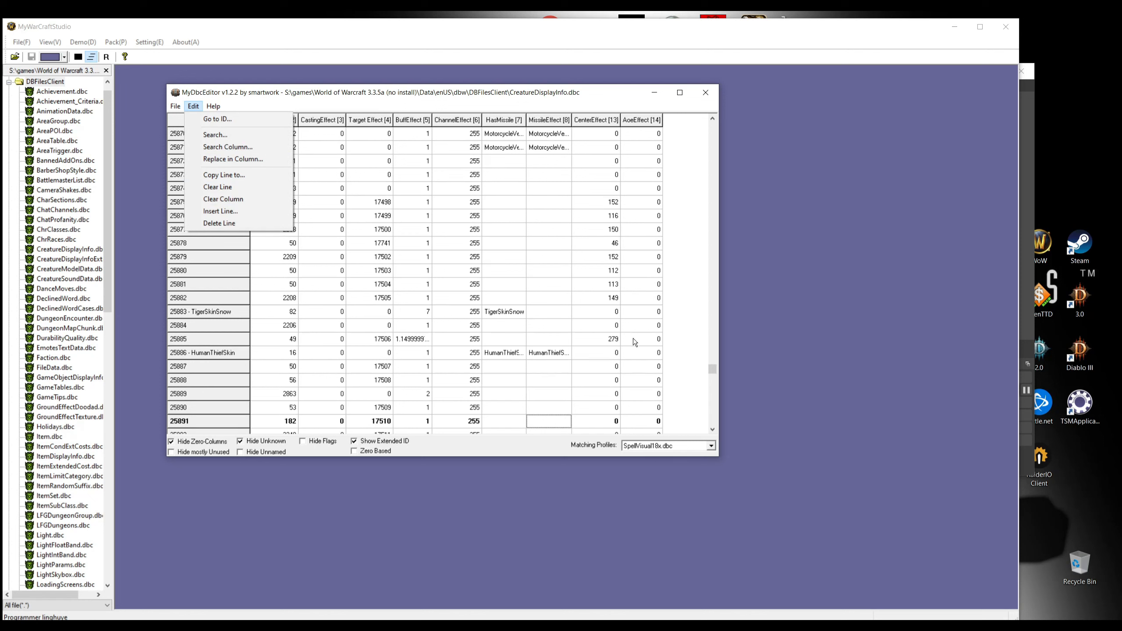
{"action": "mouse_move", "coordinate": [215, 134]}
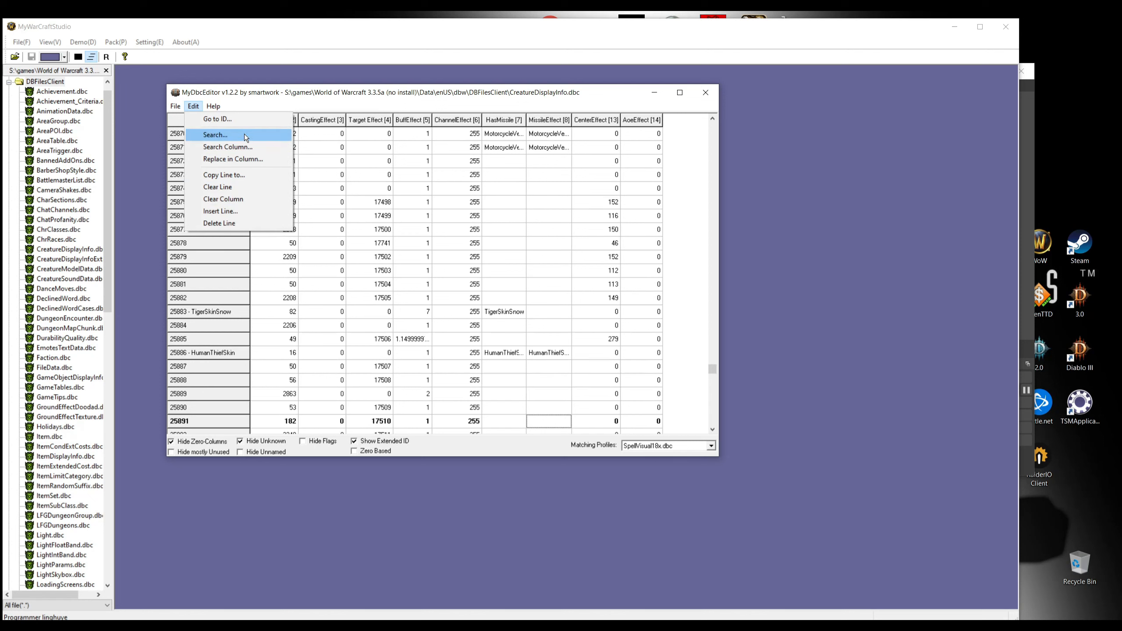
{"action": "left_click", "coordinate": [214, 134]}
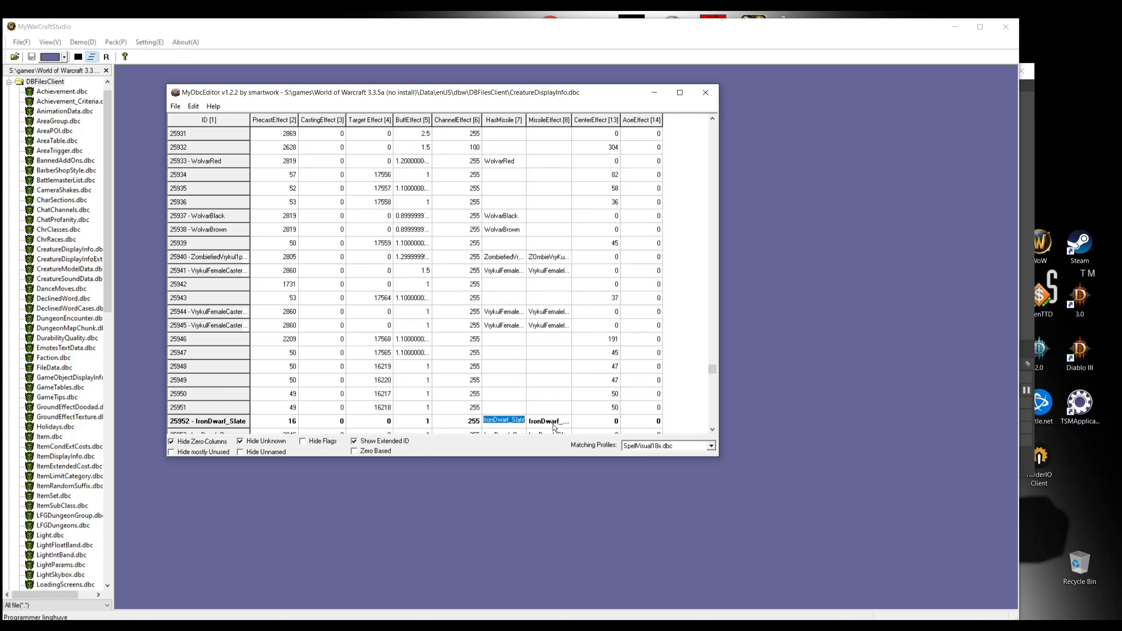
{"action": "scroll", "scroll_direction": "down", "scroll_amount": 3}
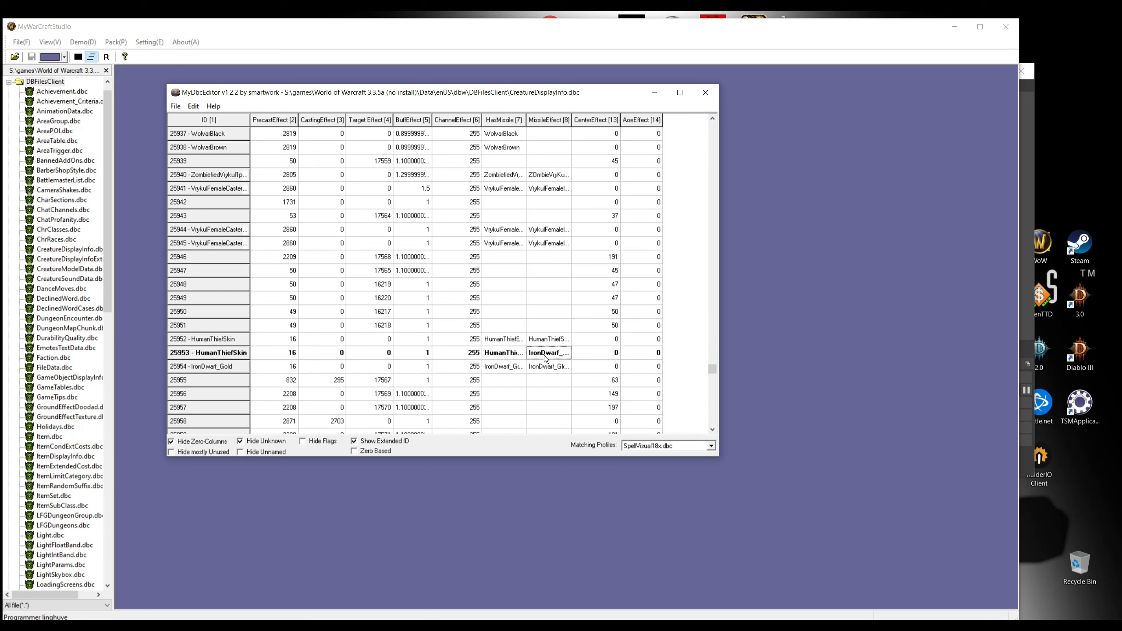
{"action": "left_click", "coordinate": [547, 366]}
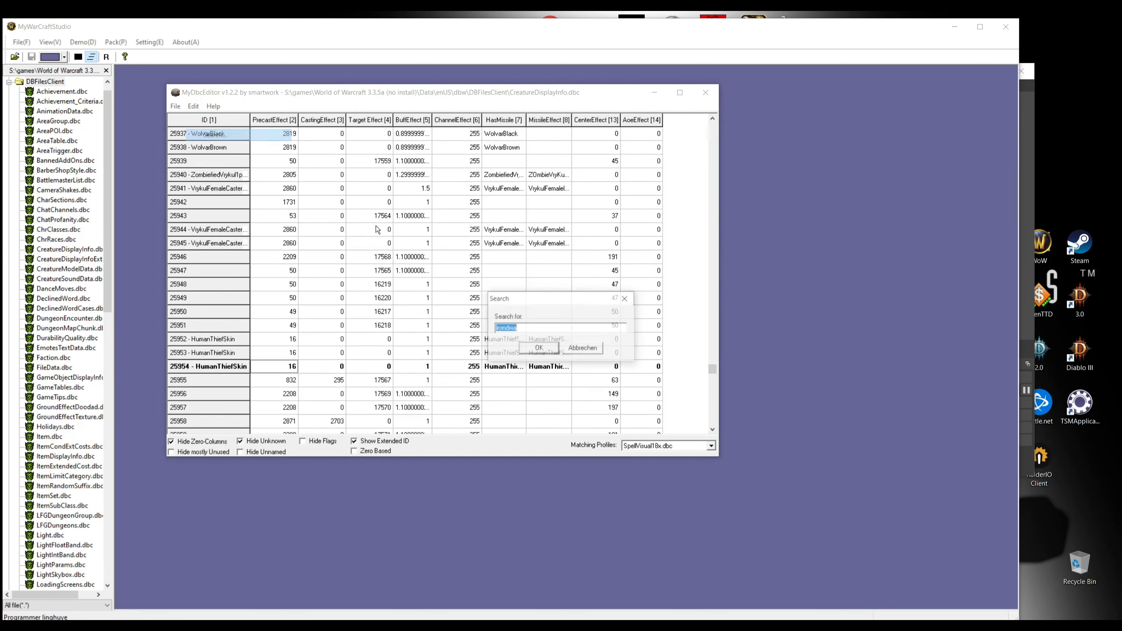
- Replace the IronDwarf texture names in rows 25995 and 25986 with HumanThiefSkin and search onward
{"action": "left_click", "coordinate": [539, 347]}
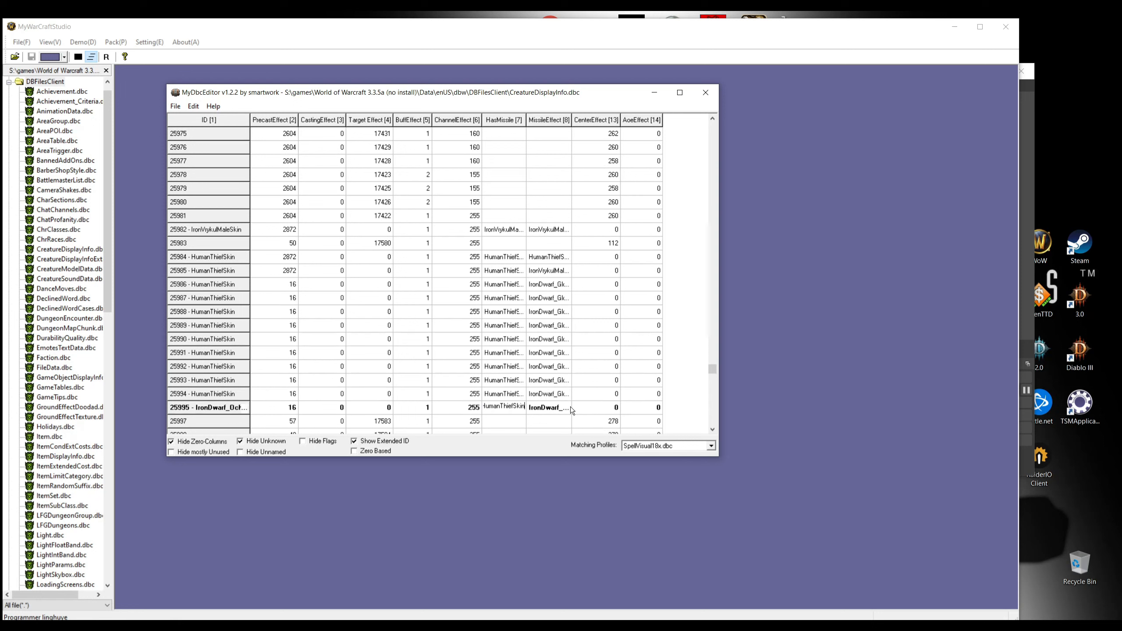
{"action": "left_click", "coordinate": [207, 393]}
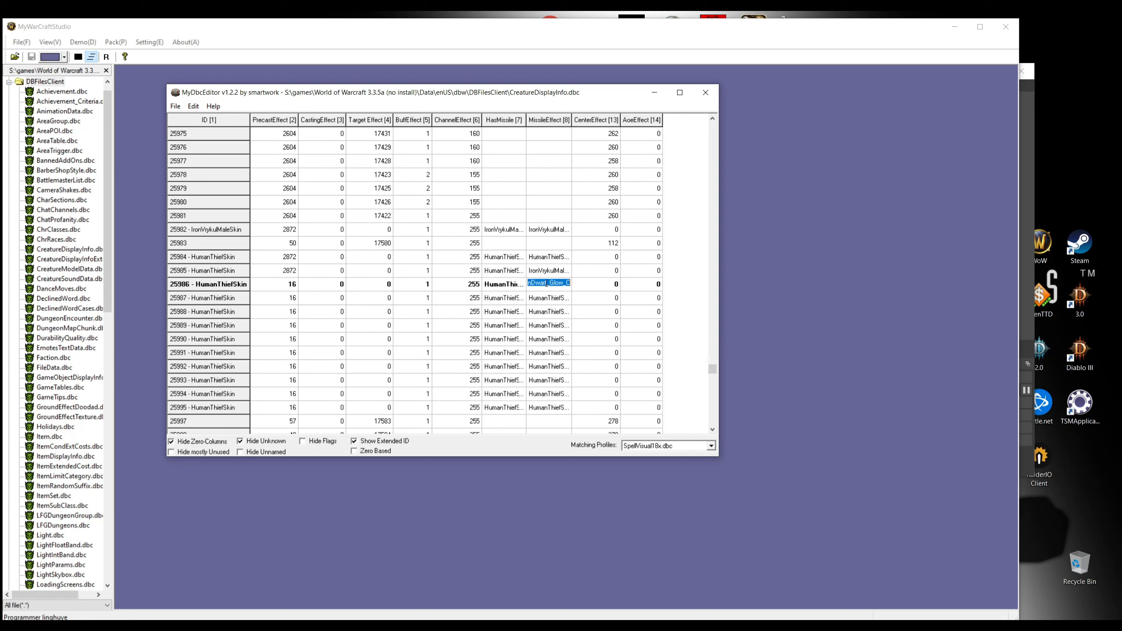
{"action": "left_click", "coordinate": [549, 256]}
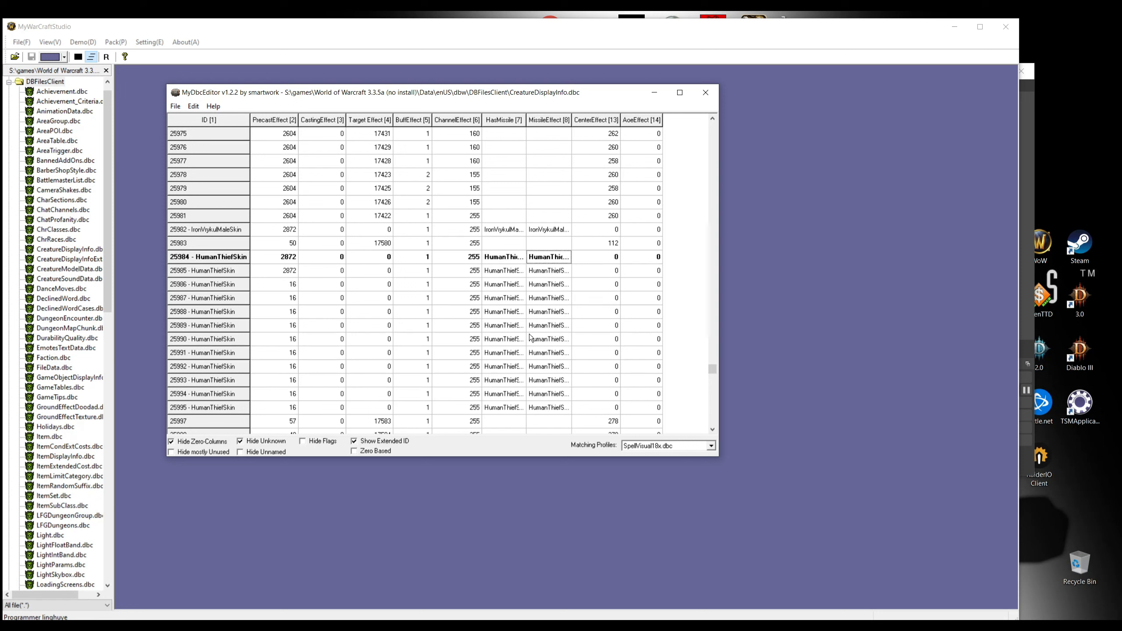
{"action": "left_click", "coordinate": [193, 107]}
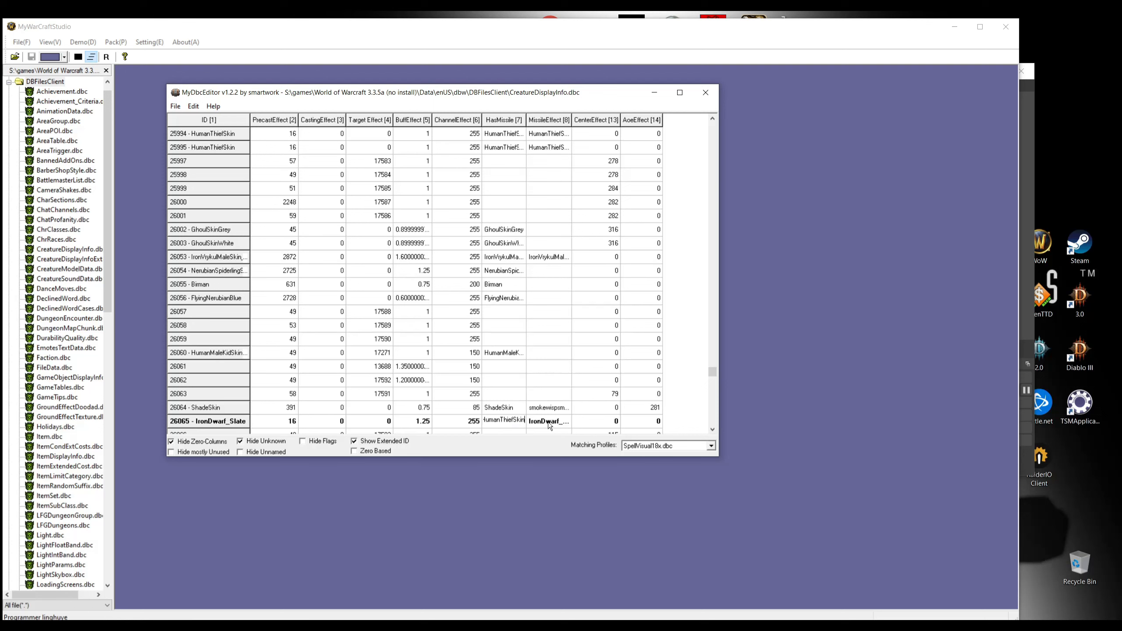
{"action": "scroll", "scroll_direction": "down", "scroll_amount": 3}
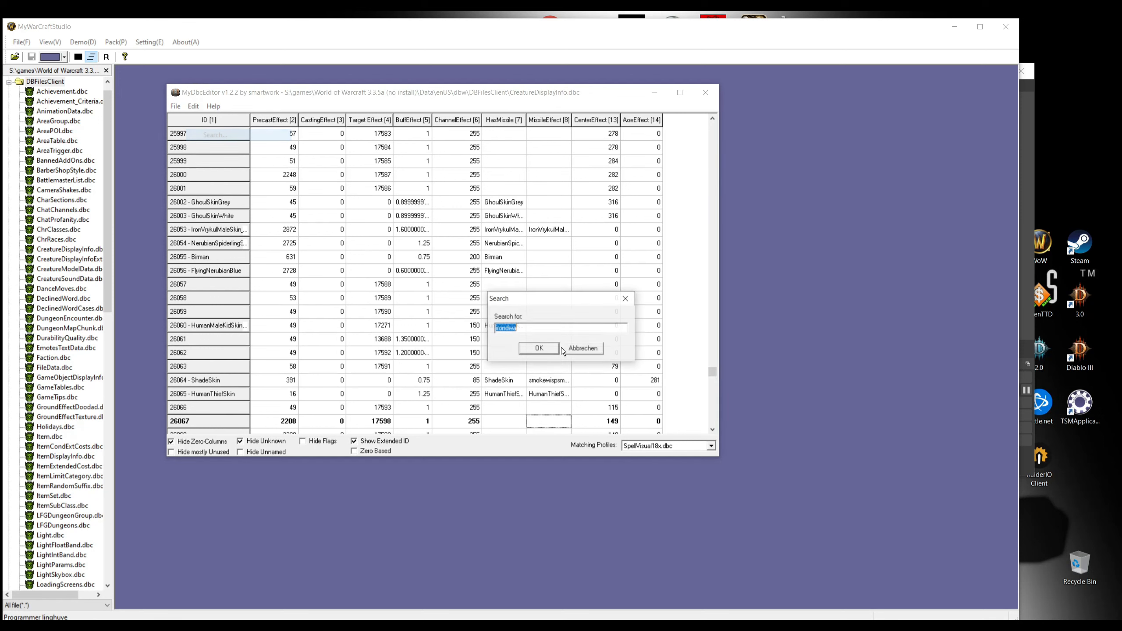
- Set rows 26213–26220 to PrecastEffect 16 with HumanThiefSkin in place of their dwarf skins
{"action": "left_click", "coordinate": [540, 349]}
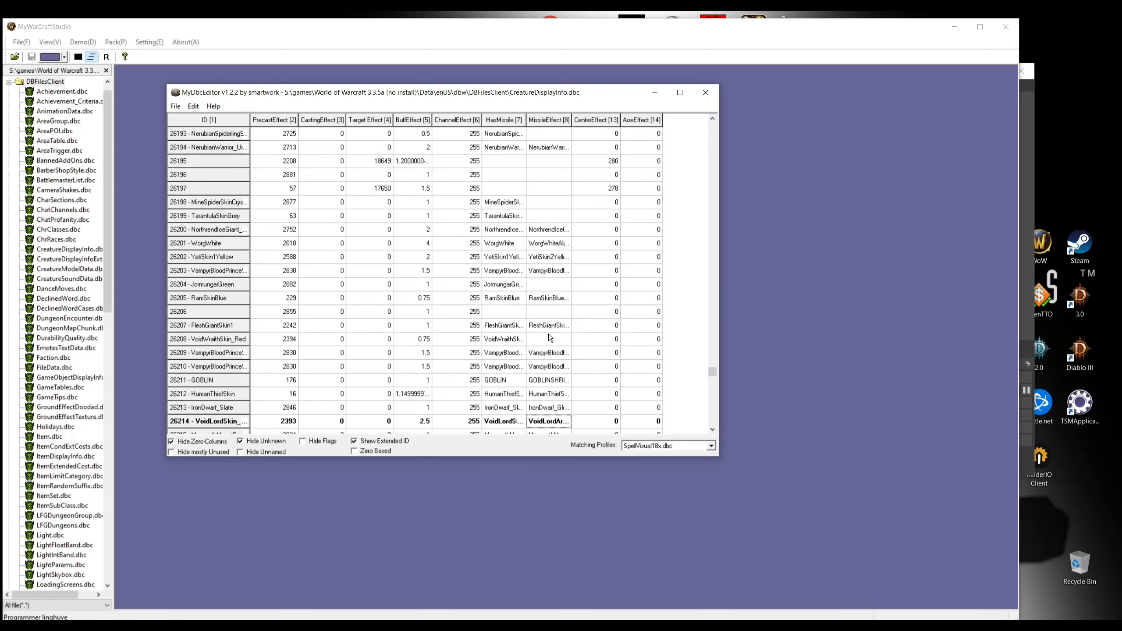
{"action": "scroll", "scroll_direction": "down", "scroll_amount": 3}
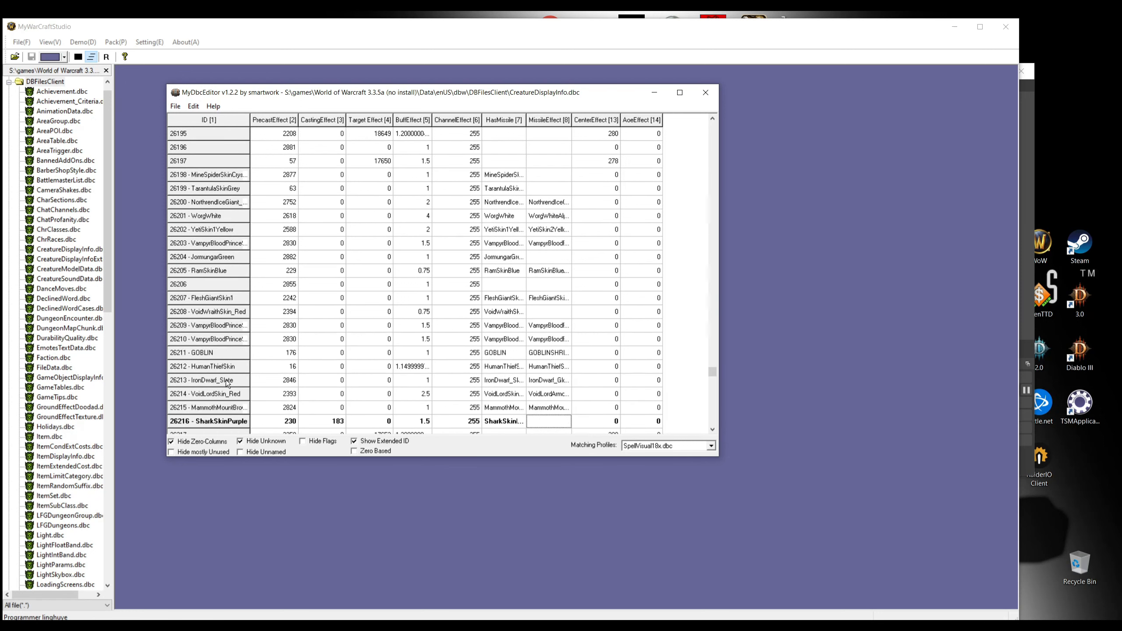
{"action": "left_click", "coordinate": [290, 380]}
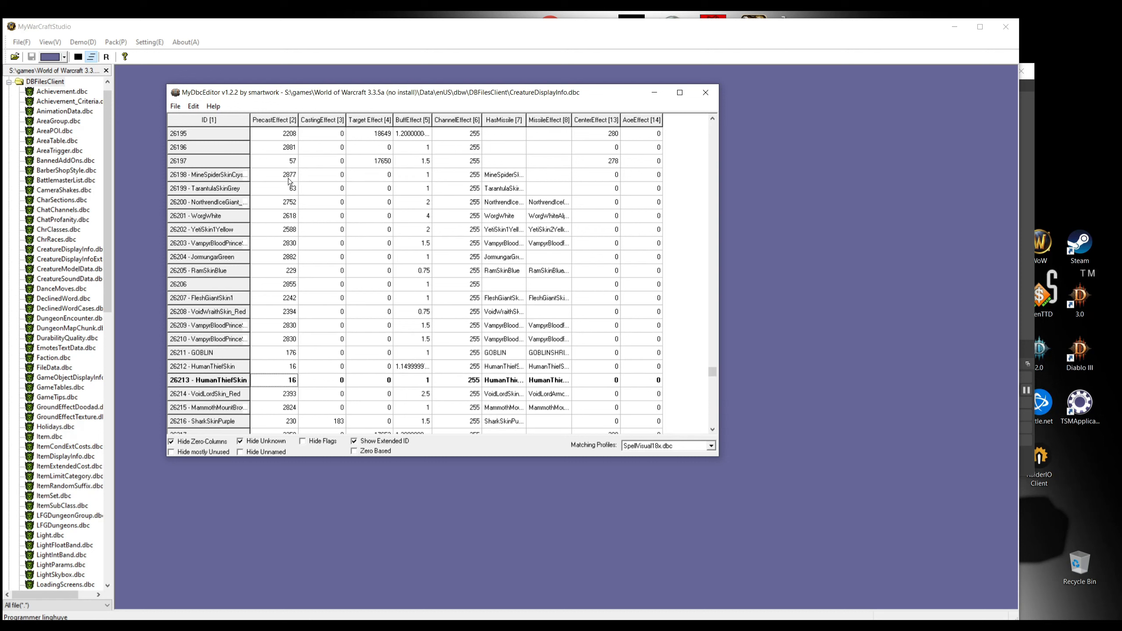
{"action": "mouse_move", "coordinate": [331, 358]}
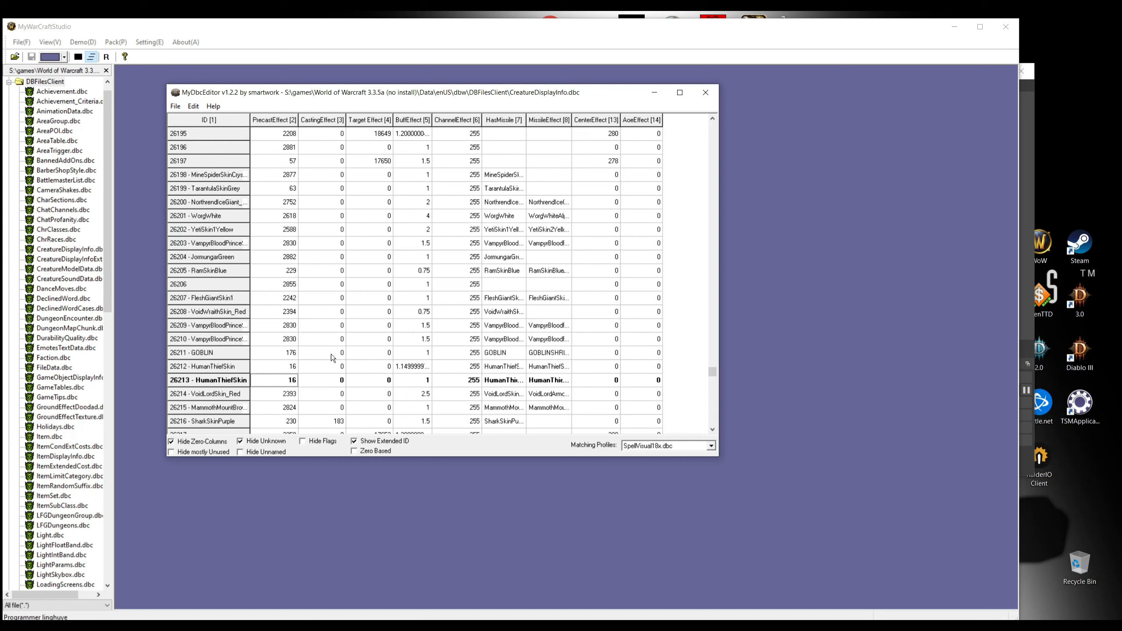
{"action": "mouse_move", "coordinate": [508, 386]}
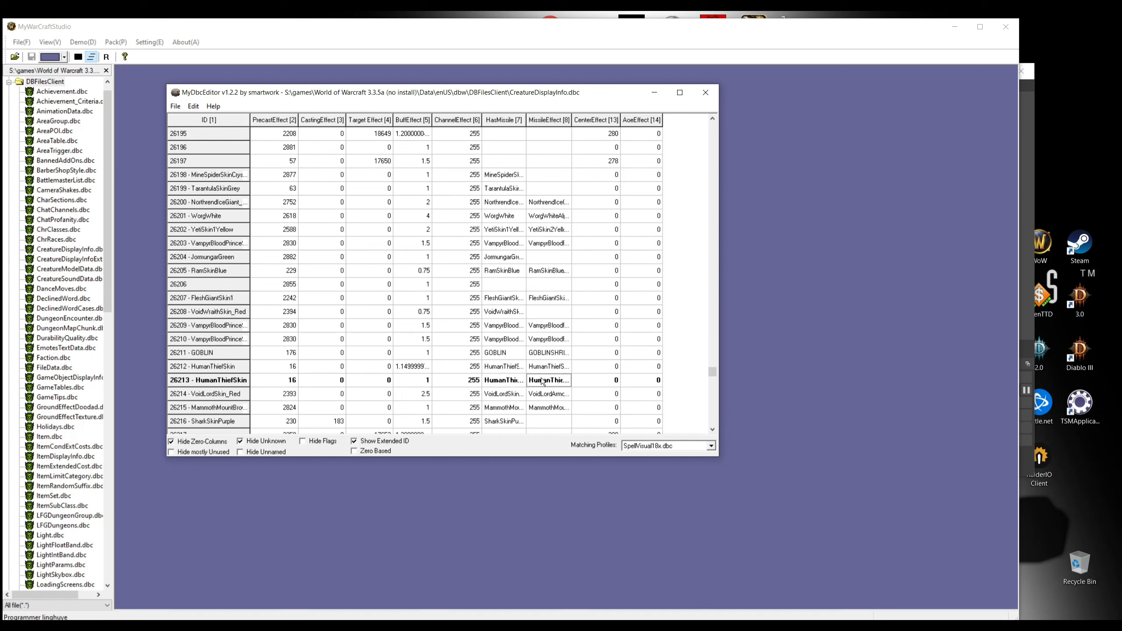
{"action": "left_click", "coordinate": [212, 106]}
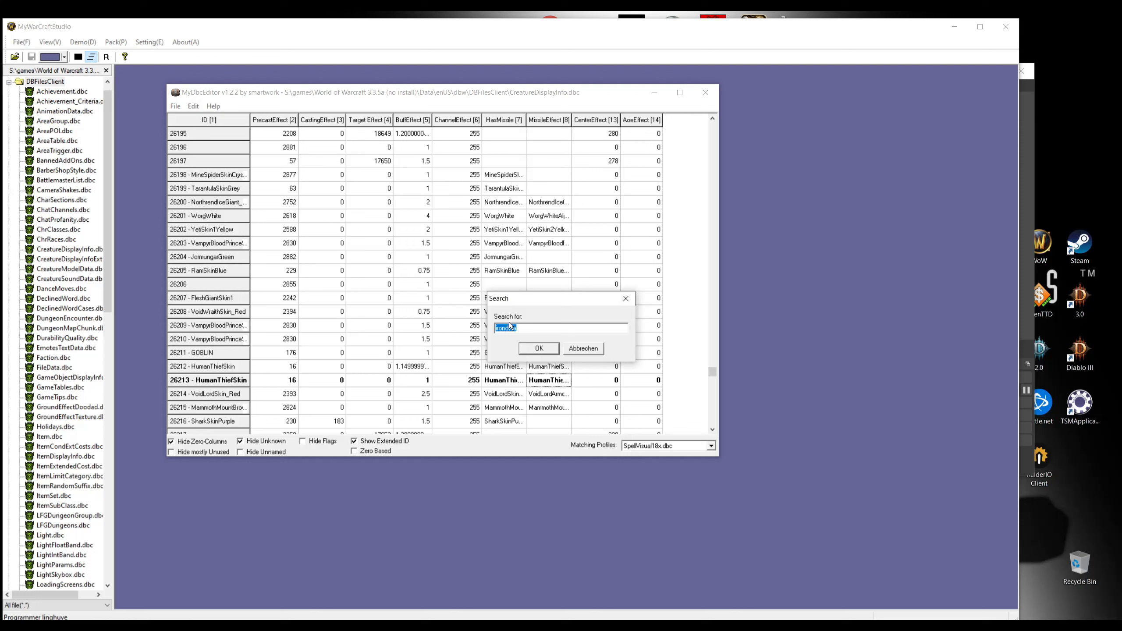
{"action": "left_click", "coordinate": [540, 348]}
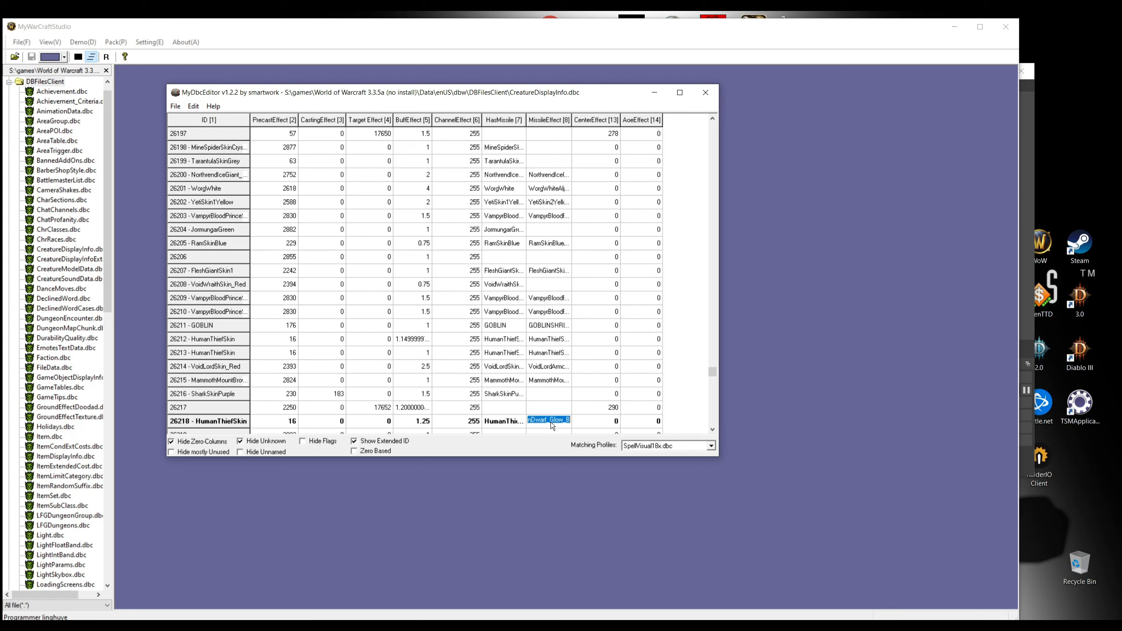
{"action": "scroll", "scroll_direction": "down", "scroll_amount": 3}
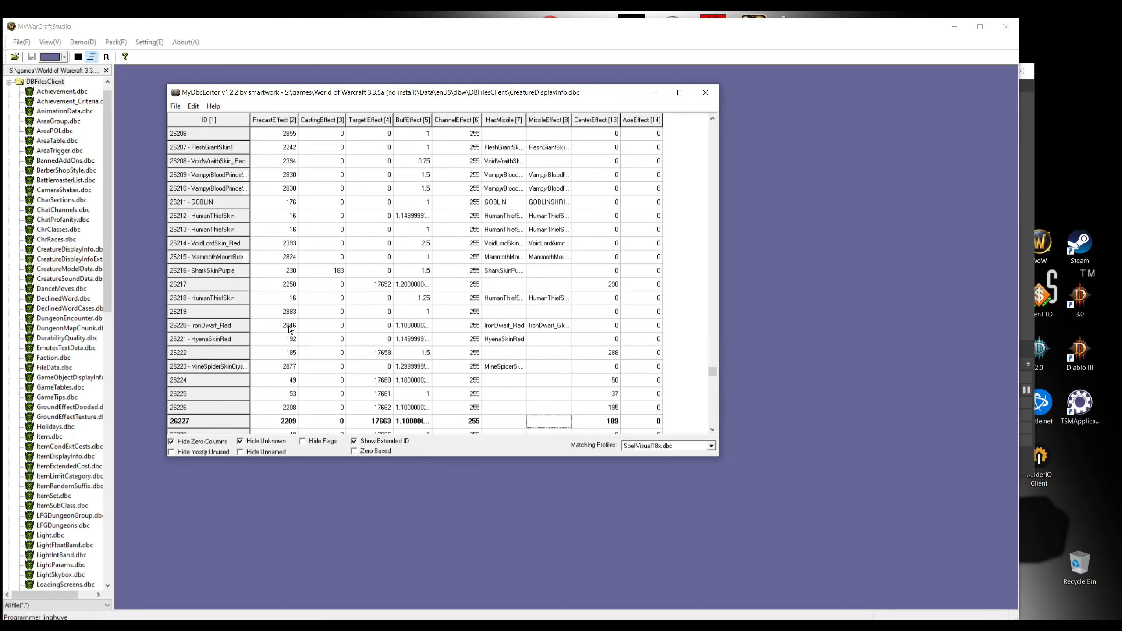
{"action": "mouse_move", "coordinate": [558, 350]}
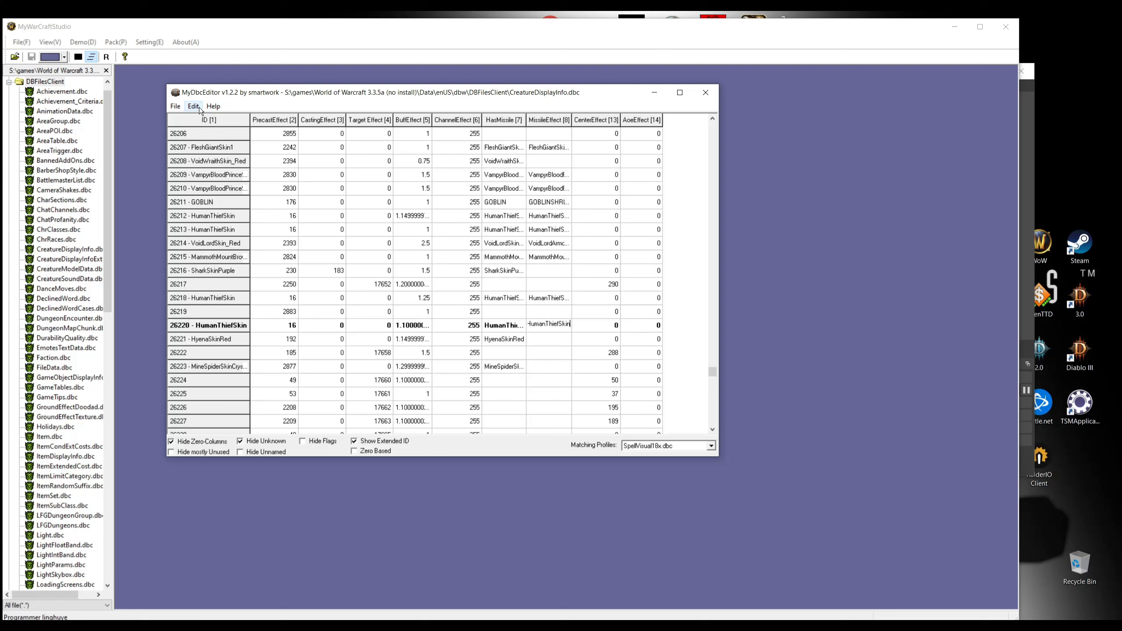
- Replace the dwarf skin names in rows 26239 and 26675–26679 with HumanThiefSkin
{"action": "left_click", "coordinate": [193, 106]}
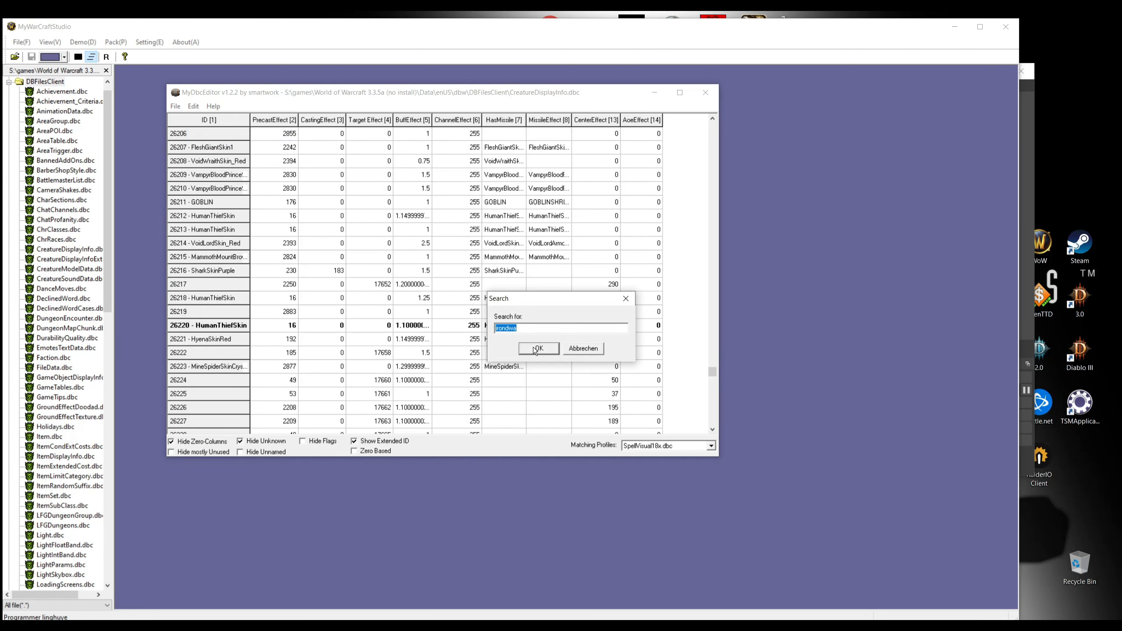
{"action": "left_click", "coordinate": [537, 349]}
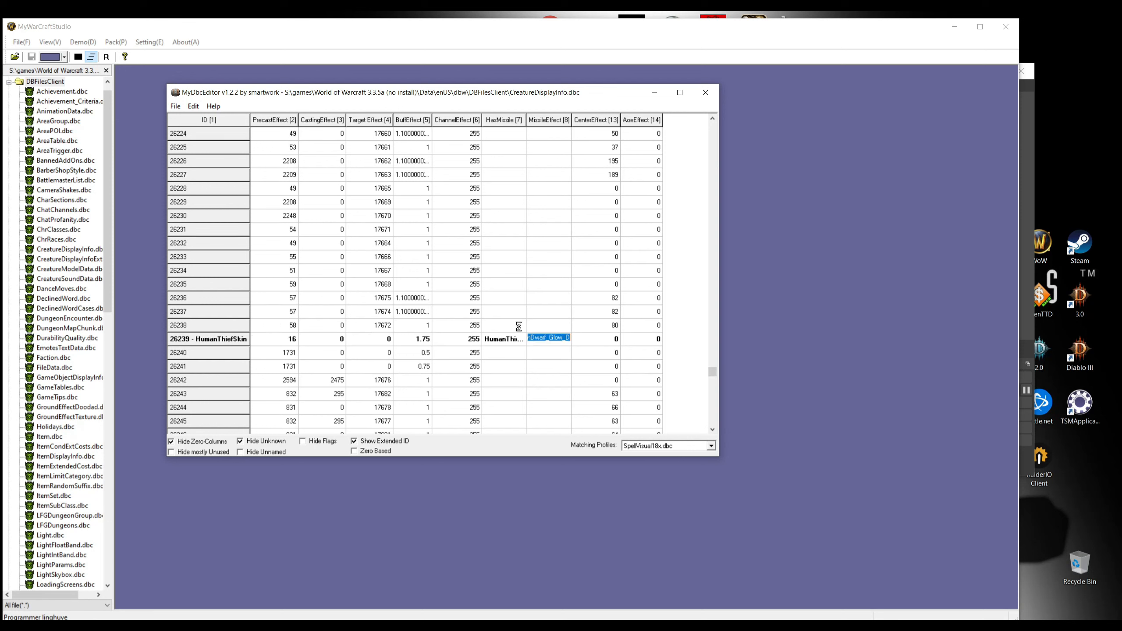
{"action": "left_click", "coordinate": [193, 106]}
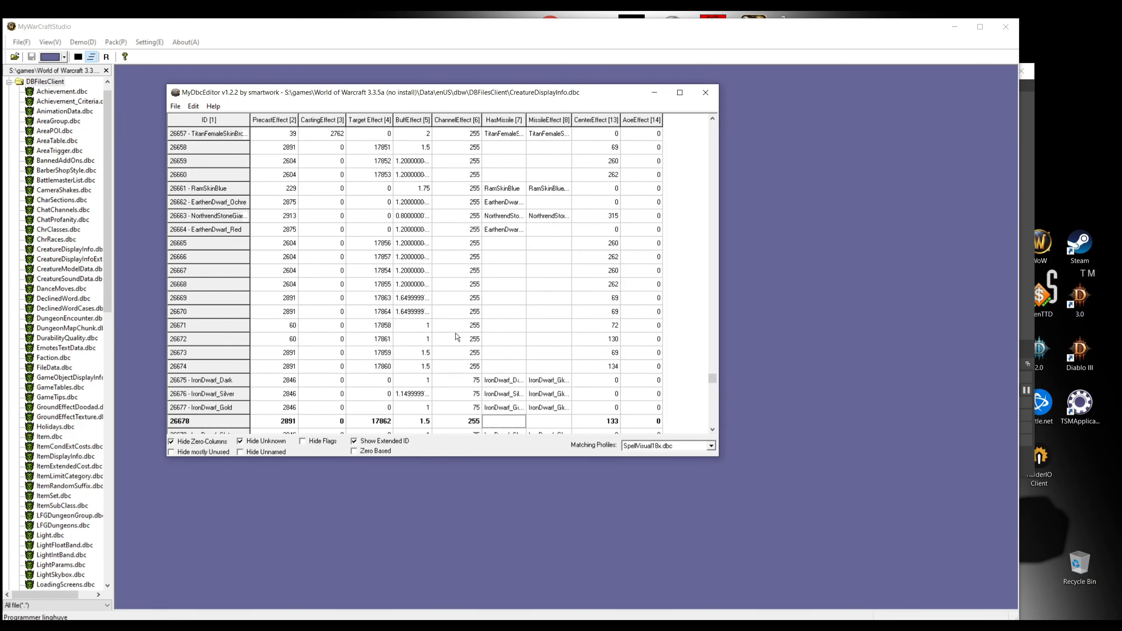
{"action": "scroll", "scroll_direction": "down", "scroll_amount": 3}
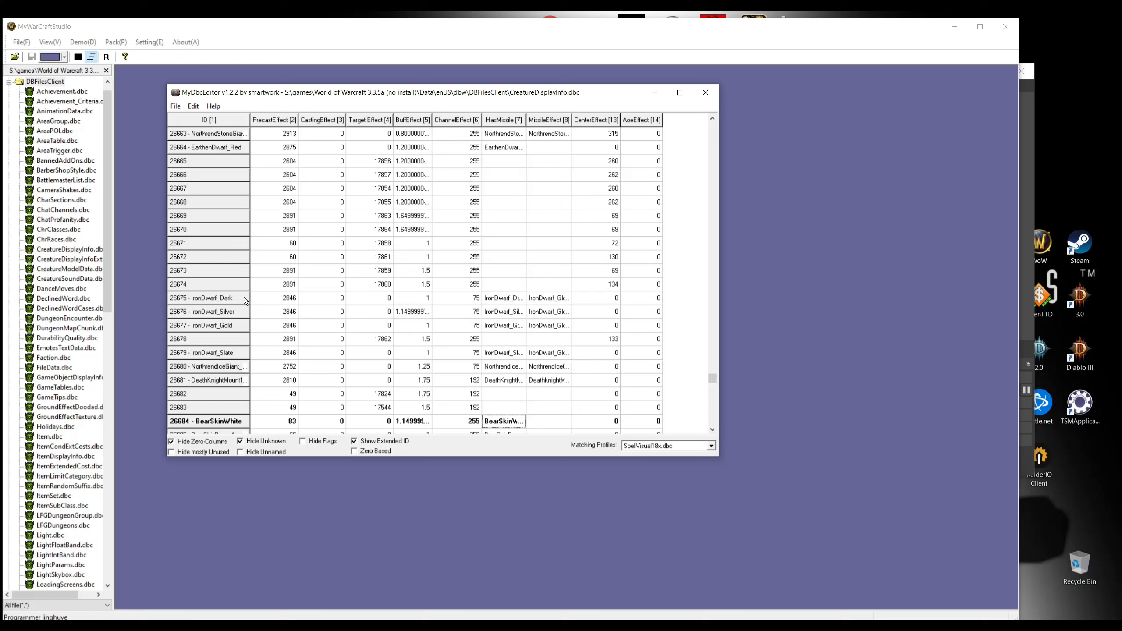
{"action": "mouse_move", "coordinate": [236, 358]}
{"action": "type", "text": "16"}
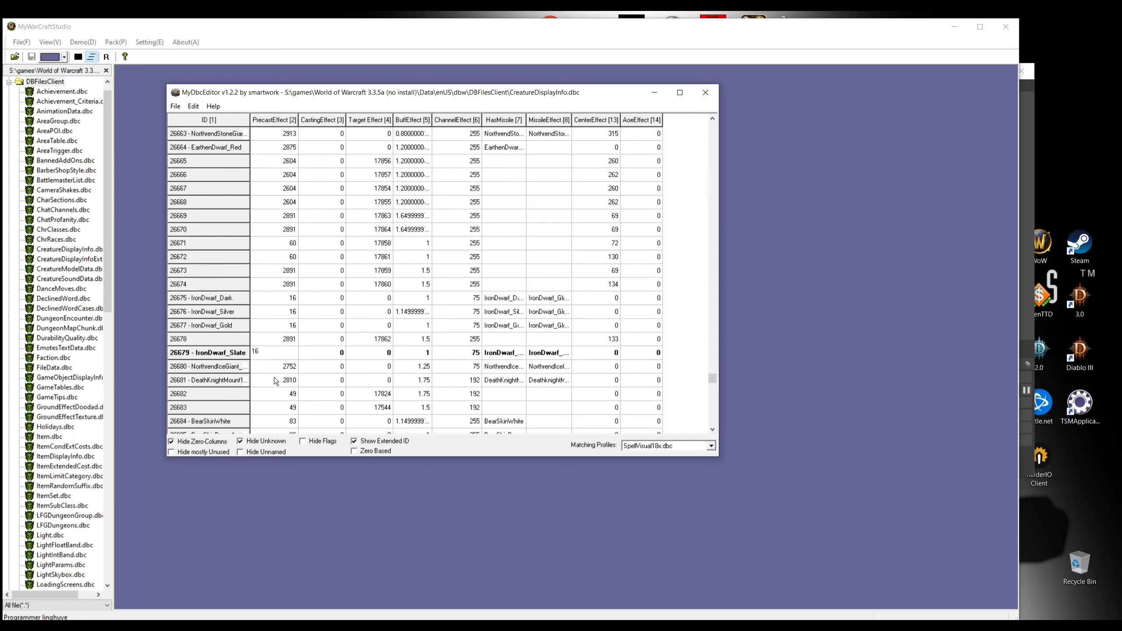
{"action": "left_click", "coordinate": [272, 352]}
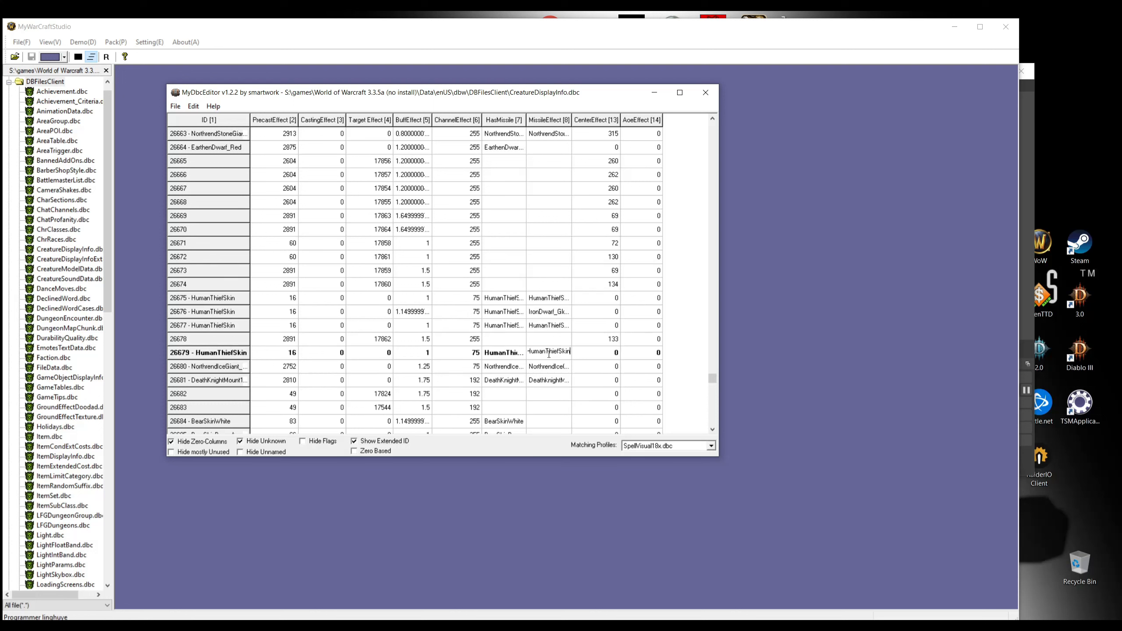
{"action": "left_click", "coordinate": [193, 106]}
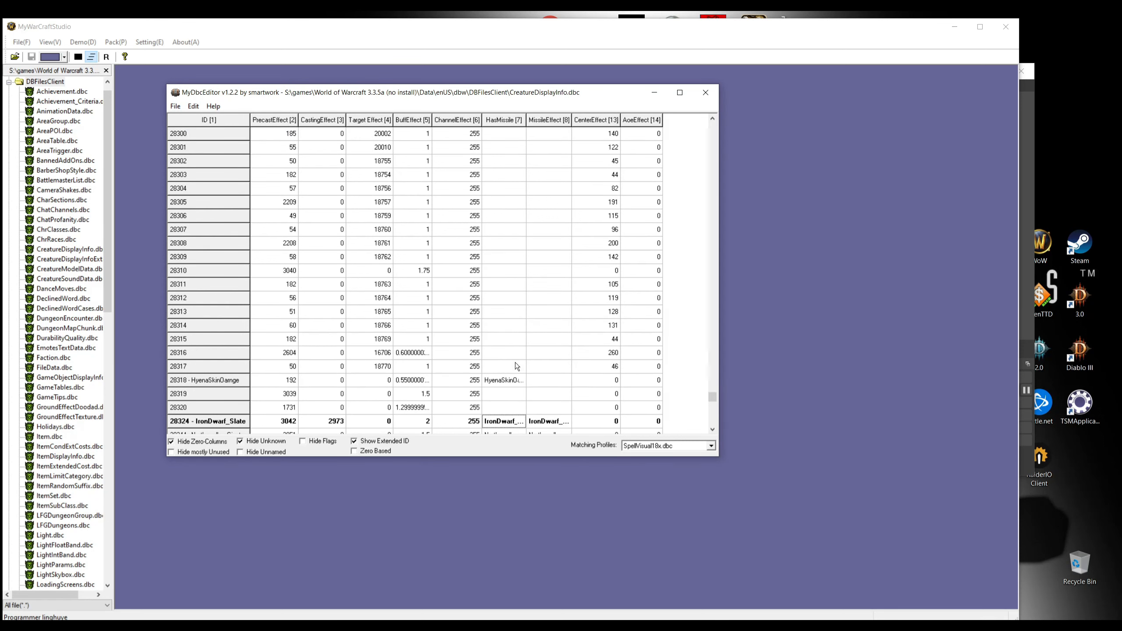
- Give row 28324 PrecastEffect 16 and HumanThiefSkin, then search to row 28466
{"action": "scroll", "scroll_direction": "down", "scroll_amount": 3}
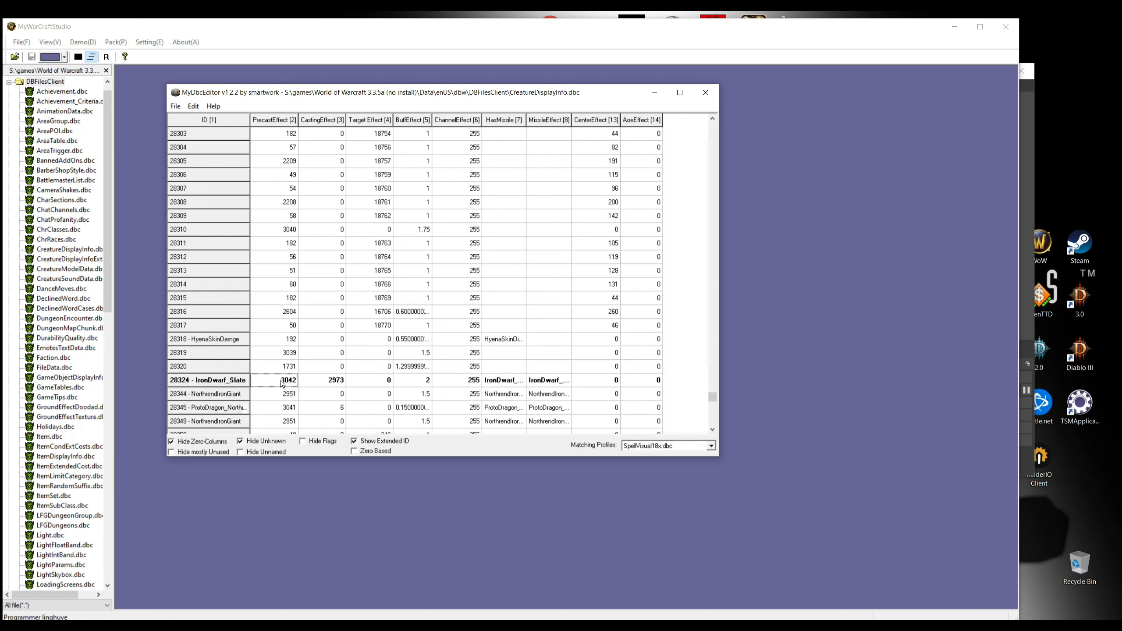
{"action": "type", "text": "16"}
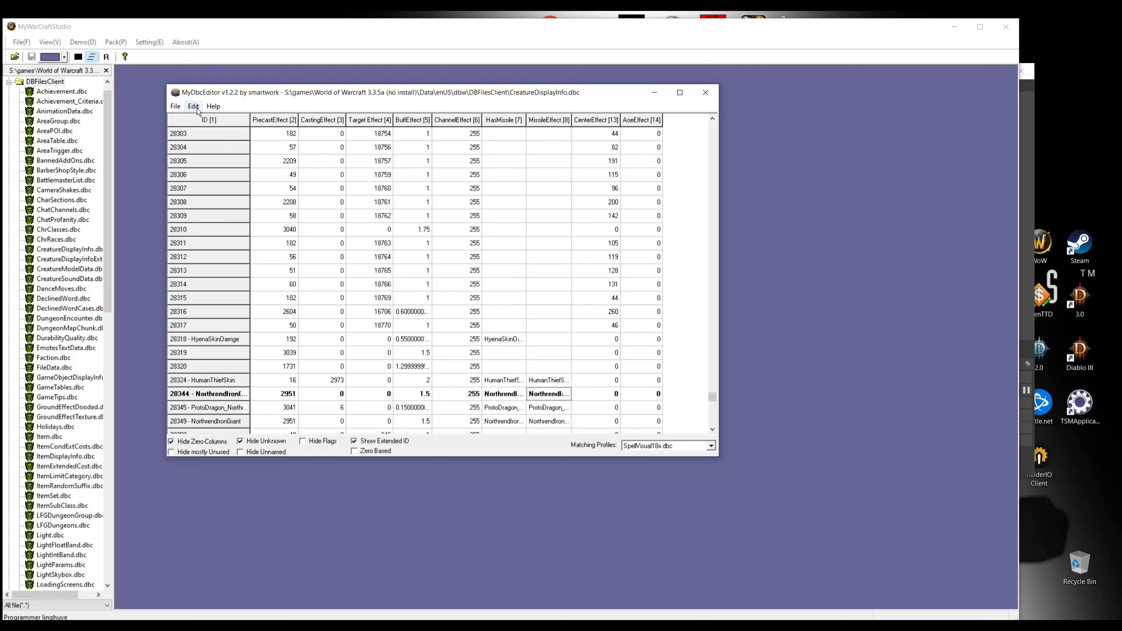
{"action": "left_click", "coordinate": [193, 106]}
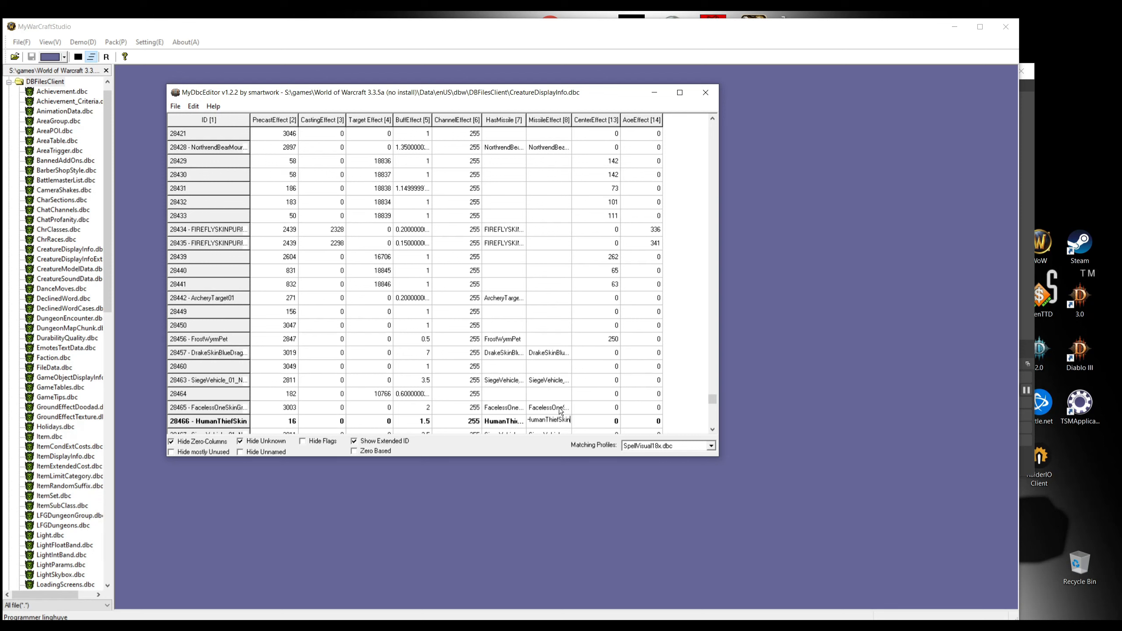
{"action": "scroll", "scroll_direction": "down", "scroll_amount": 3}
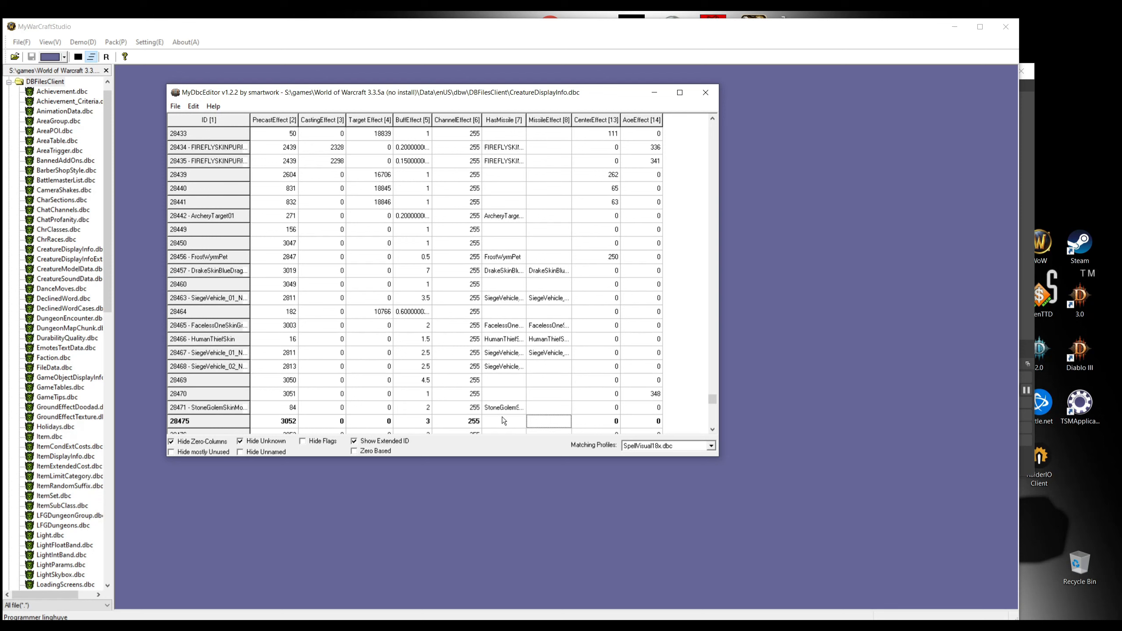
- Replace the IronDwarf skins of rows 28466, 28580–28581 and 29121 with HumanThiefSkin
{"action": "left_click", "coordinate": [192, 106]}
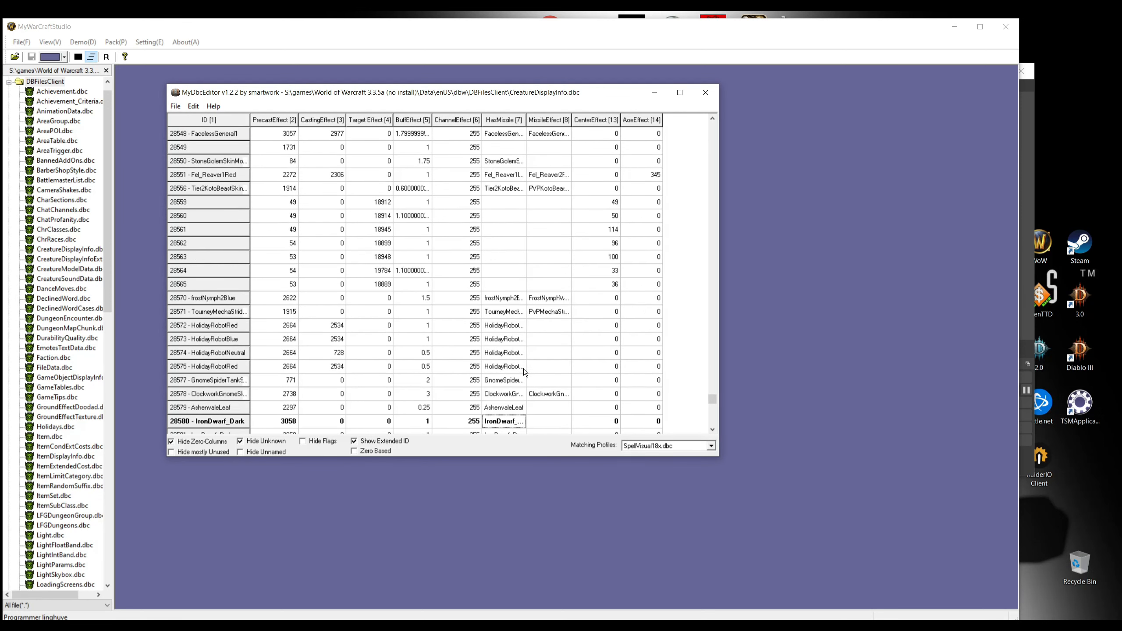
{"action": "scroll", "scroll_direction": "down", "scroll_amount": 3}
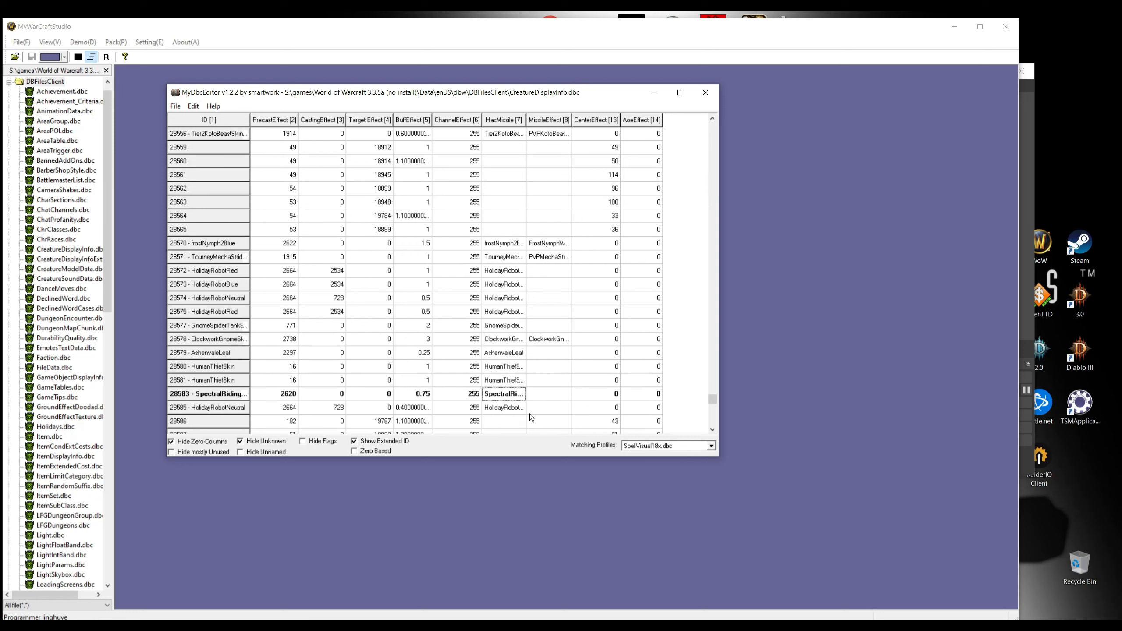
{"action": "left_click", "coordinate": [193, 106]}
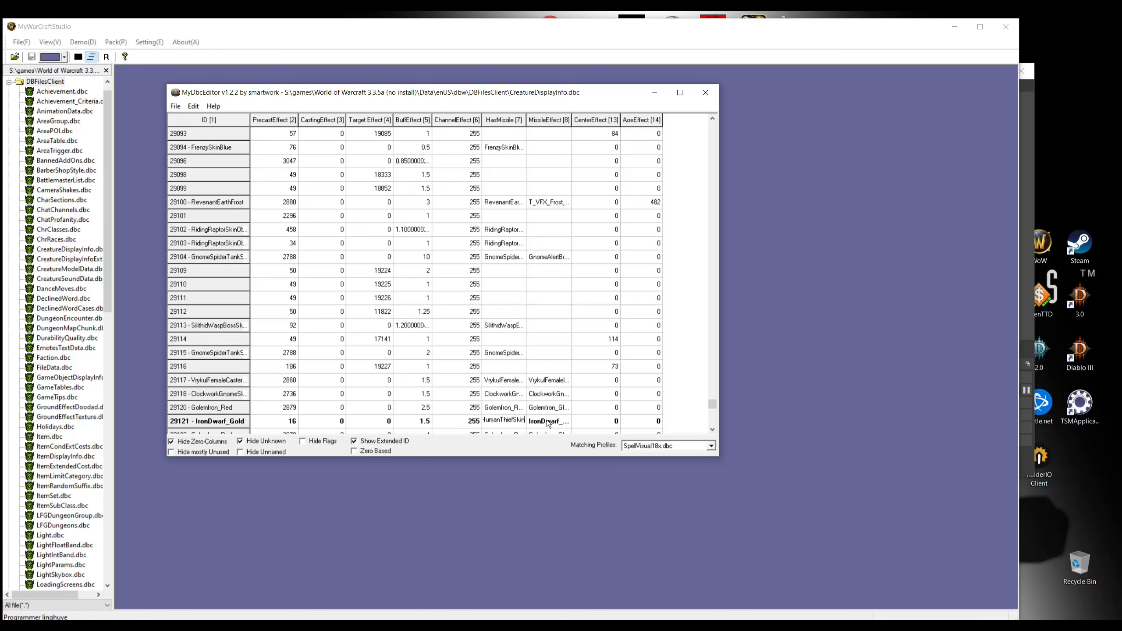
{"action": "scroll", "scroll_direction": "down", "scroll_amount": 3}
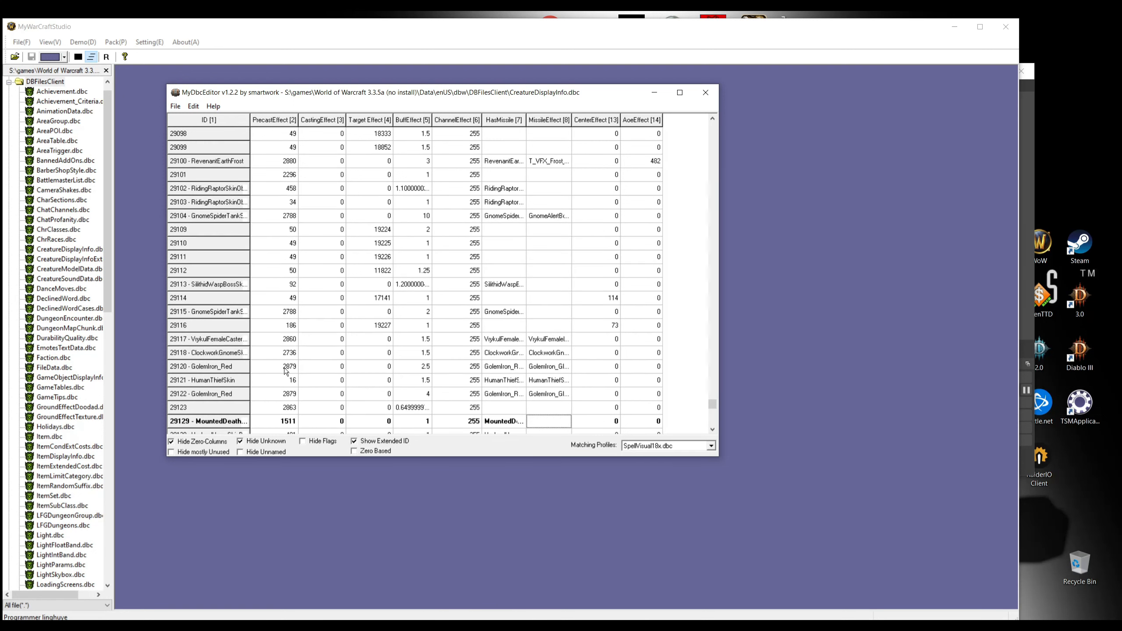
{"action": "mouse_move", "coordinate": [199, 134]}
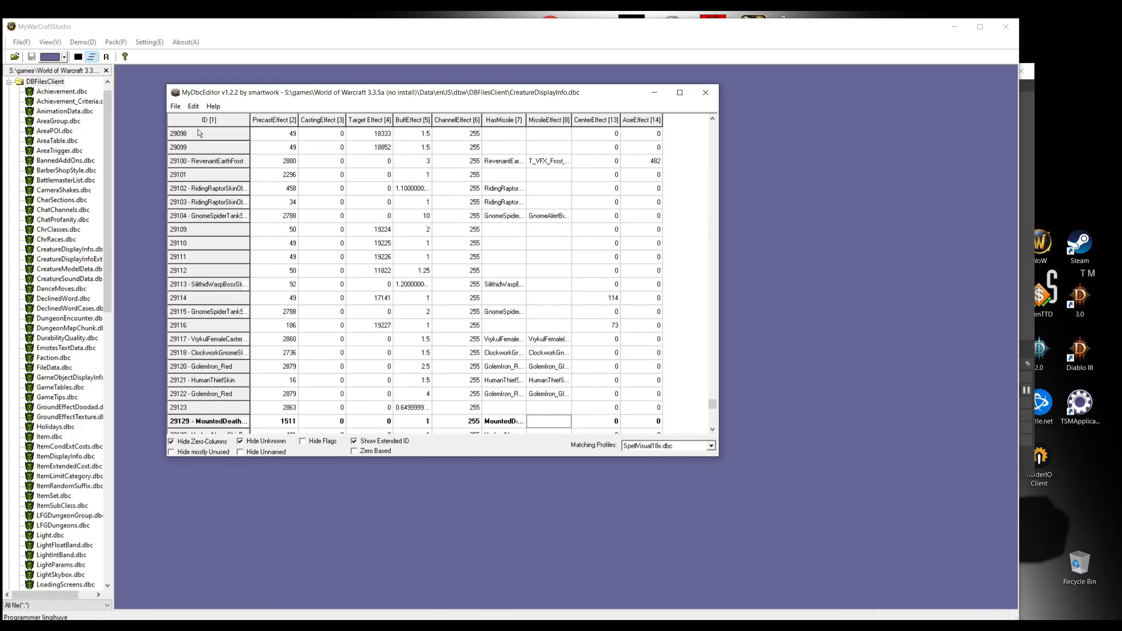
- Restart the search from the top and change row 26676's MissileEffect entry to HumanThiefSkin
{"action": "left_click", "coordinate": [193, 106]}
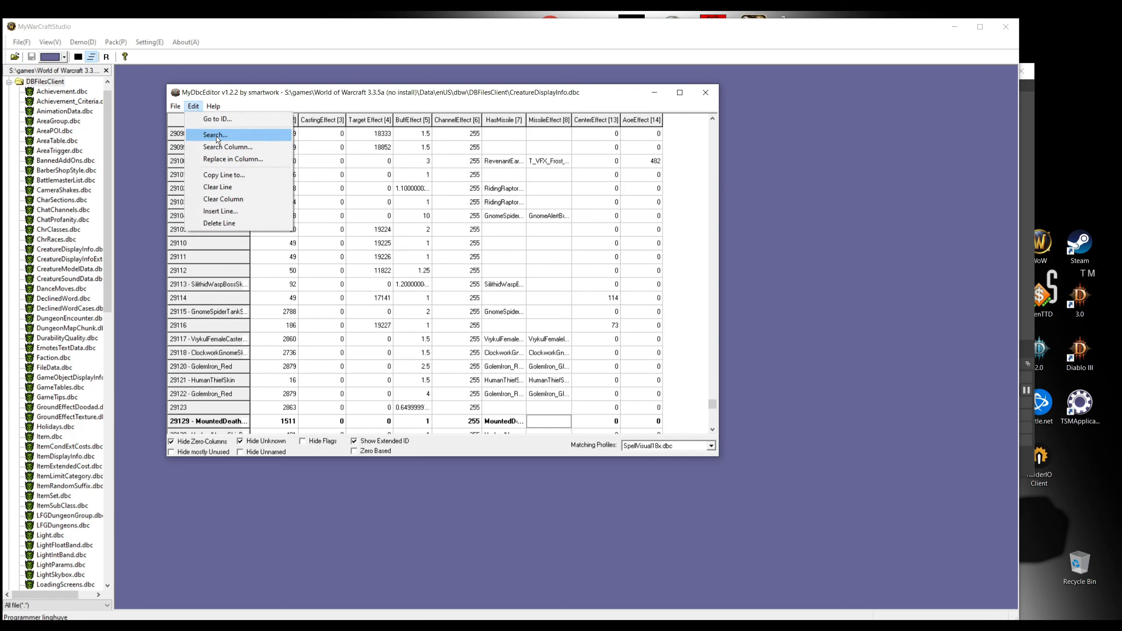
{"action": "left_click", "coordinate": [214, 134]}
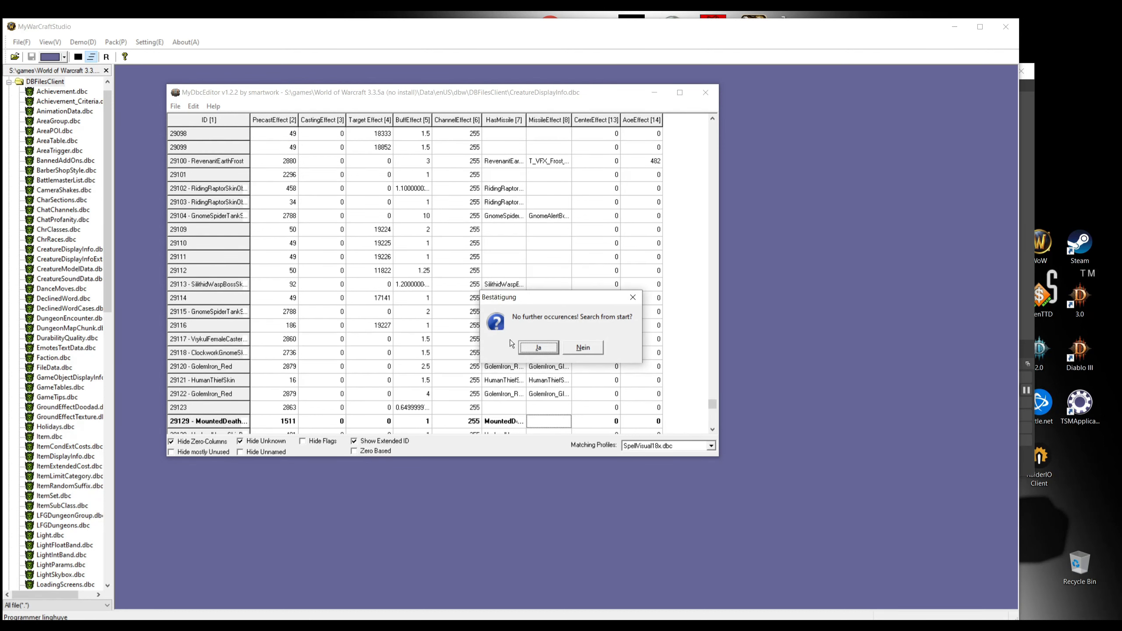
{"action": "left_click", "coordinate": [537, 347]}
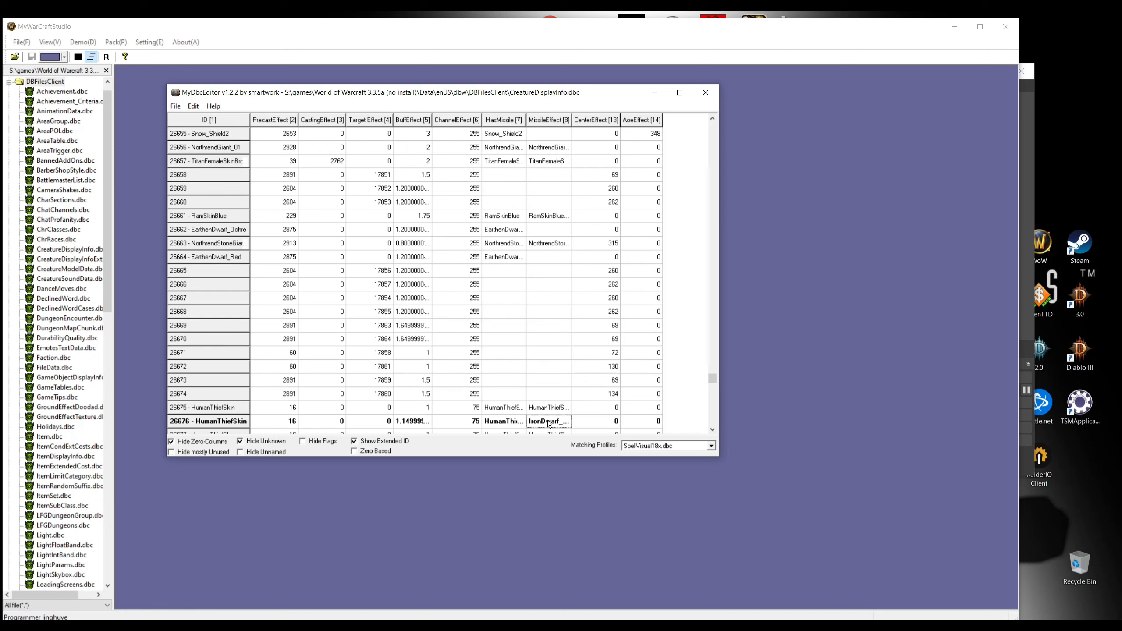
{"action": "double_click", "coordinate": [548, 420]}
{"action": "type", "text": "HumanThiefSkin"}
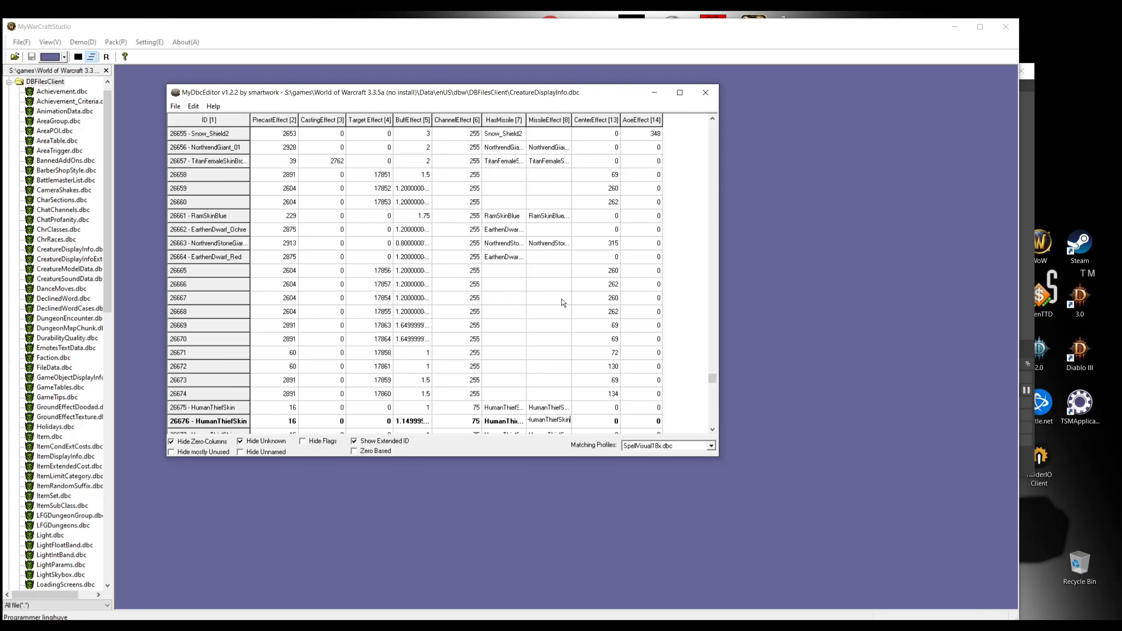
{"action": "scroll", "scroll_direction": "down", "scroll_amount": 3}
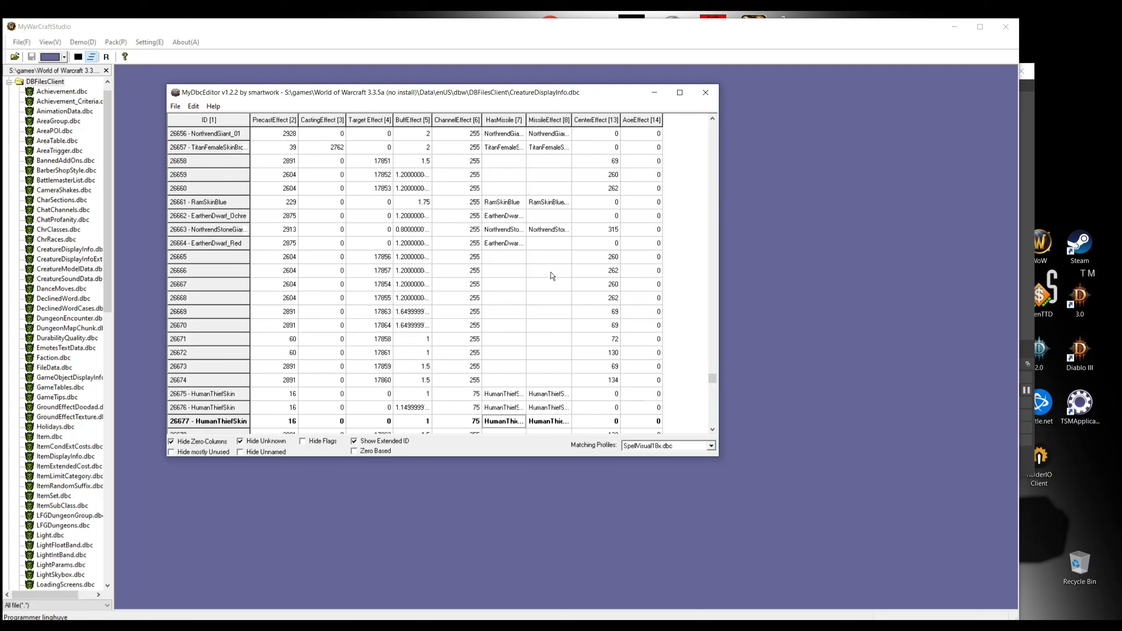
{"action": "scroll", "scroll_direction": "down", "scroll_amount": 3}
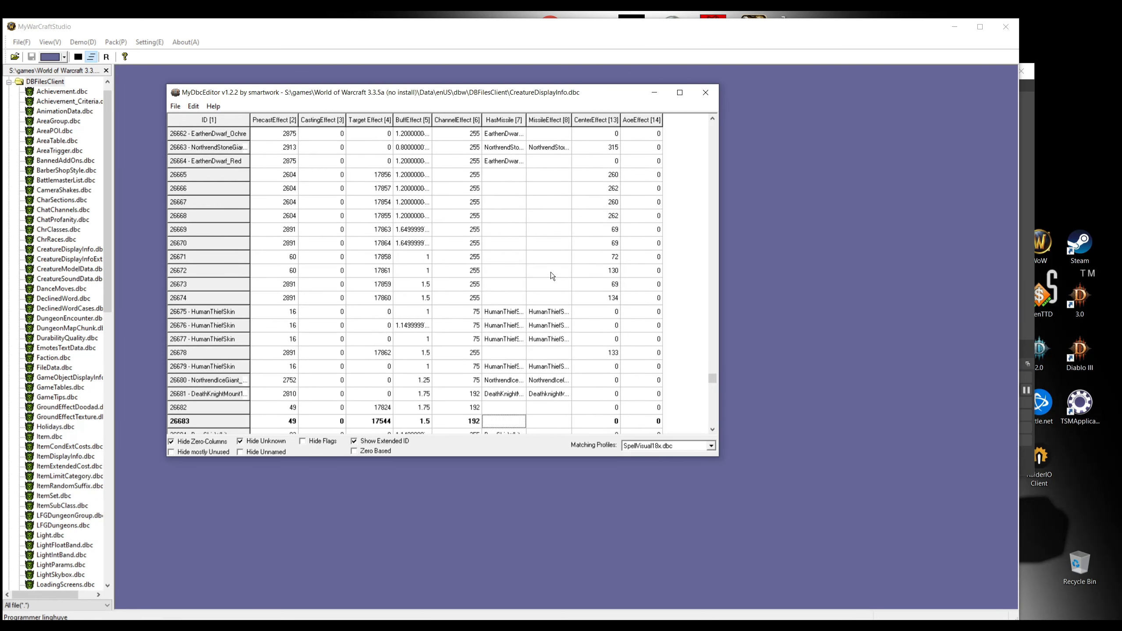
{"action": "mouse_move", "coordinate": [263, 169]}
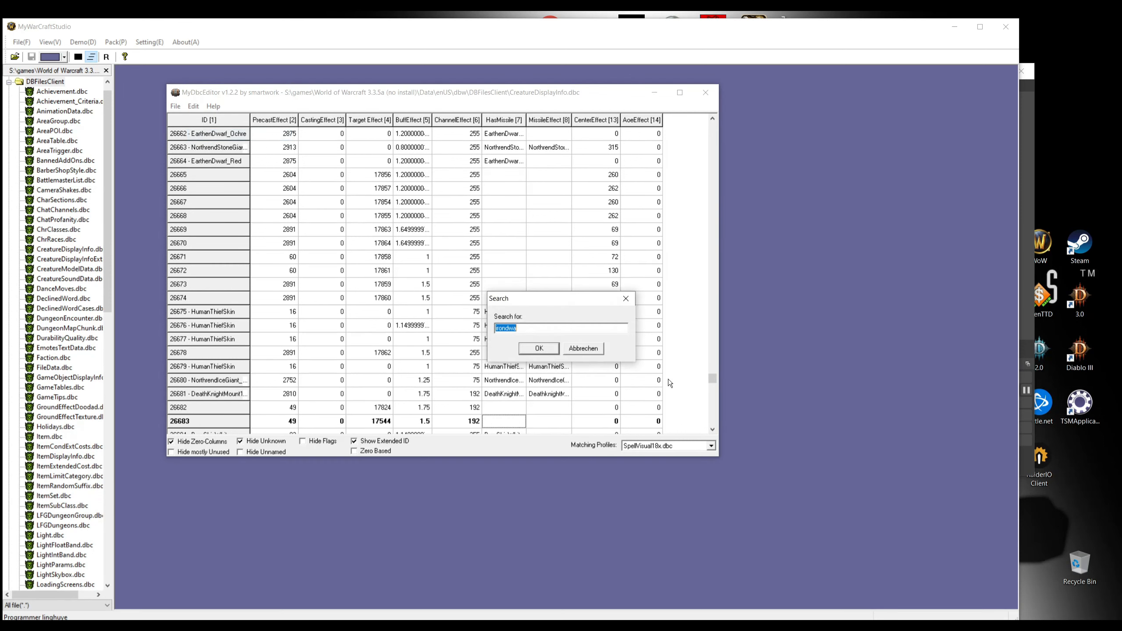
- Confirm no IronDwarf entries remain and close the CreatureDisplayInfo editor
{"action": "left_click", "coordinate": [539, 348]}
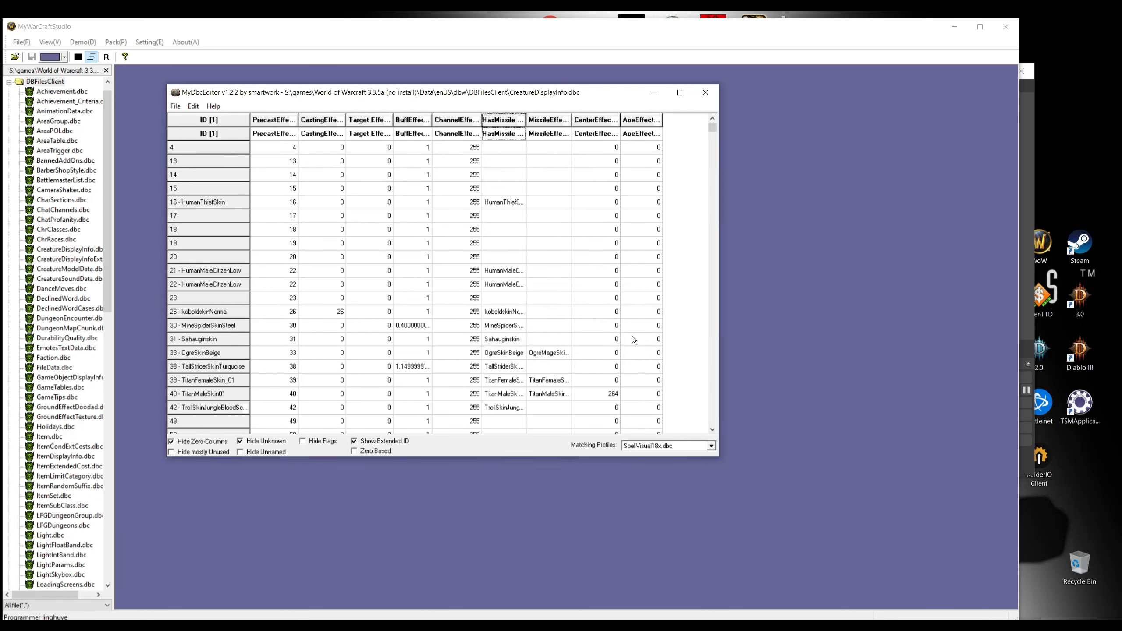
{"action": "left_click", "coordinate": [175, 106]}
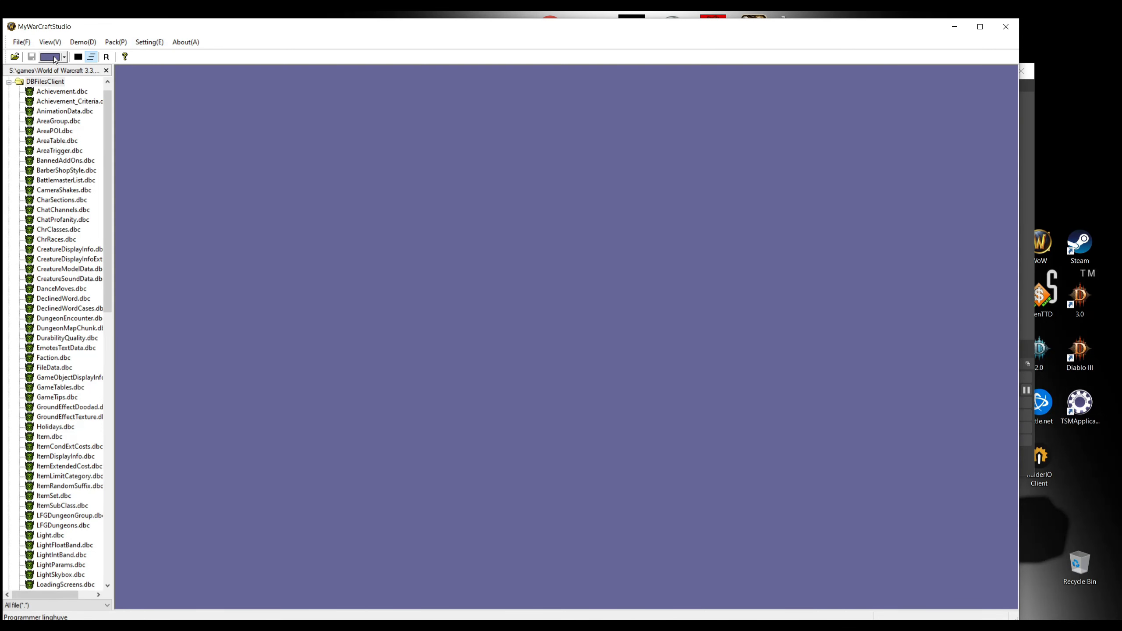
- Create a new MPQ archive as patch-a.mpq in the Data folder, replacing the existing file
{"action": "left_click", "coordinate": [149, 41]}
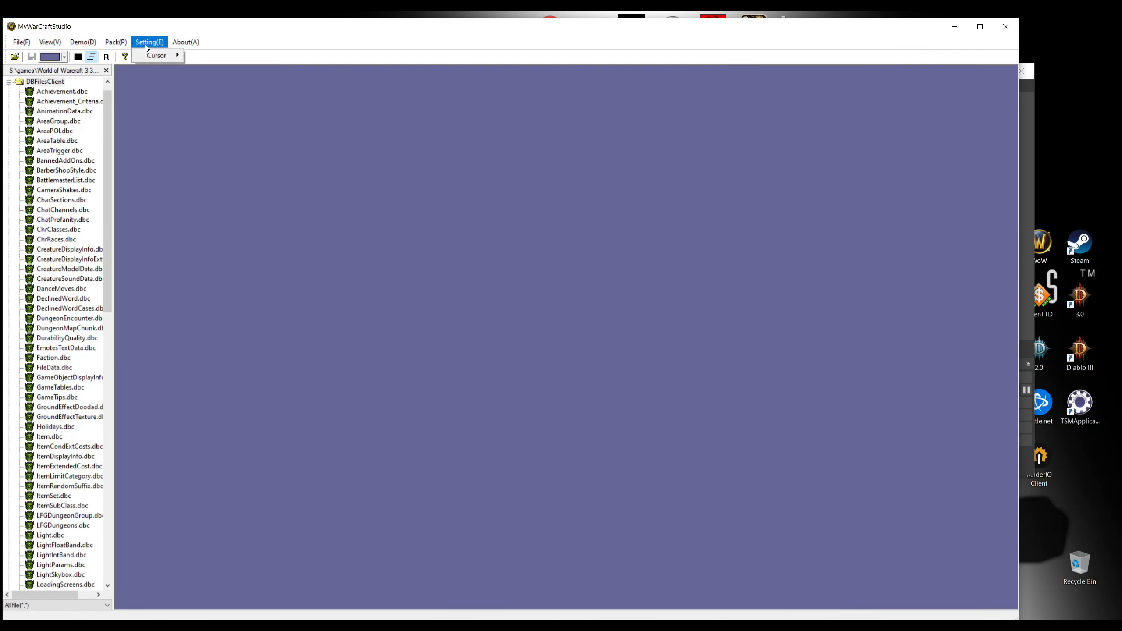
{"action": "left_click", "coordinate": [114, 41]}
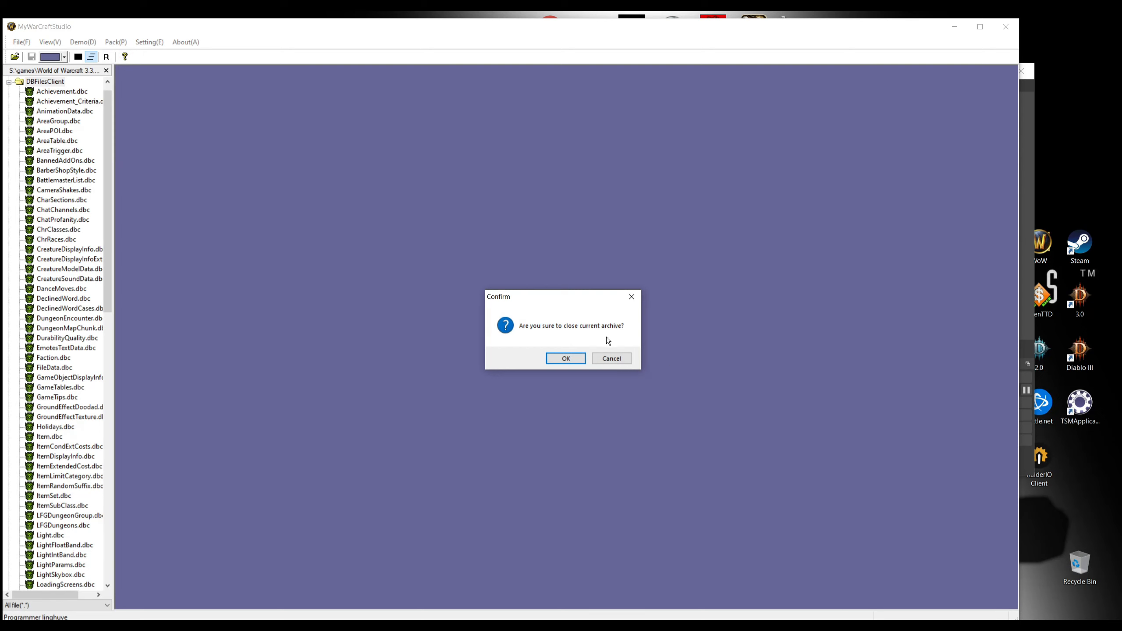
{"action": "left_click", "coordinate": [565, 357]}
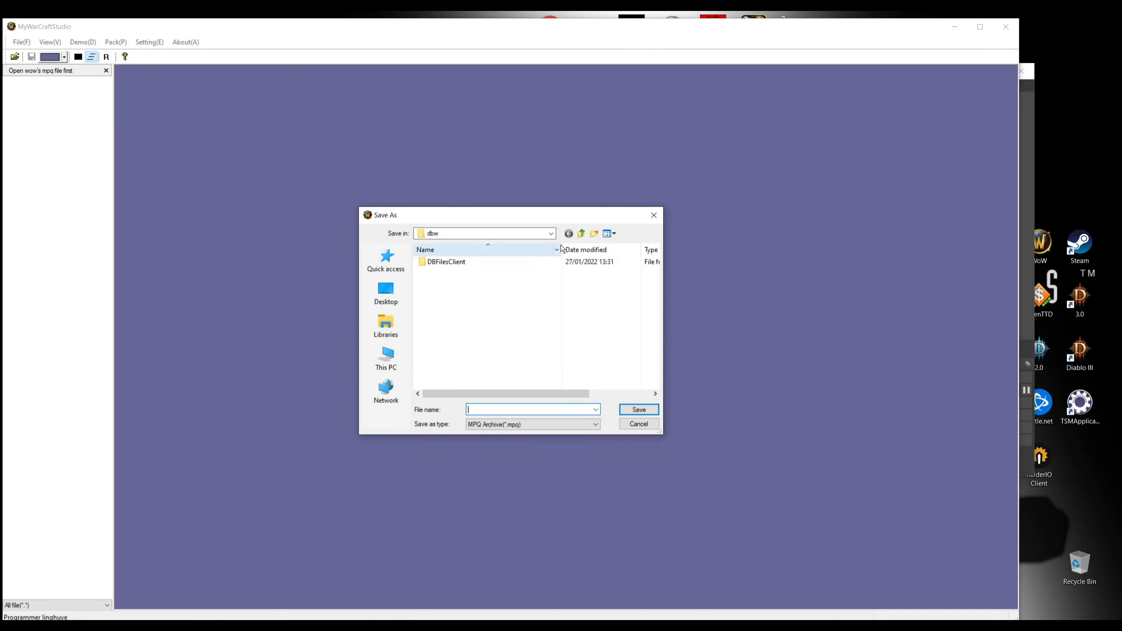
{"action": "left_click", "coordinate": [582, 233]}
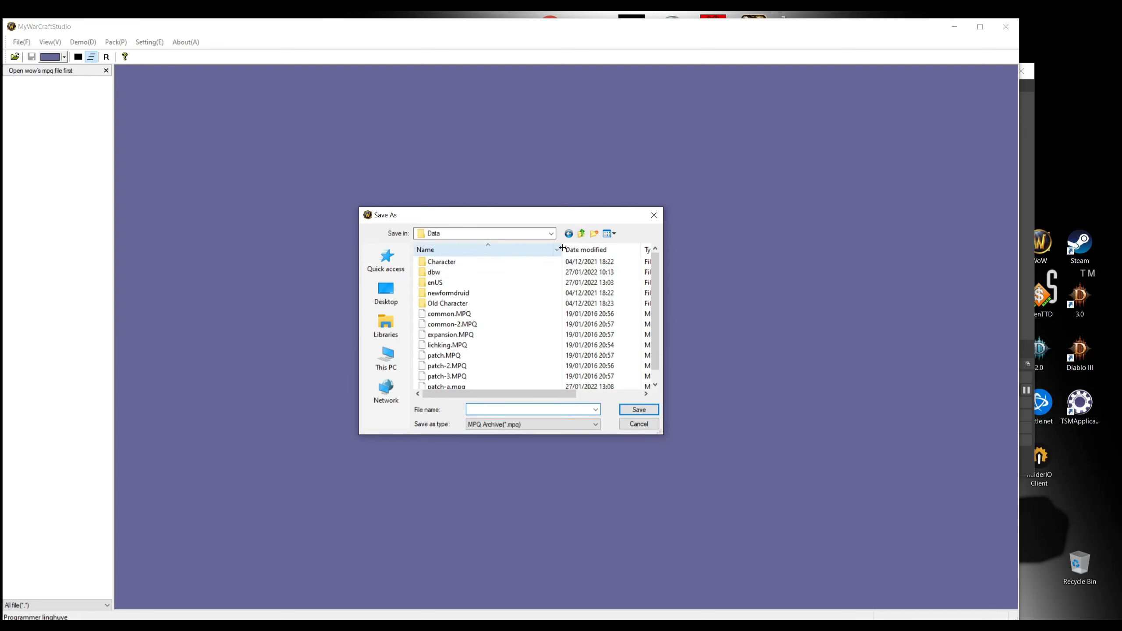
{"action": "left_click", "coordinate": [551, 233]}
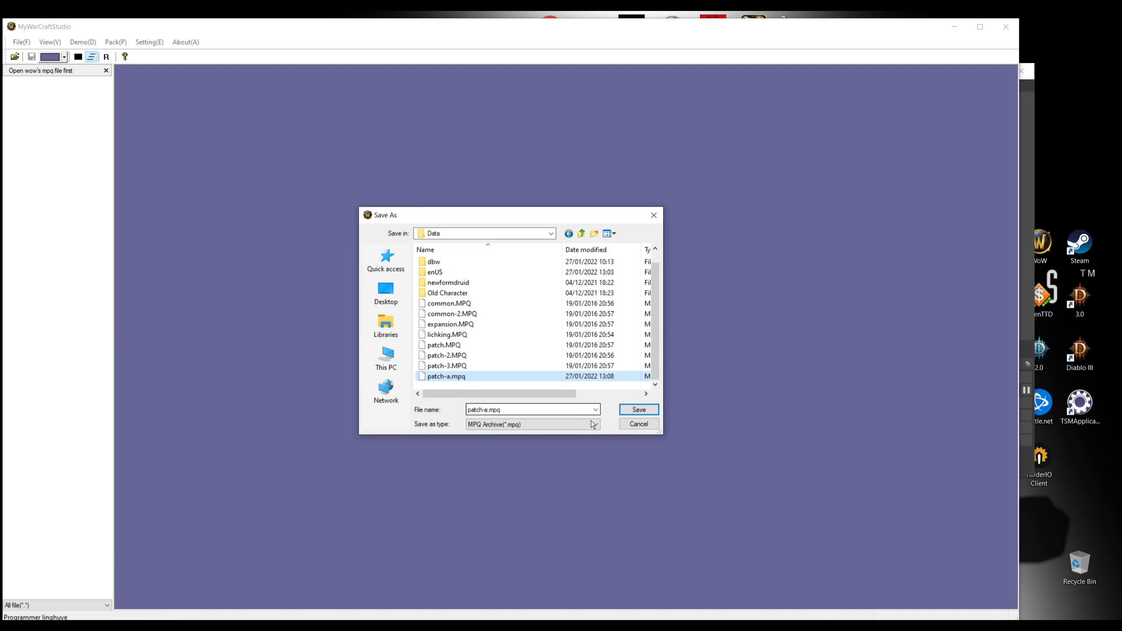
{"action": "left_click", "coordinate": [637, 409]}
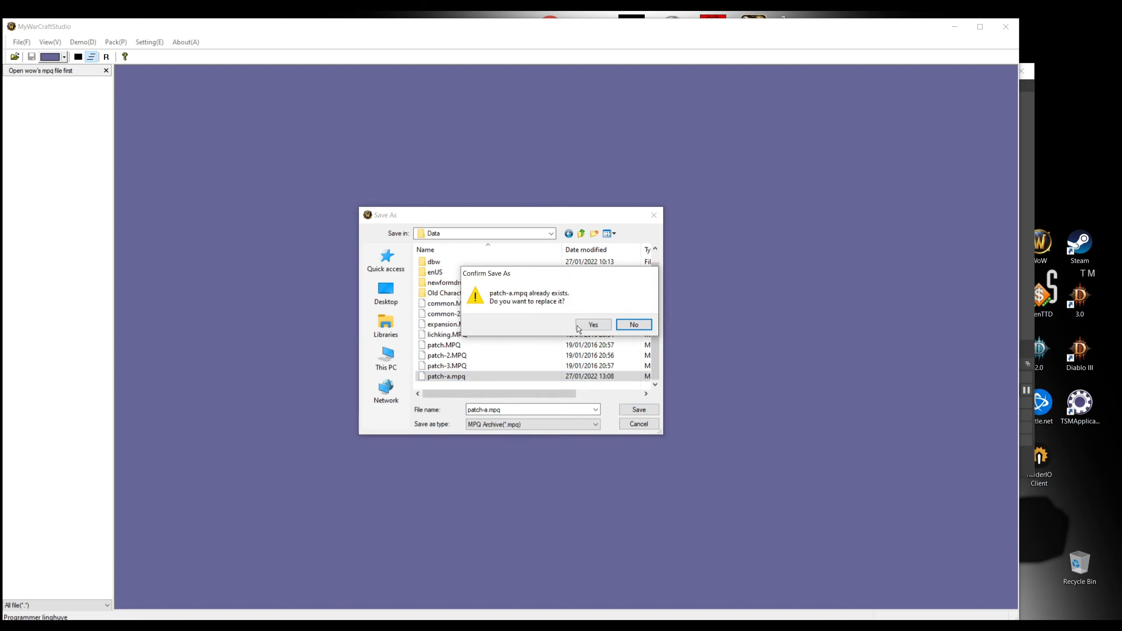
{"action": "left_click", "coordinate": [592, 324]}
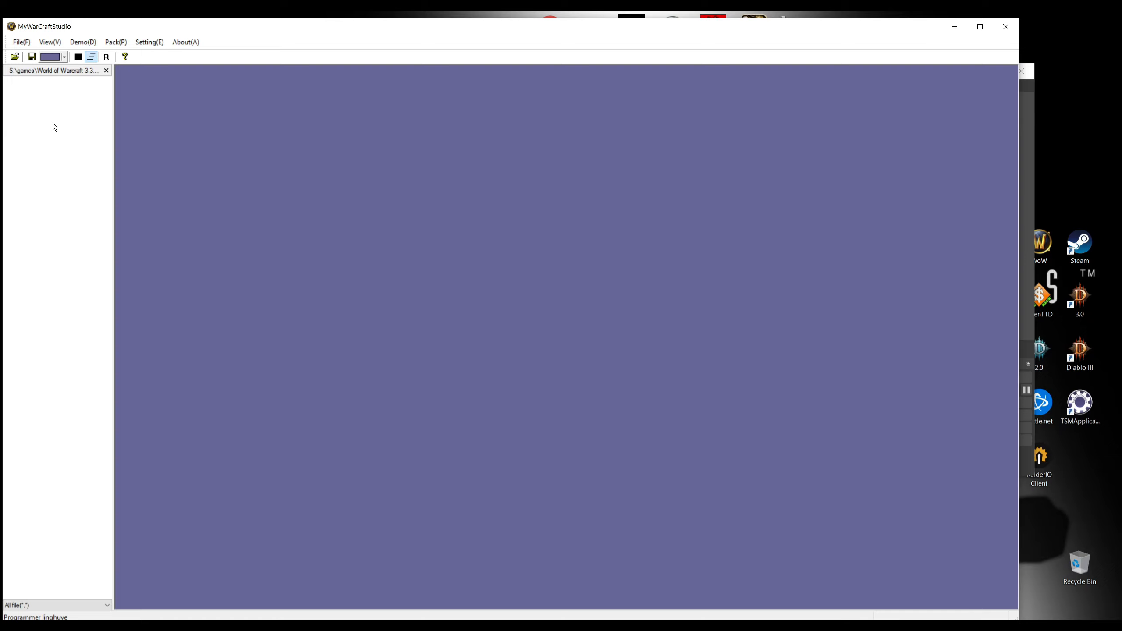
- Import the Data > enUS > dbw > DBFilesClient folder (246 files) into the archive
{"action": "right_click", "coordinate": [54, 127]}
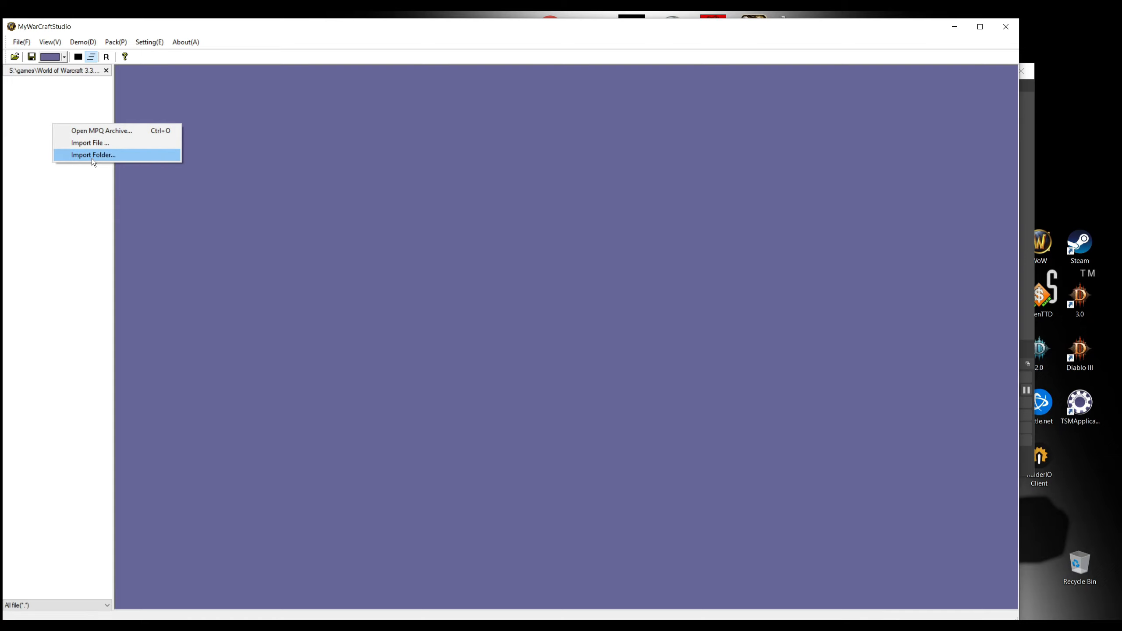
{"action": "left_click", "coordinate": [92, 154]}
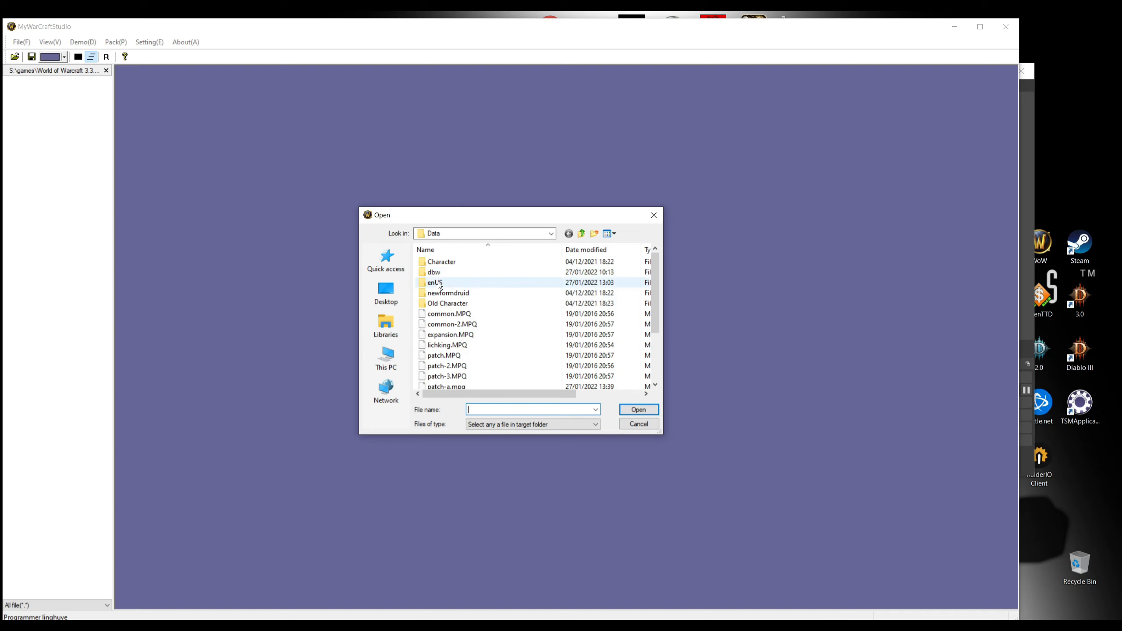
{"action": "double_click", "coordinate": [435, 282]}
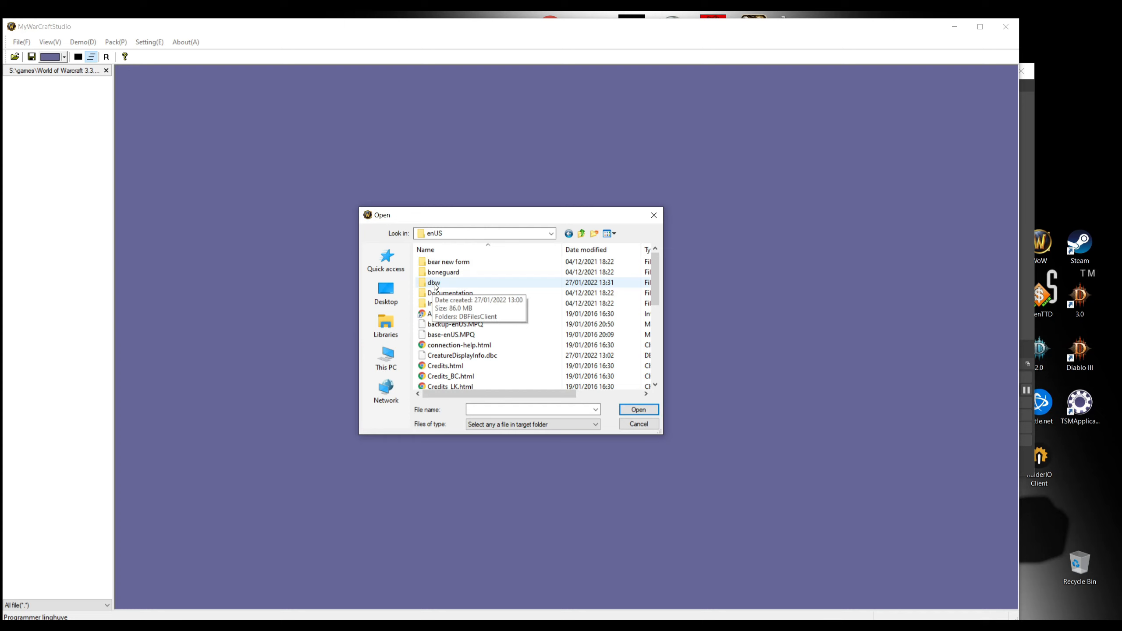
{"action": "double_click", "coordinate": [434, 282]}
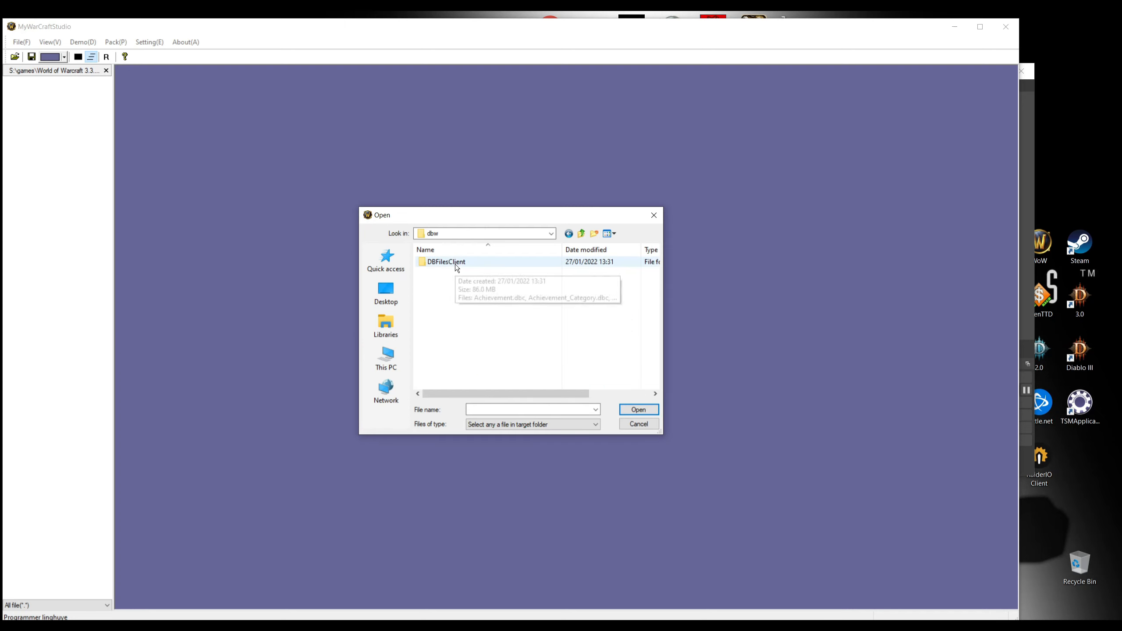
{"action": "double_click", "coordinate": [446, 261]}
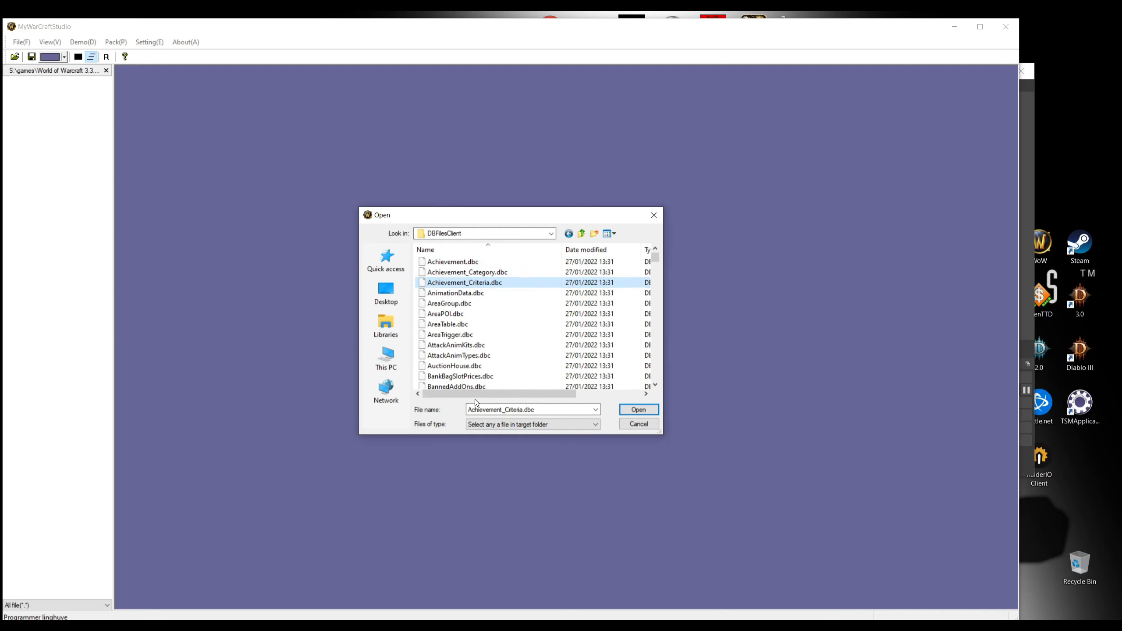
{"action": "left_click", "coordinate": [637, 409]}
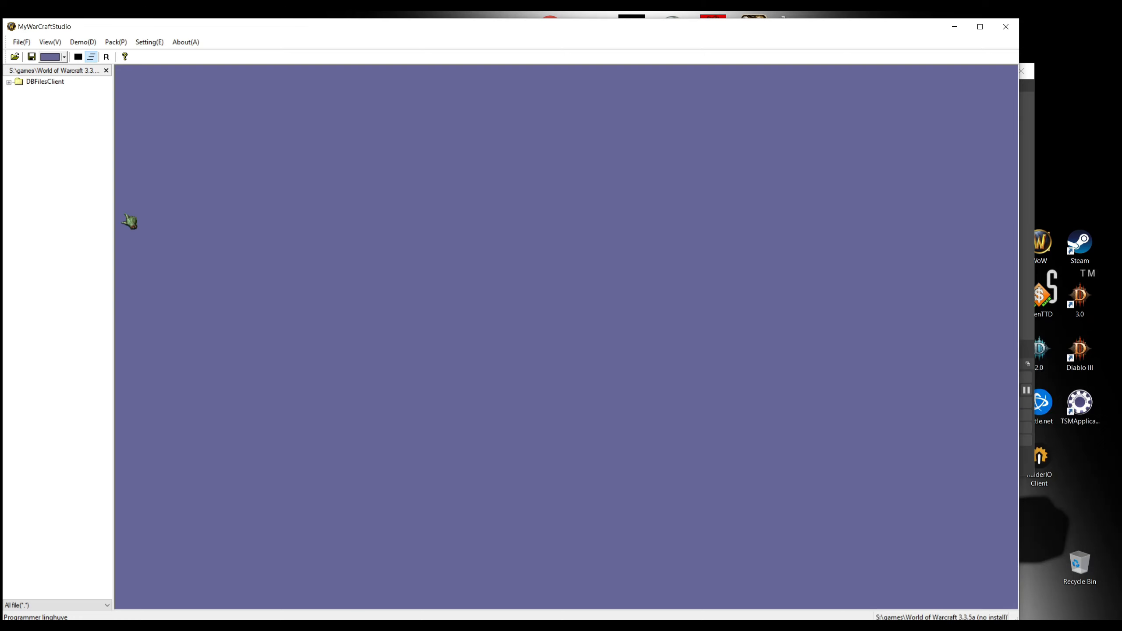
- Save and close the patched patch-a.mpq archive
{"action": "left_click", "coordinate": [115, 41]}
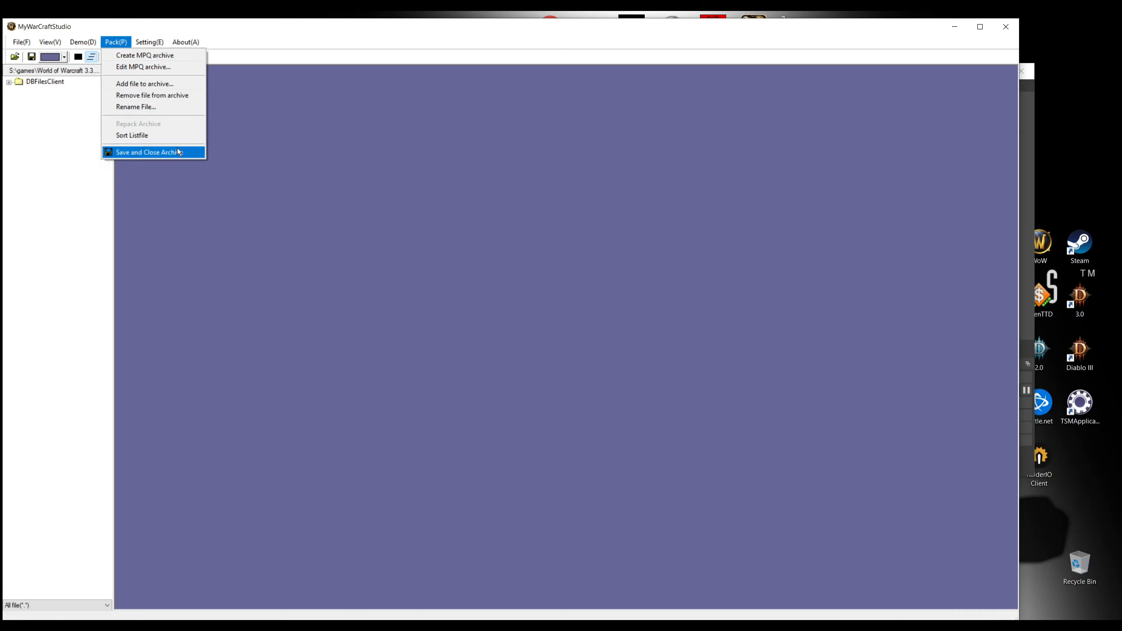
{"action": "left_click", "coordinate": [149, 152]}
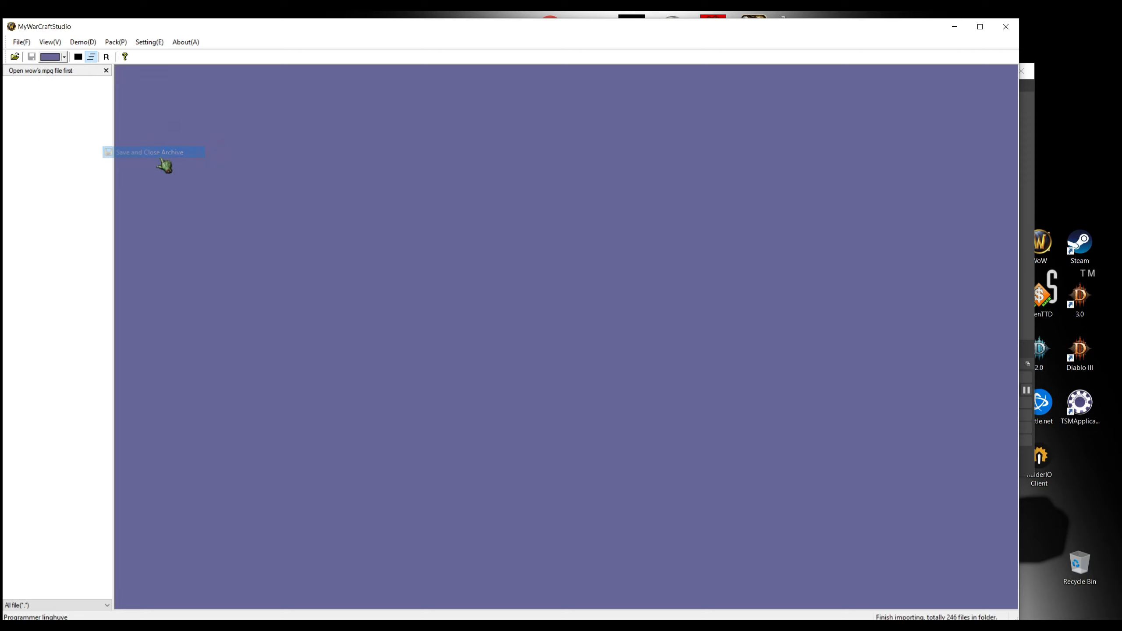
{"action": "mouse_move", "coordinate": [1119, 317]}
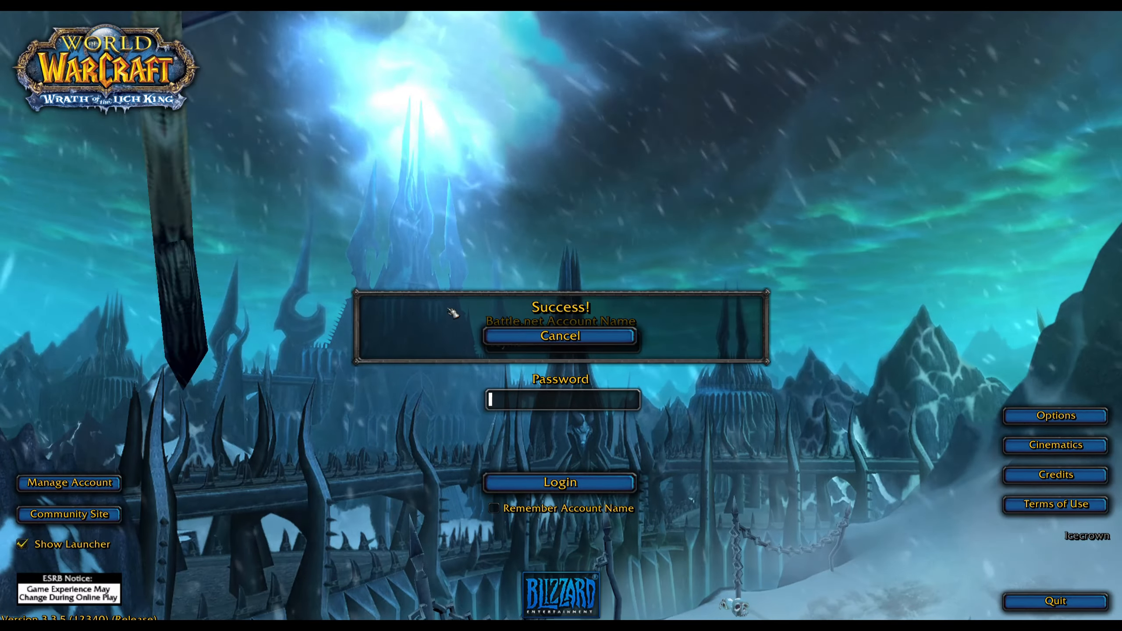
- Enter the world with the level 80 warrior and view the Deathbringer's Will trinket on the character sheet
{"action": "left_click", "coordinate": [559, 481]}
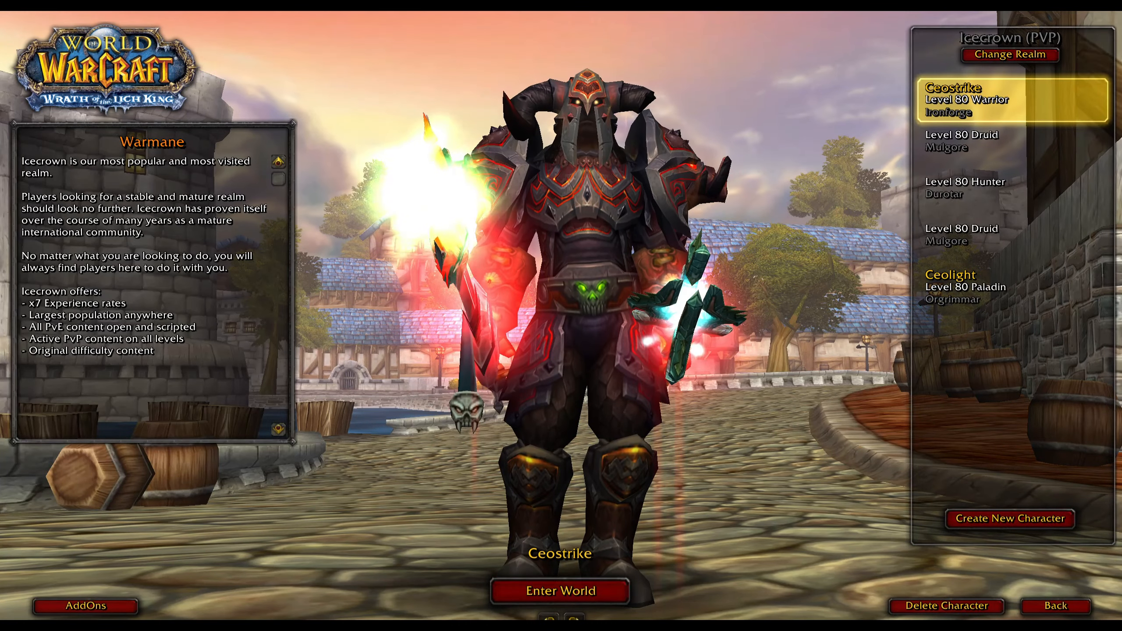
{"action": "left_click", "coordinate": [560, 590]}
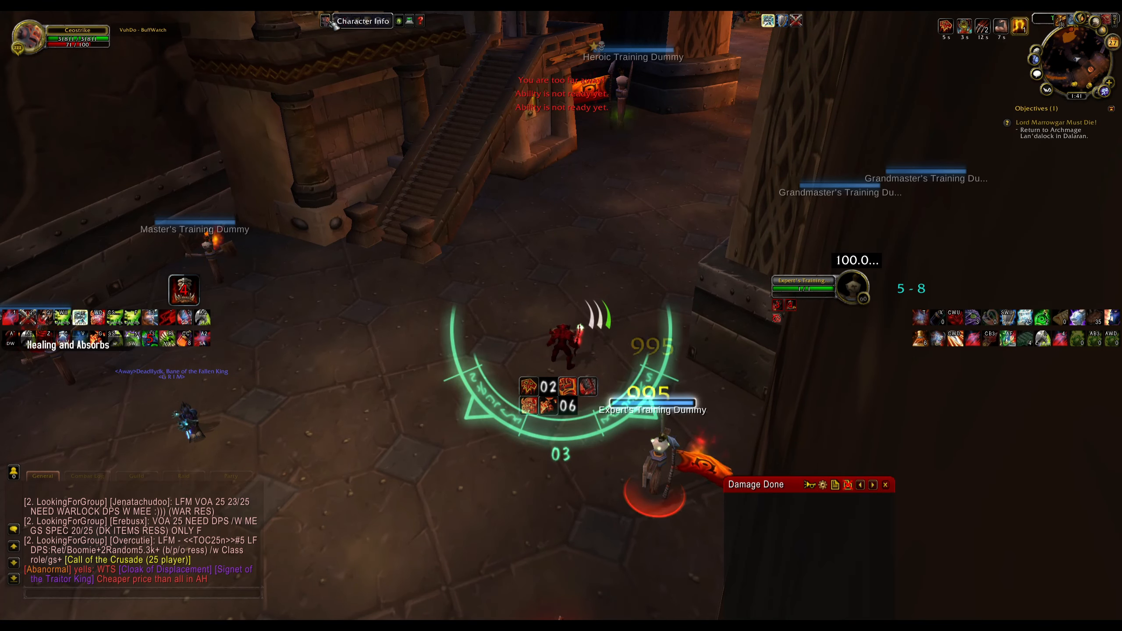
{"action": "left_click", "coordinate": [362, 21]}
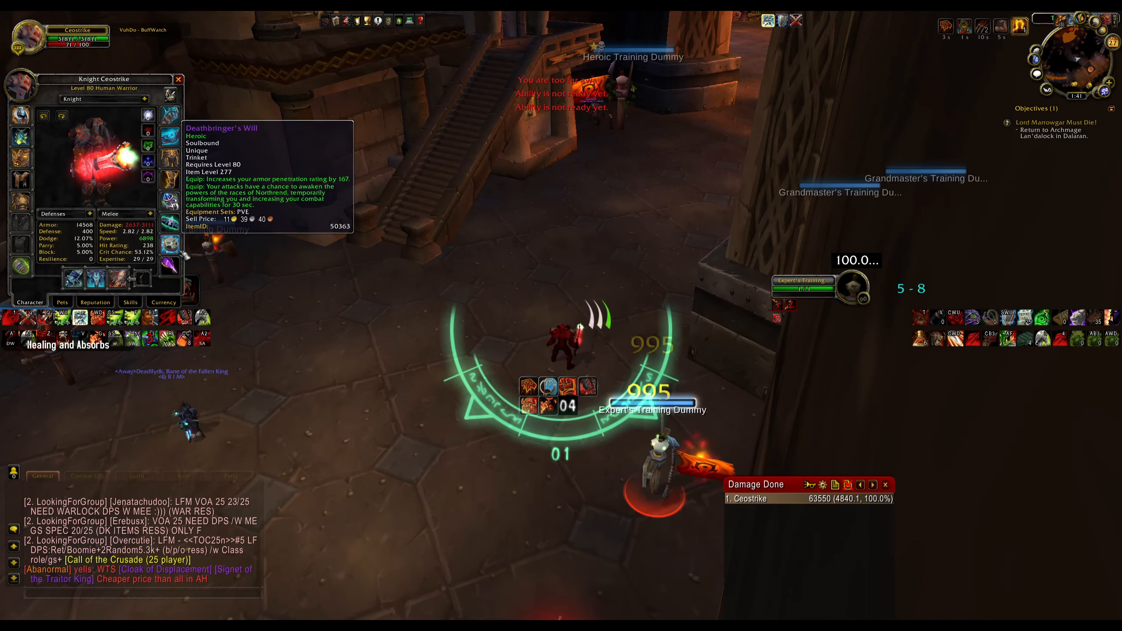